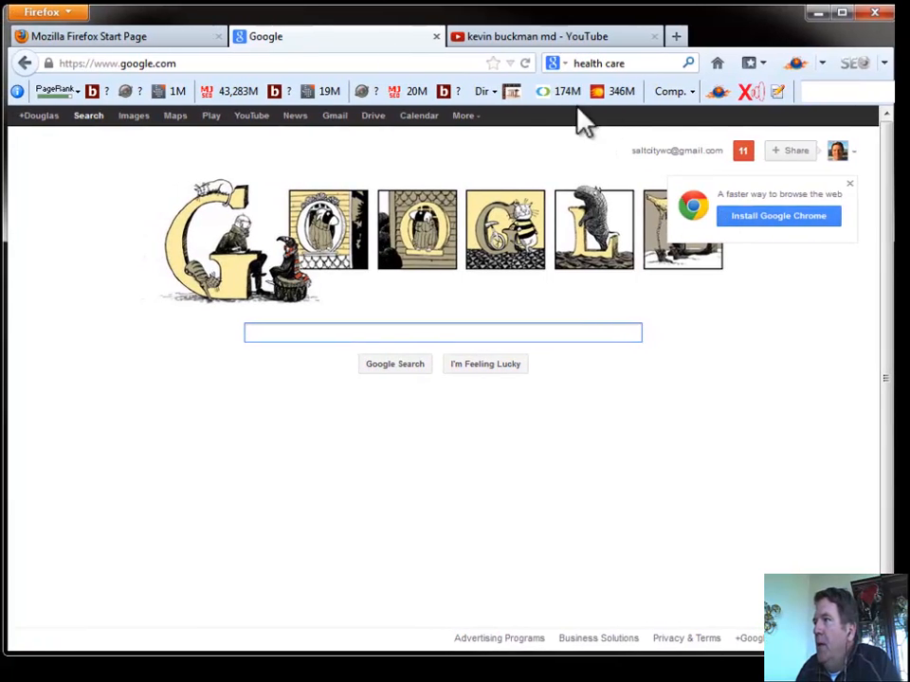
mouse_move(294, 341)
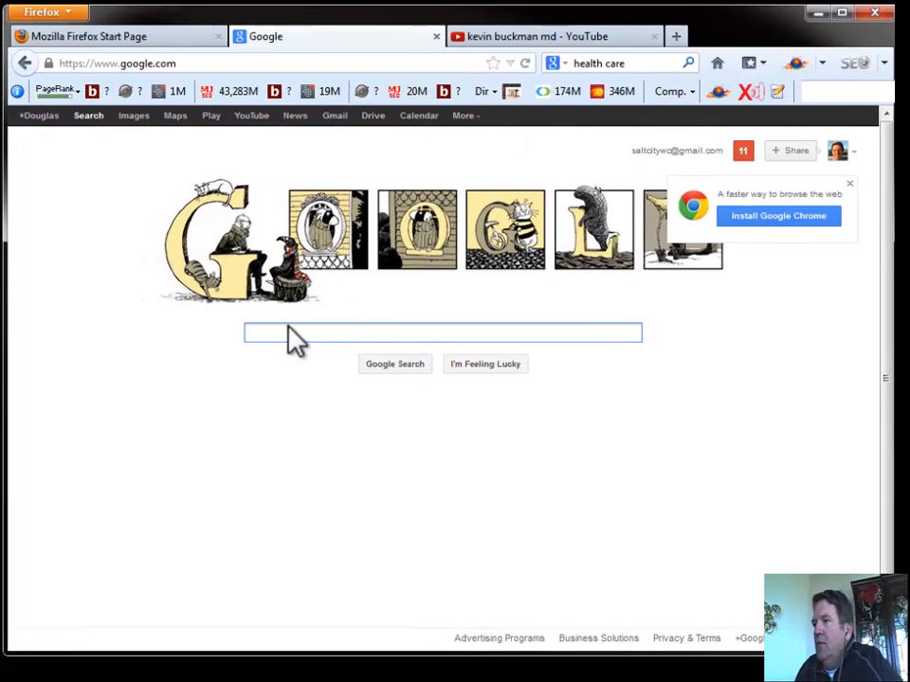
mouse_move(313, 360)
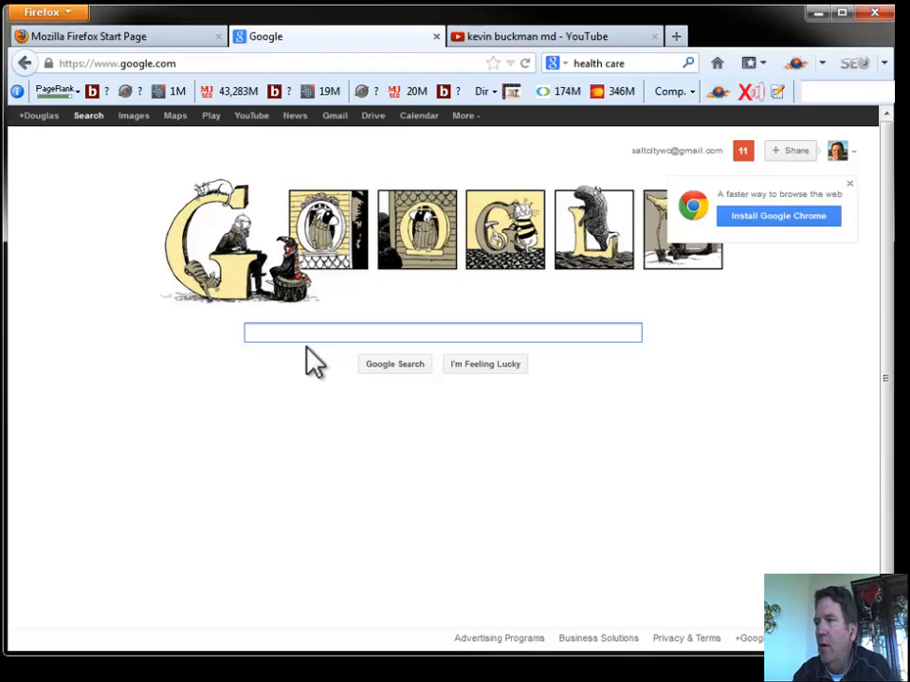
- Search Google for 'health care' and scroll through the web results
type("health care")
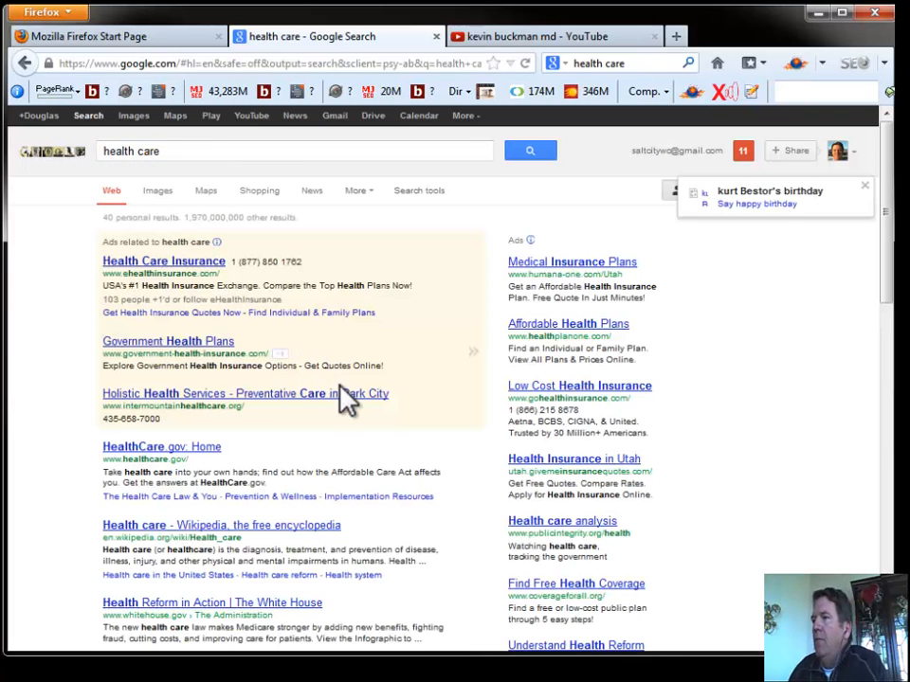
scroll("down", 3)
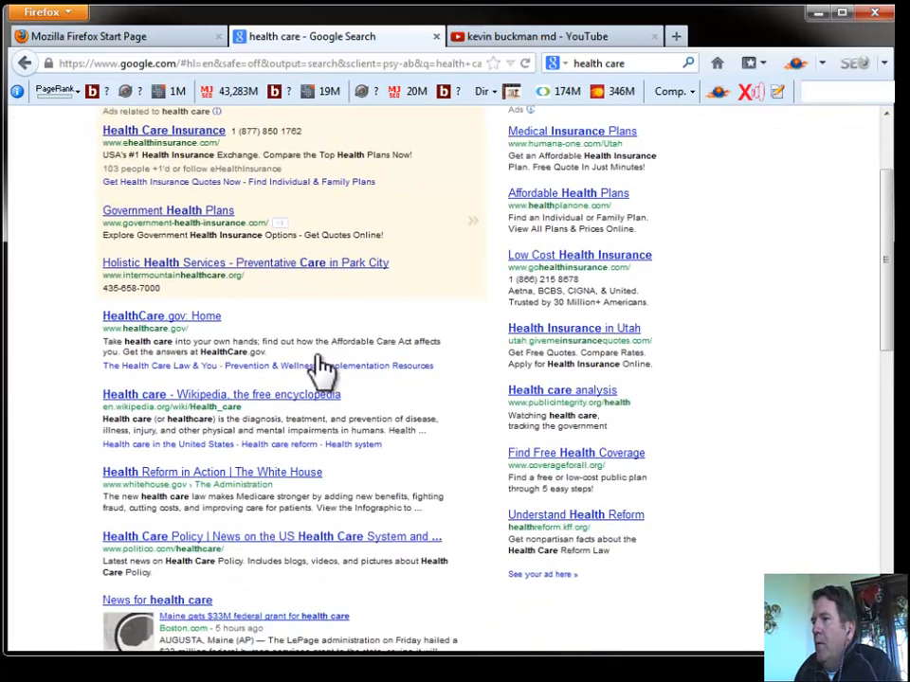
scroll("down", 3)
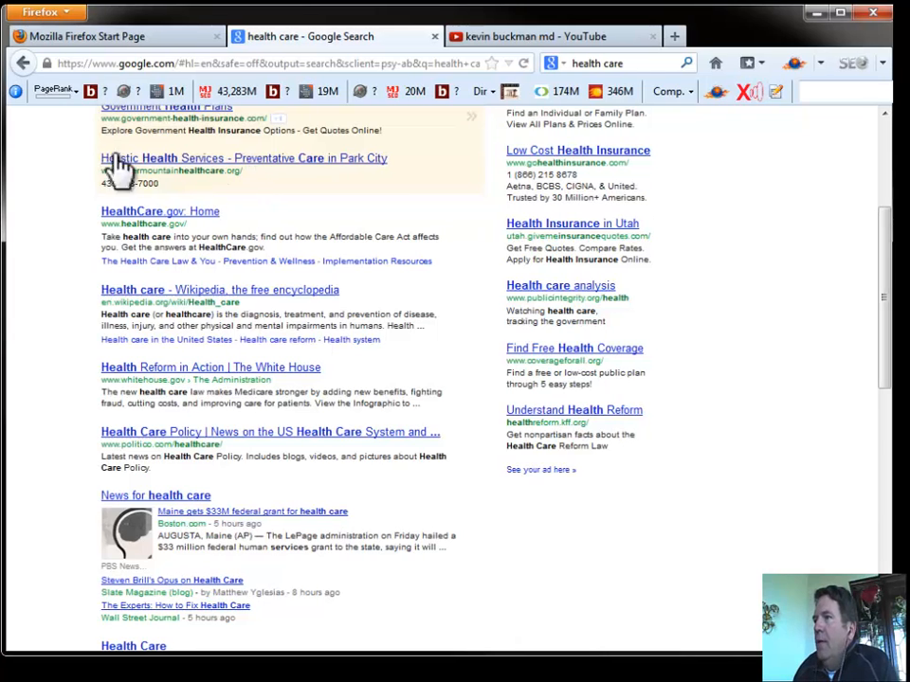
scroll("down", 3)
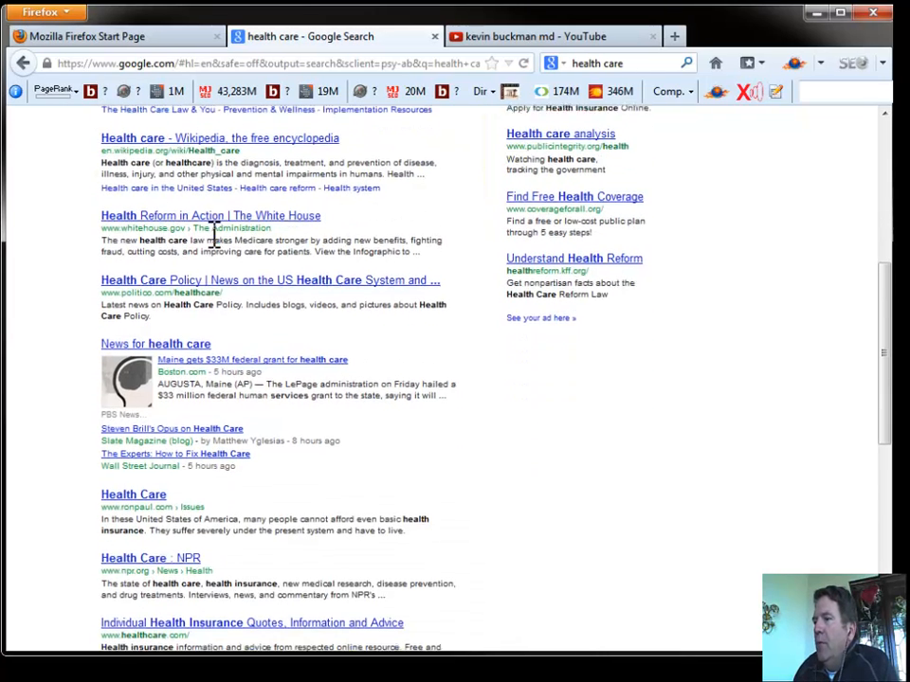
scroll("down", 3)
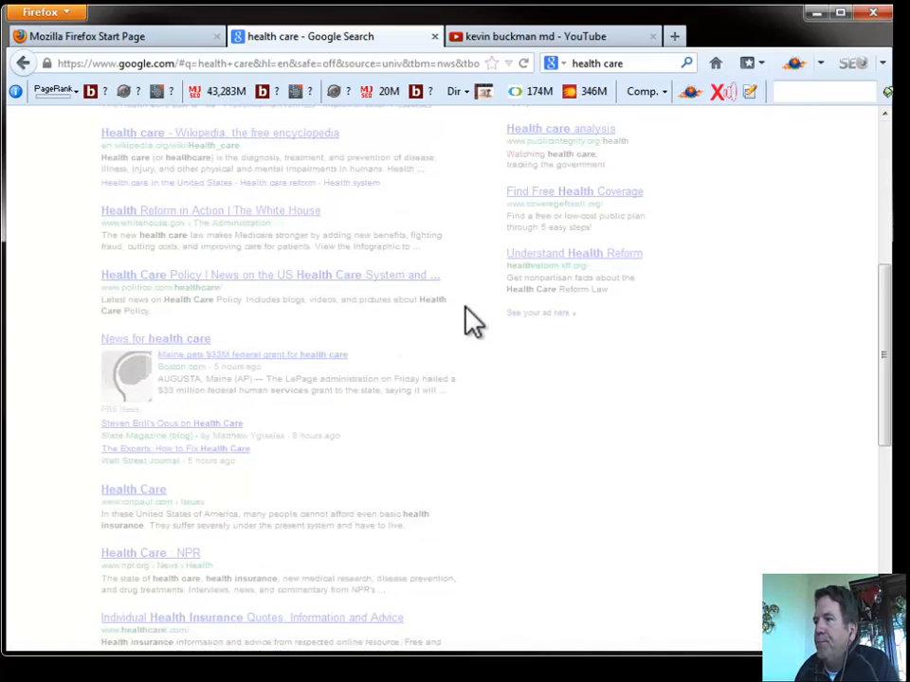
- Show News results for 'health care' and scroll to the bottom of the first page
scroll("down", 3)
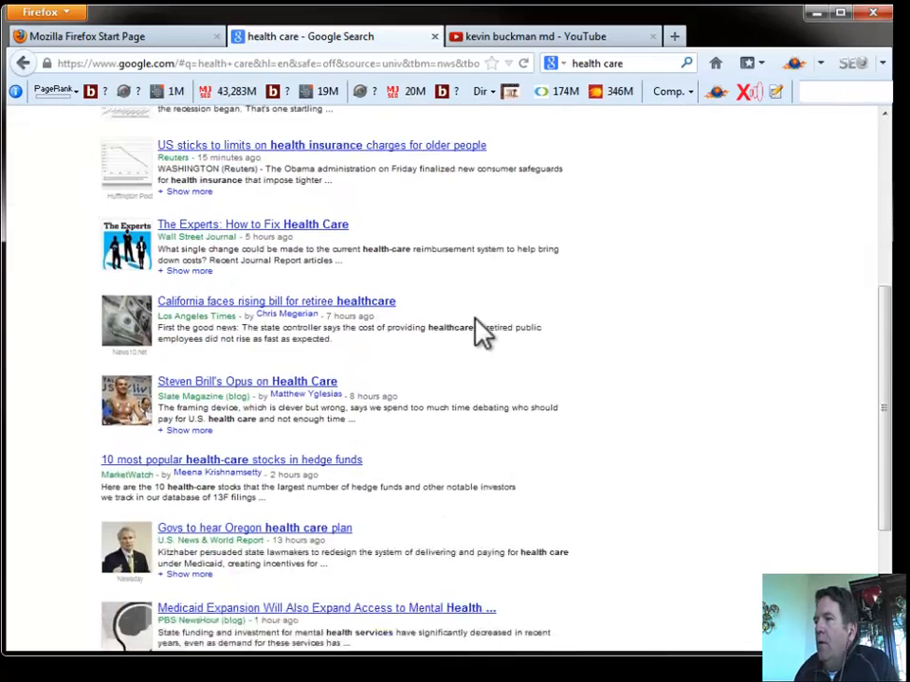
scroll("up", 3)
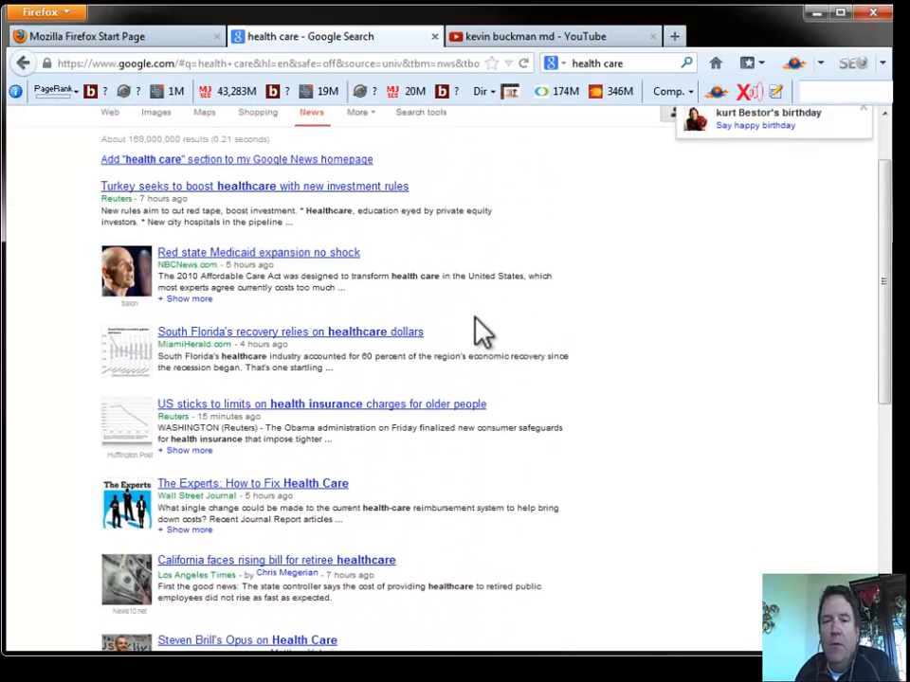
mouse_move(269, 269)
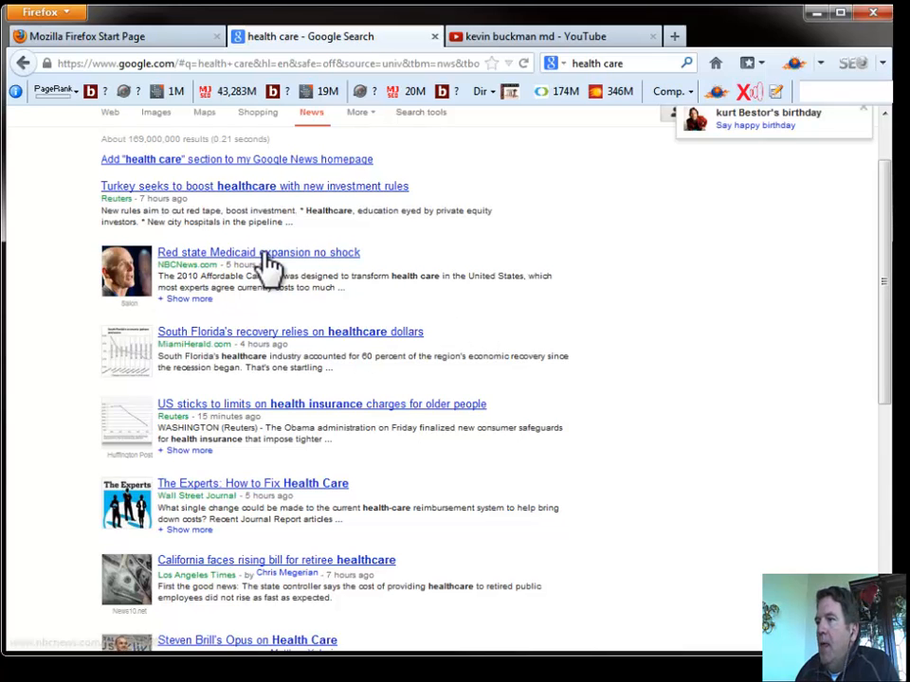
scroll("down", 3)
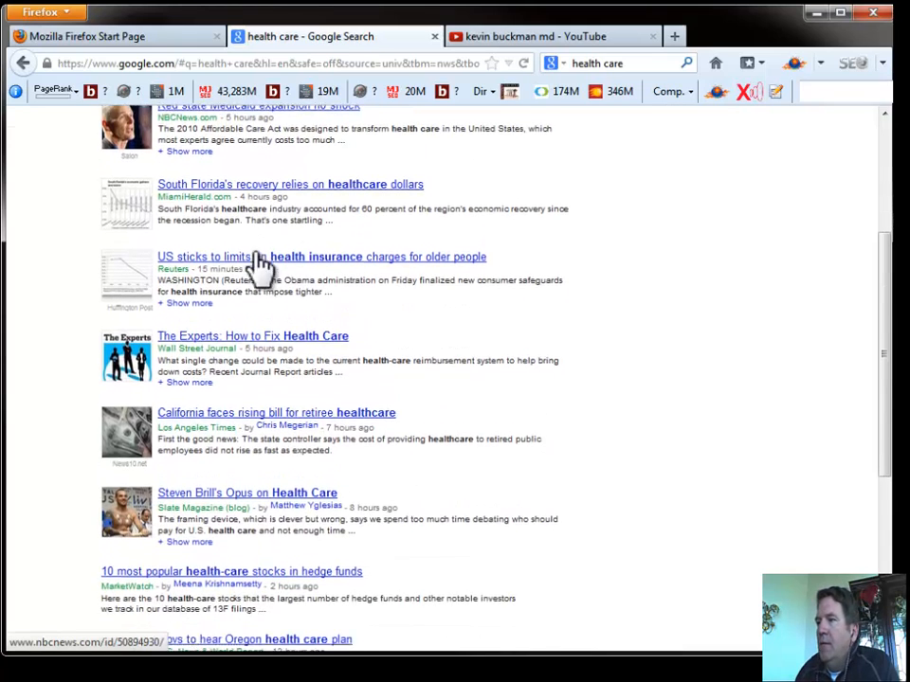
scroll("down", 3)
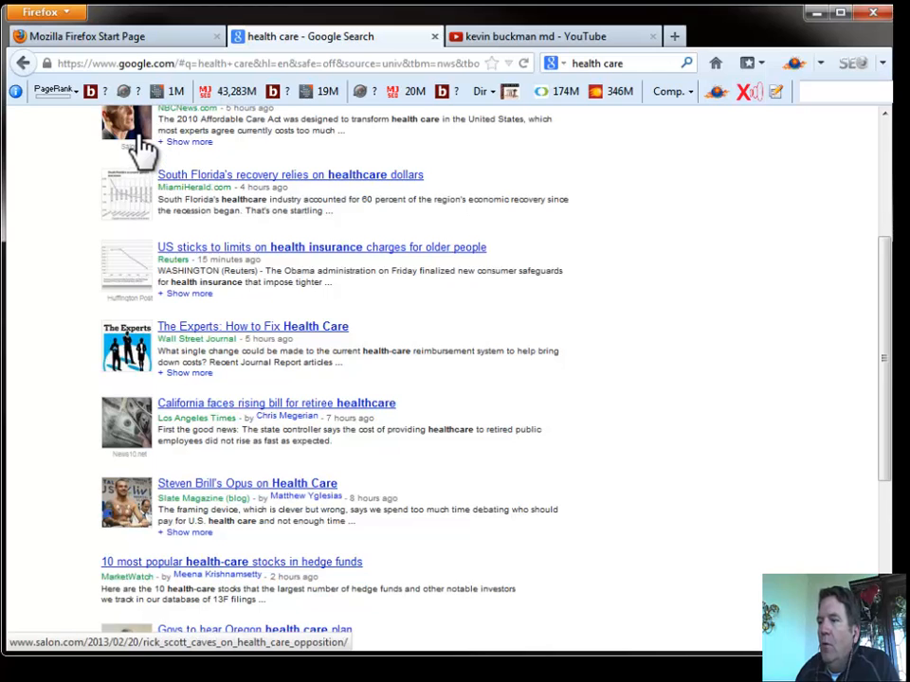
scroll("down", 3)
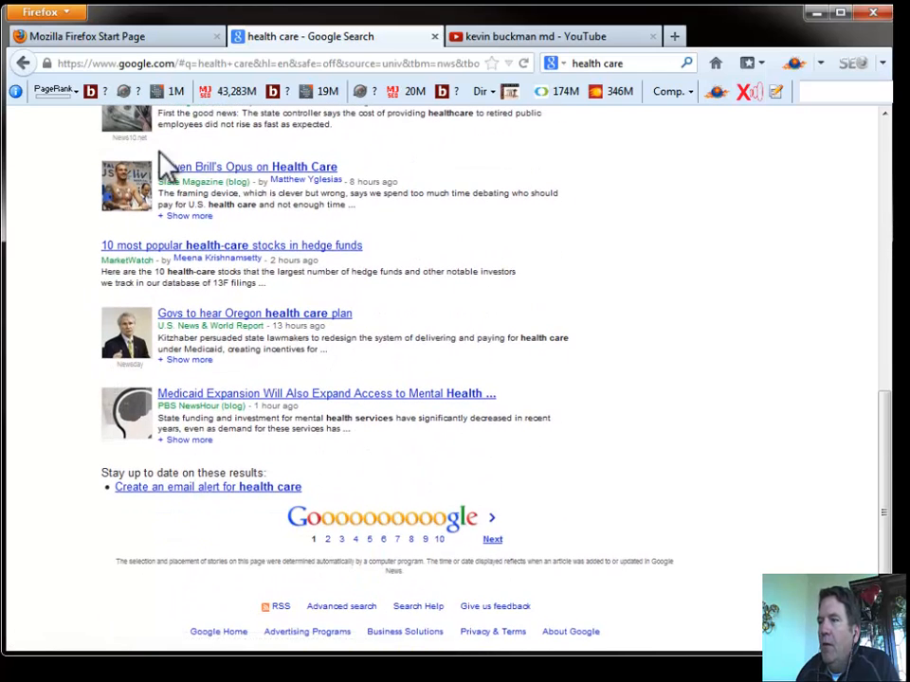
mouse_move(493, 539)
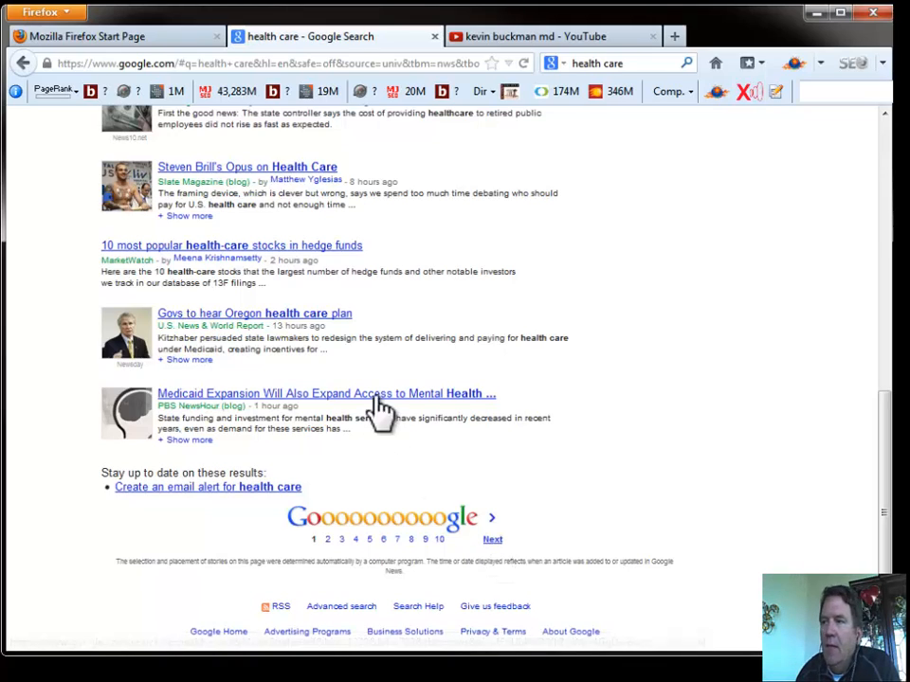
mouse_move(341, 483)
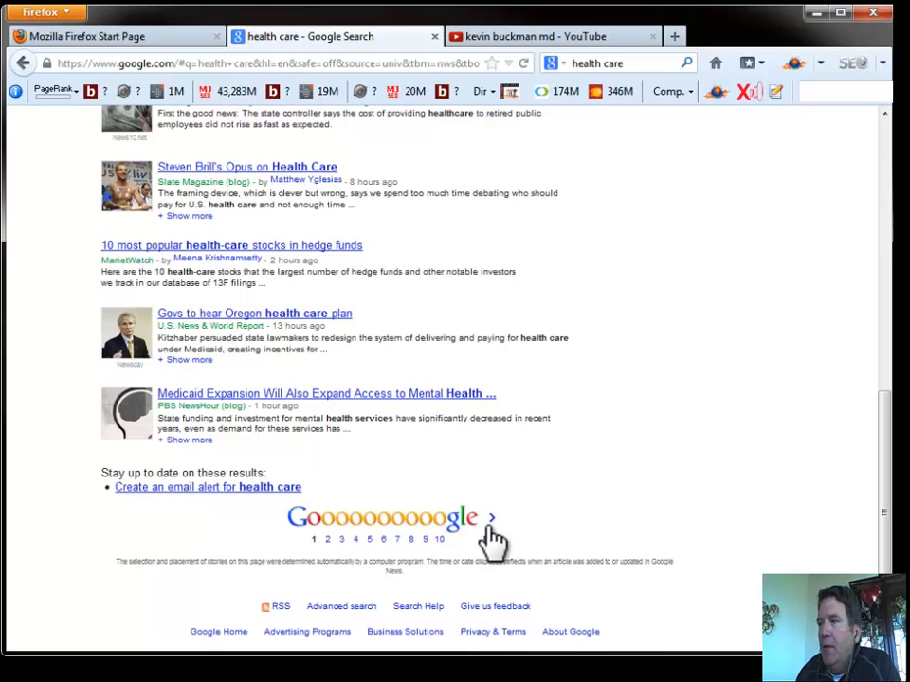
- Go to page 2 of the 'health care' news results and scroll through the stories
left_click(490, 517)
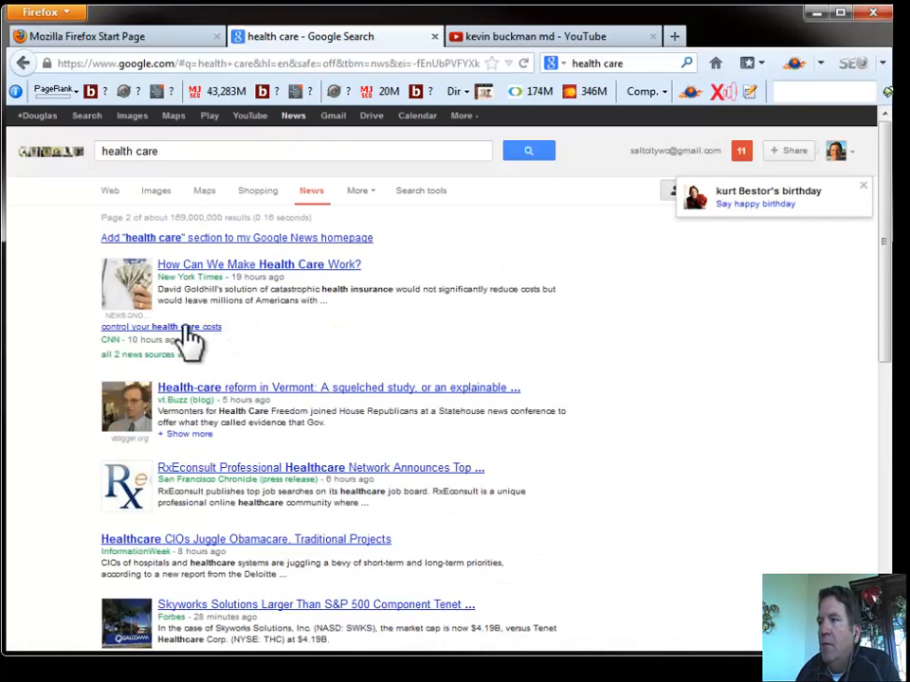
scroll("down", 3)
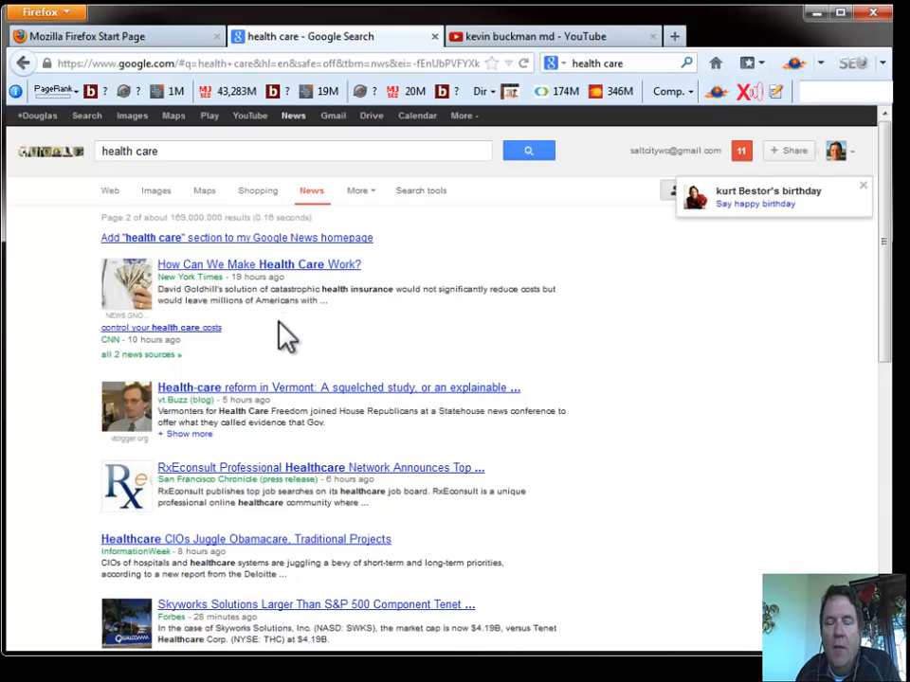
mouse_move(326, 364)
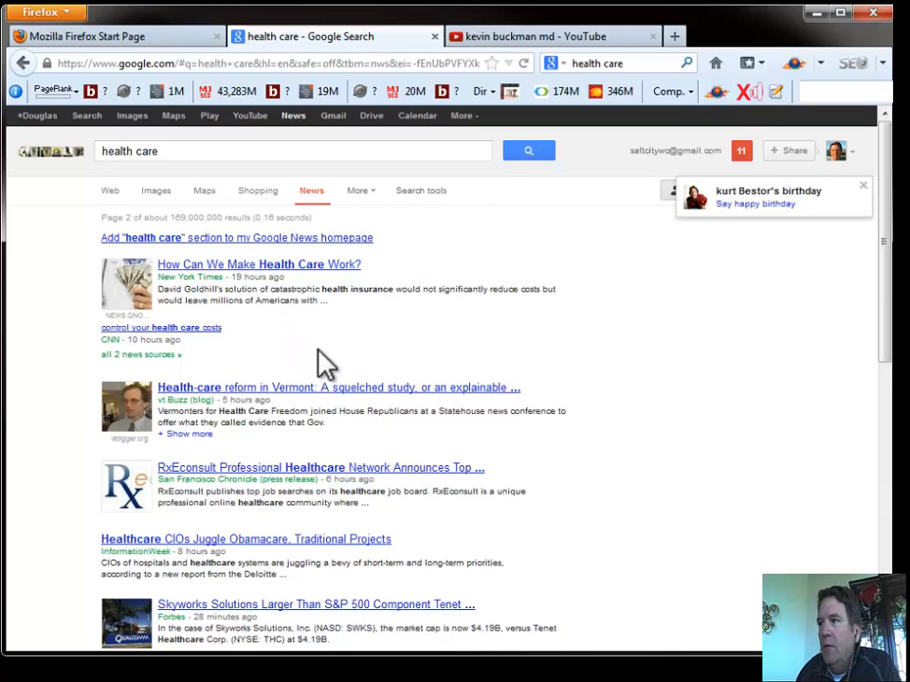
scroll("down", 3)
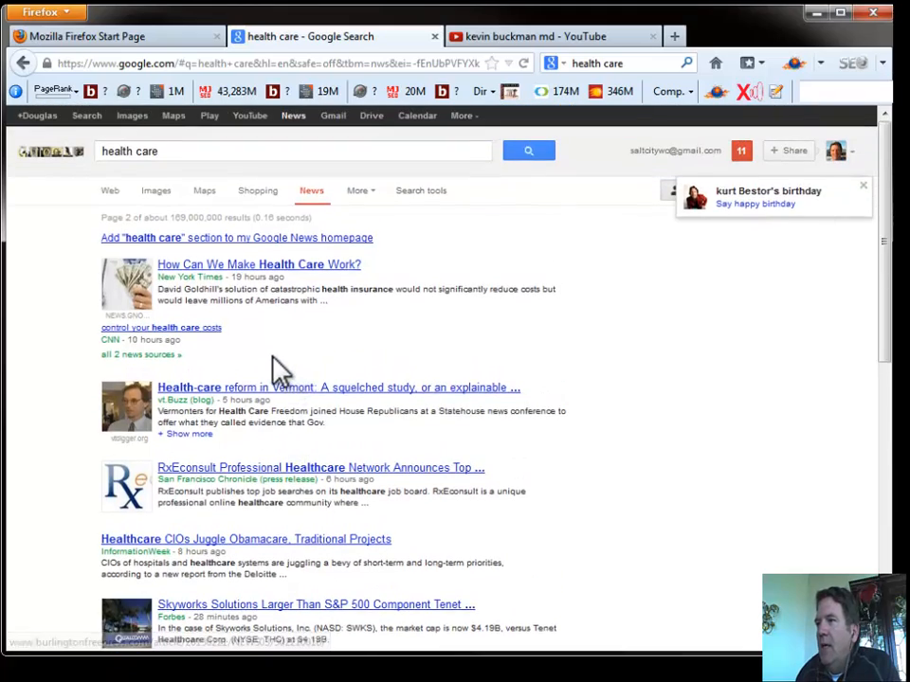
scroll("down", 3)
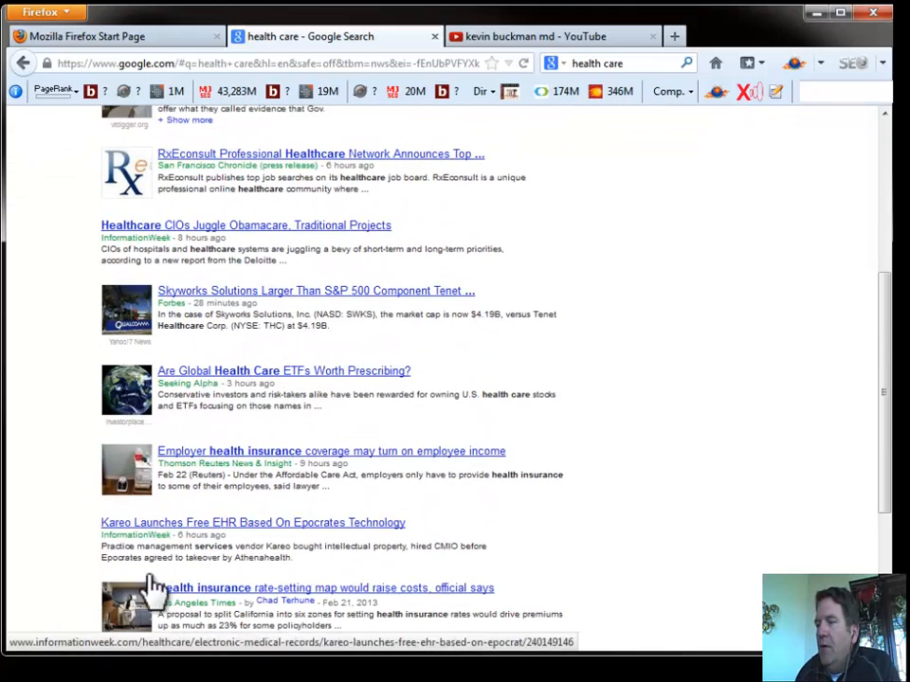
scroll("down", 3)
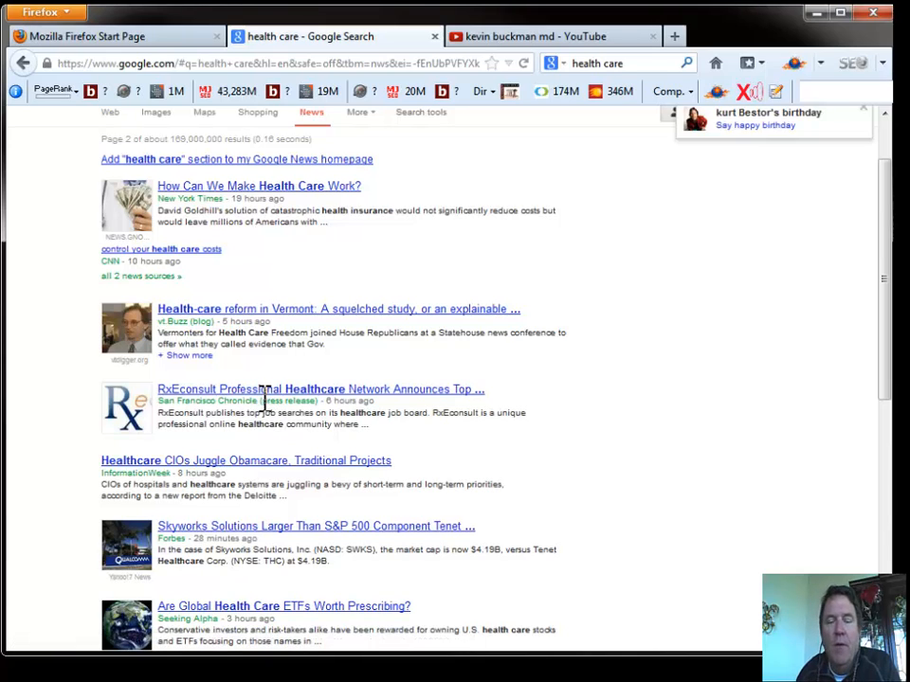
mouse_move(275, 388)
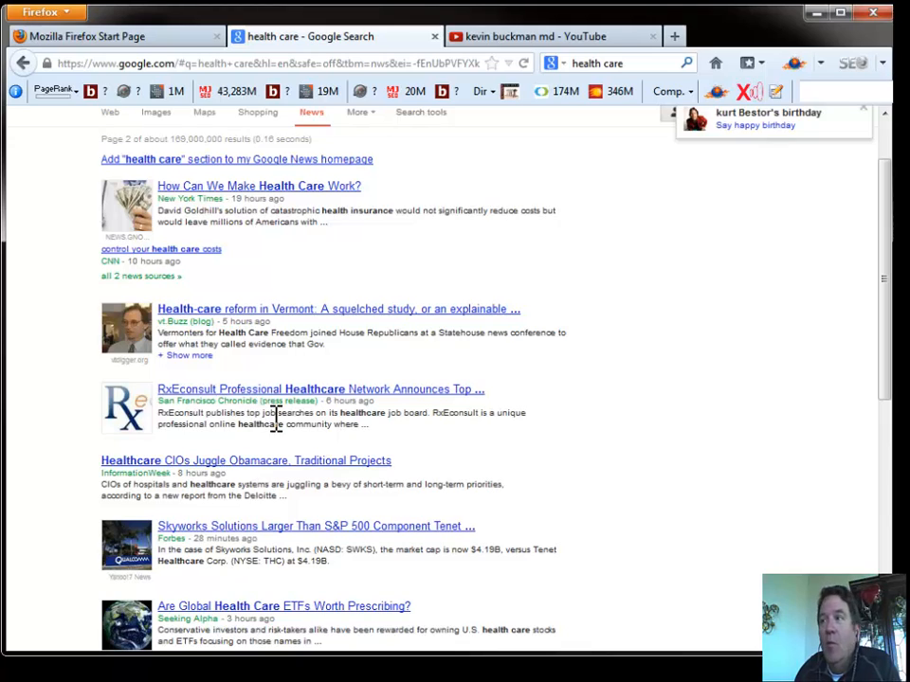
mouse_move(11, 364)
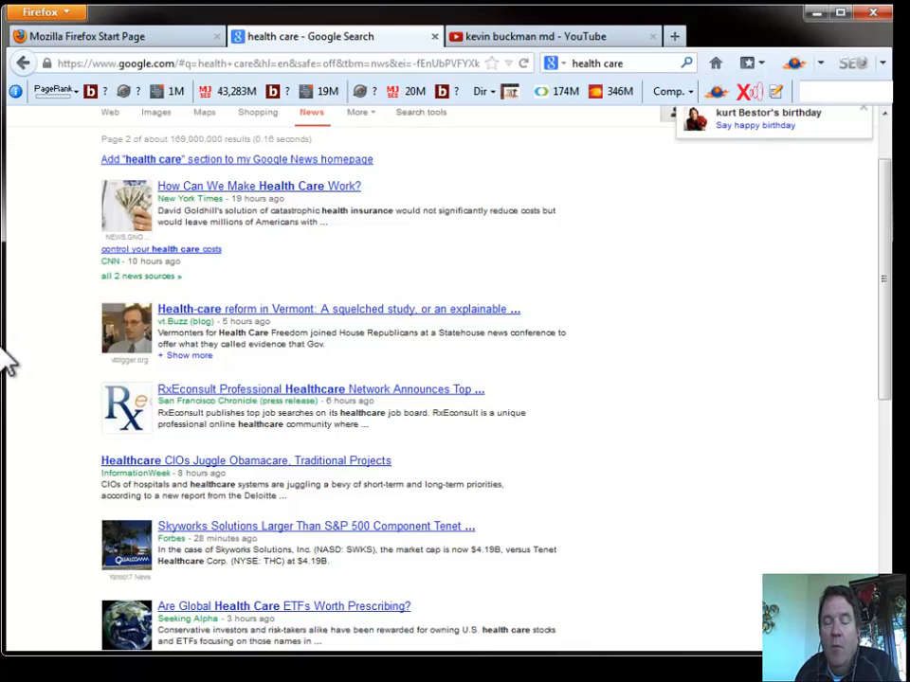
mouse_move(27, 388)
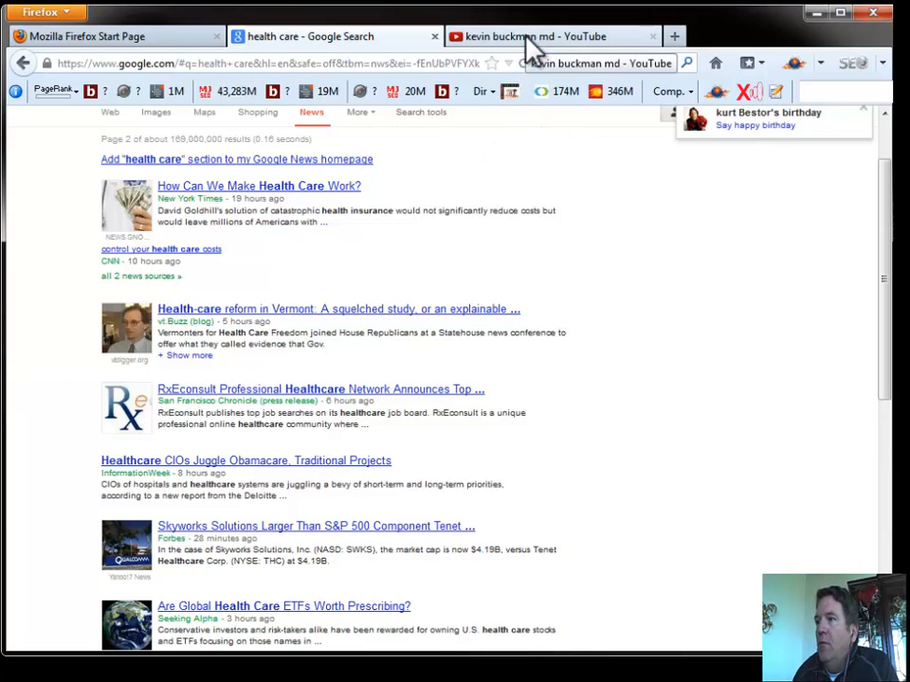
- Return to the 'kevin buckman md' YouTube results and start the '20 Year Memorable Moment' video
left_click(553, 36)
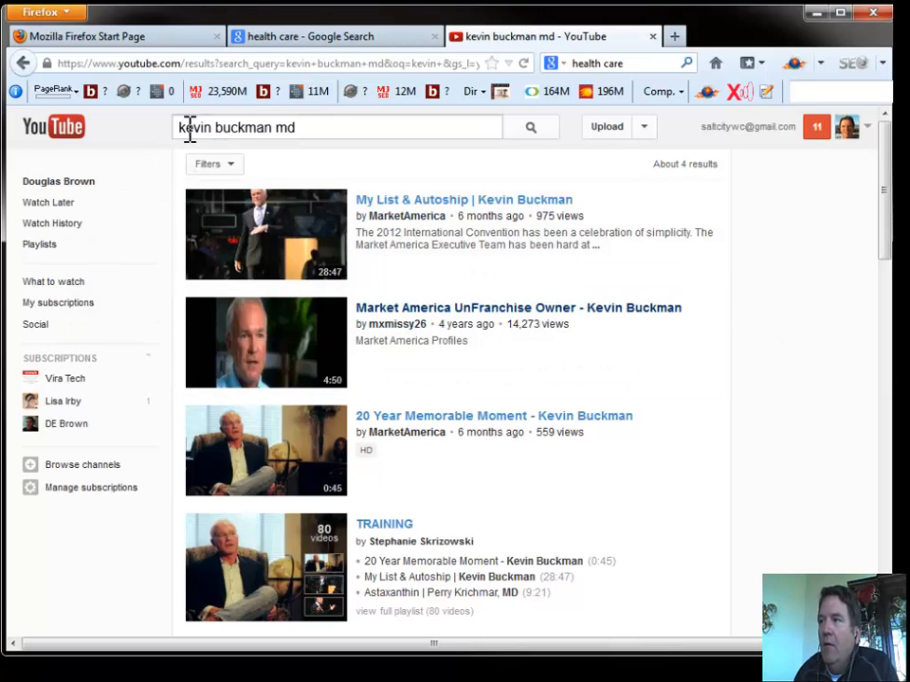
mouse_move(163, 161)
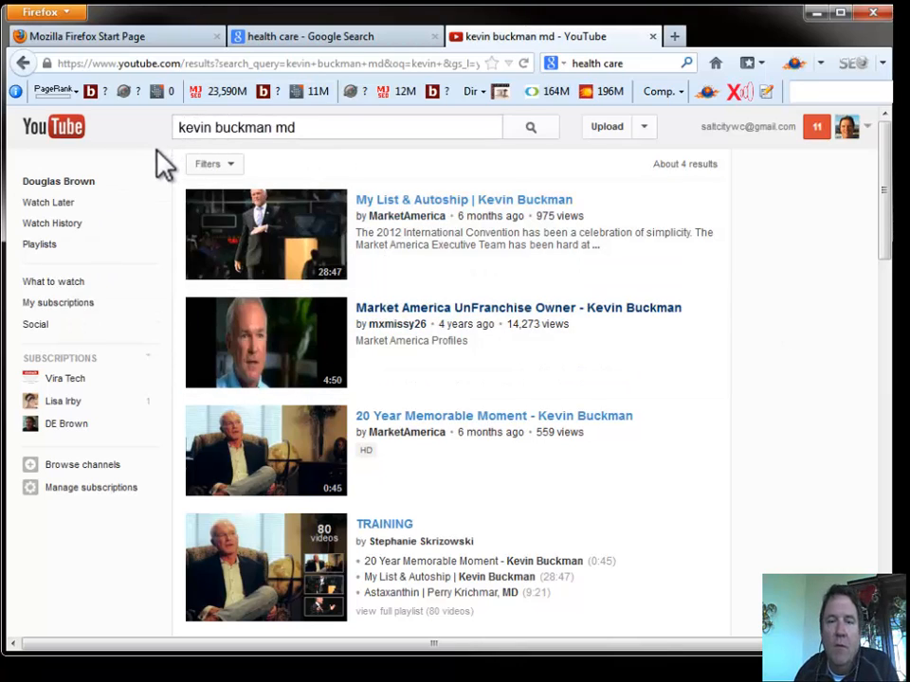
mouse_move(540, 402)
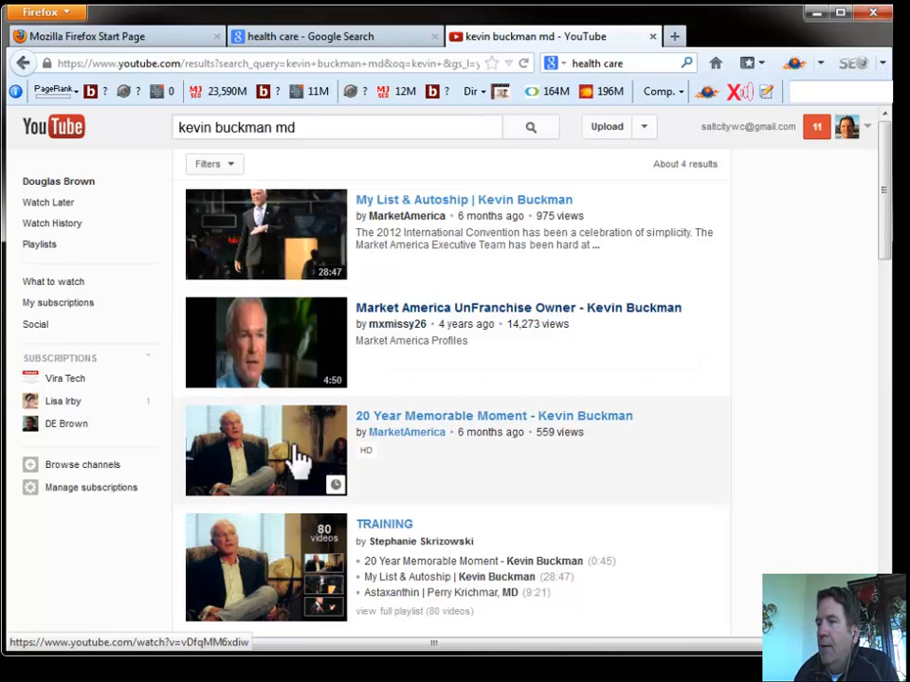
left_click(493, 417)
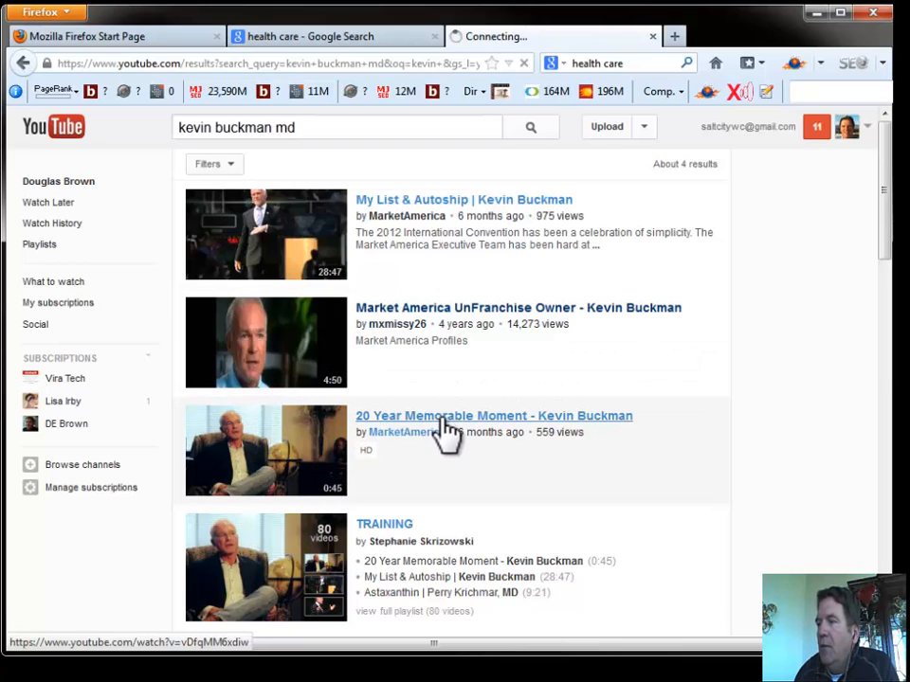
left_click(493, 417)
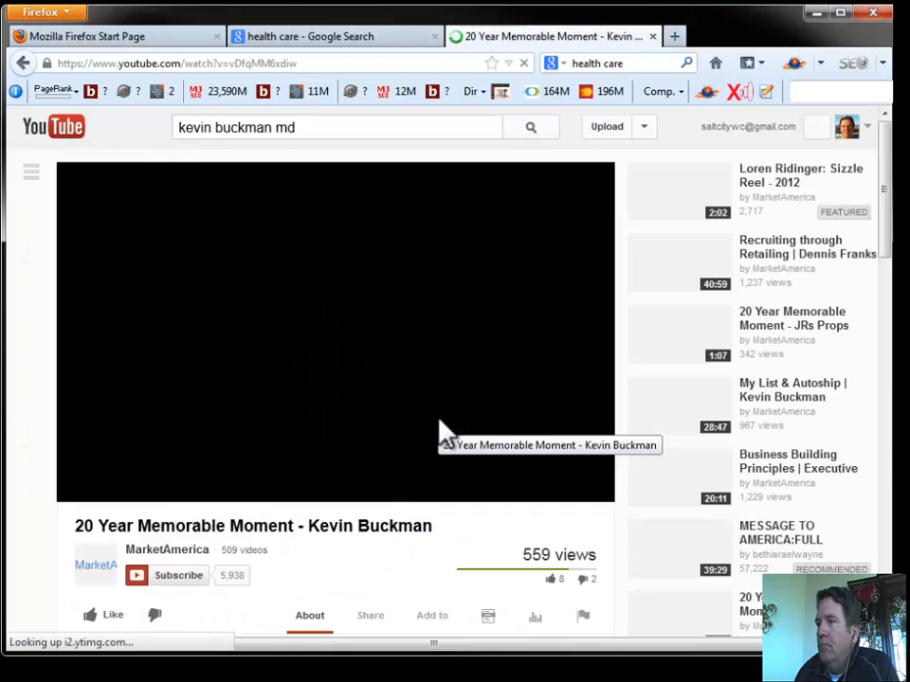
left_click(335, 331)
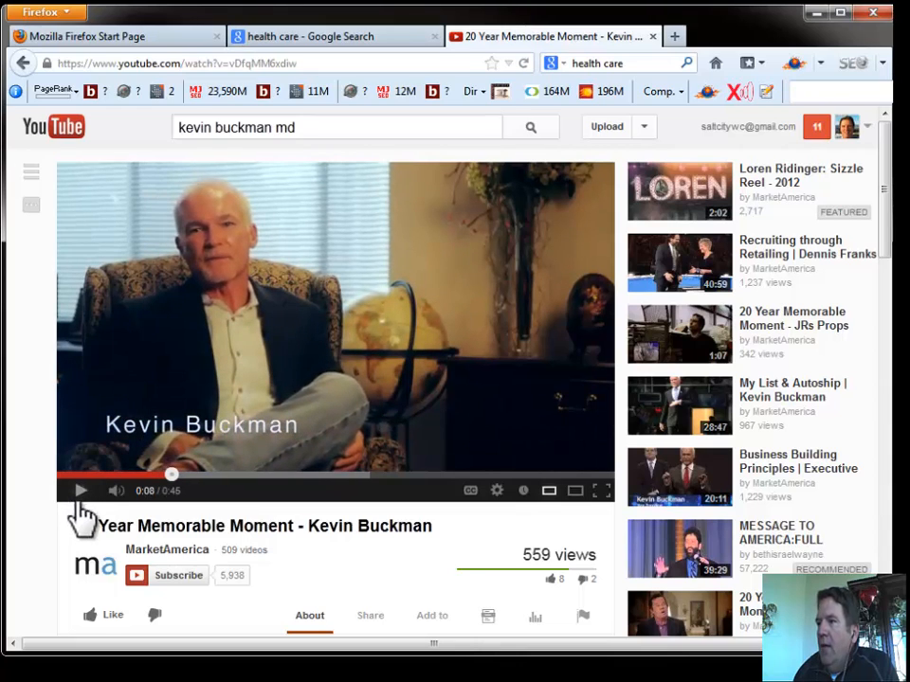
mouse_move(307, 535)
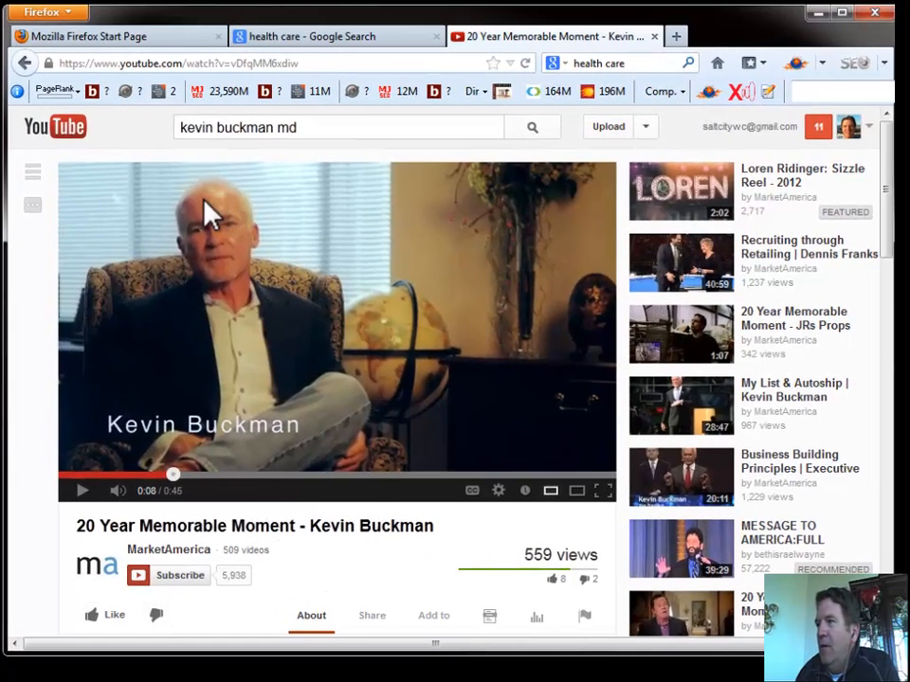
mouse_move(440, 169)
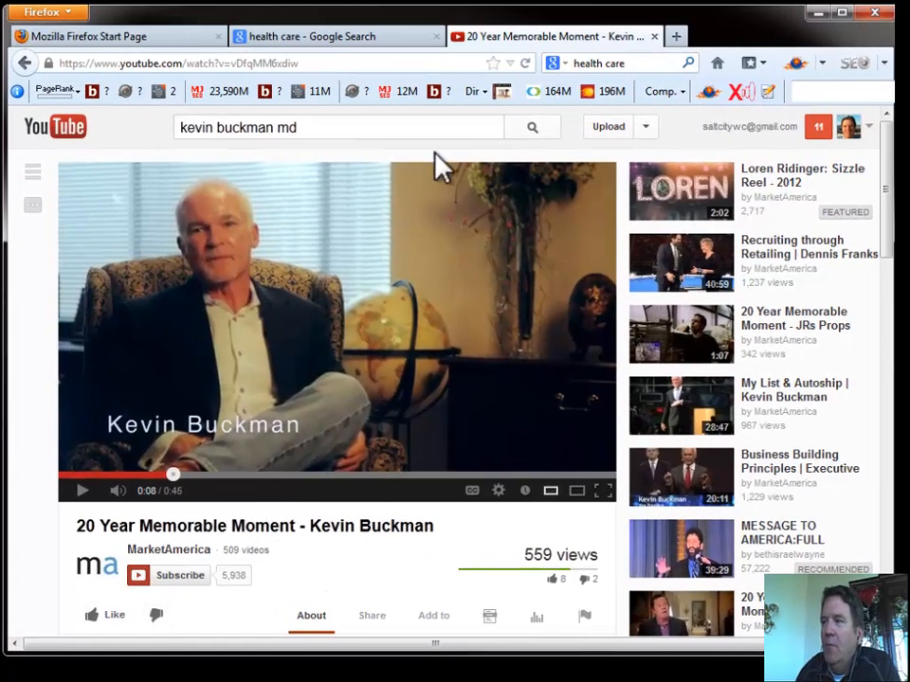
mouse_move(424, 195)
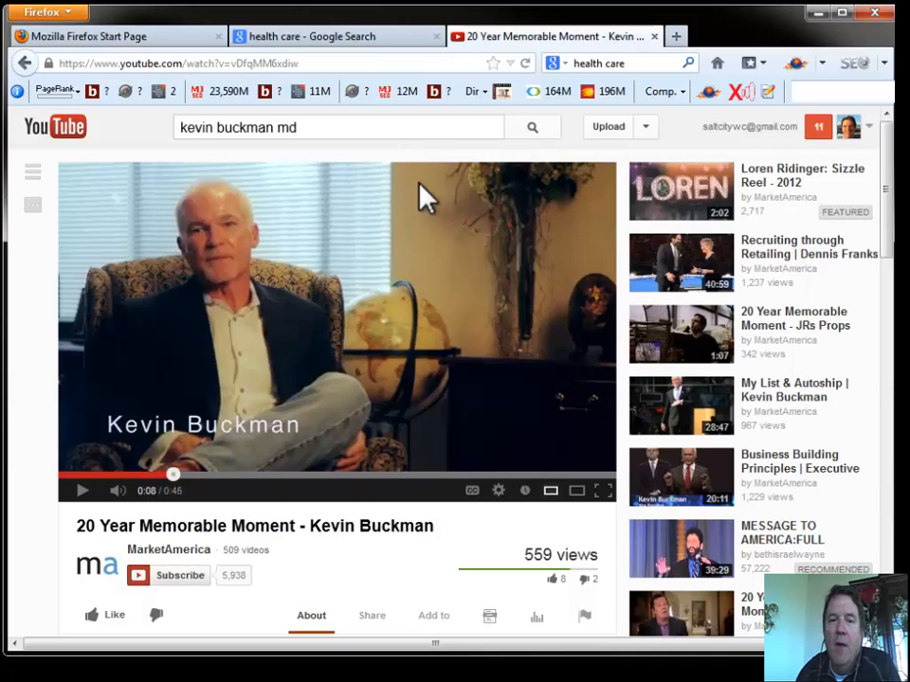
mouse_move(151, 440)
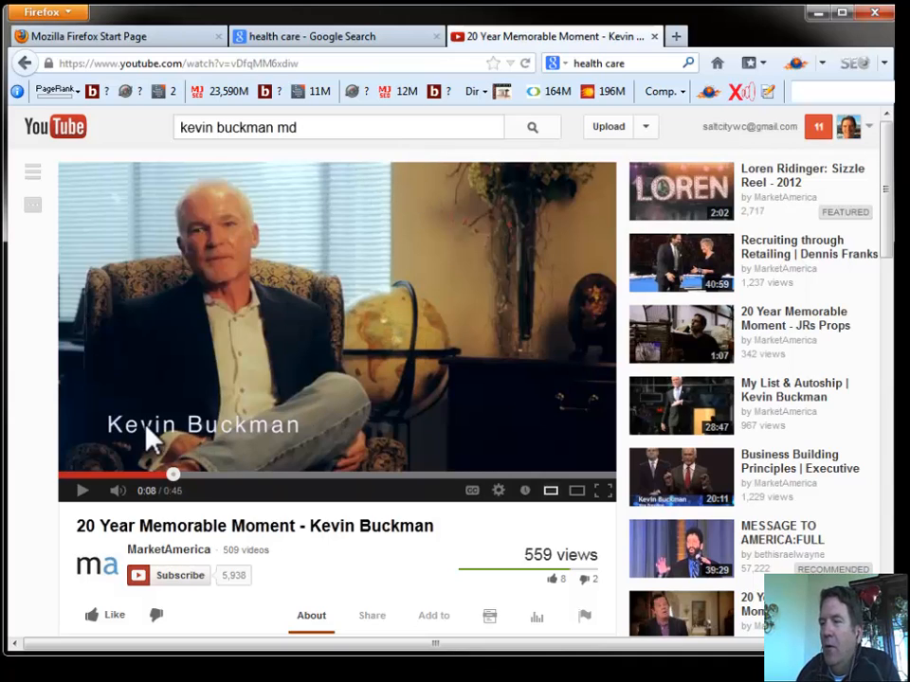
mouse_move(280, 455)
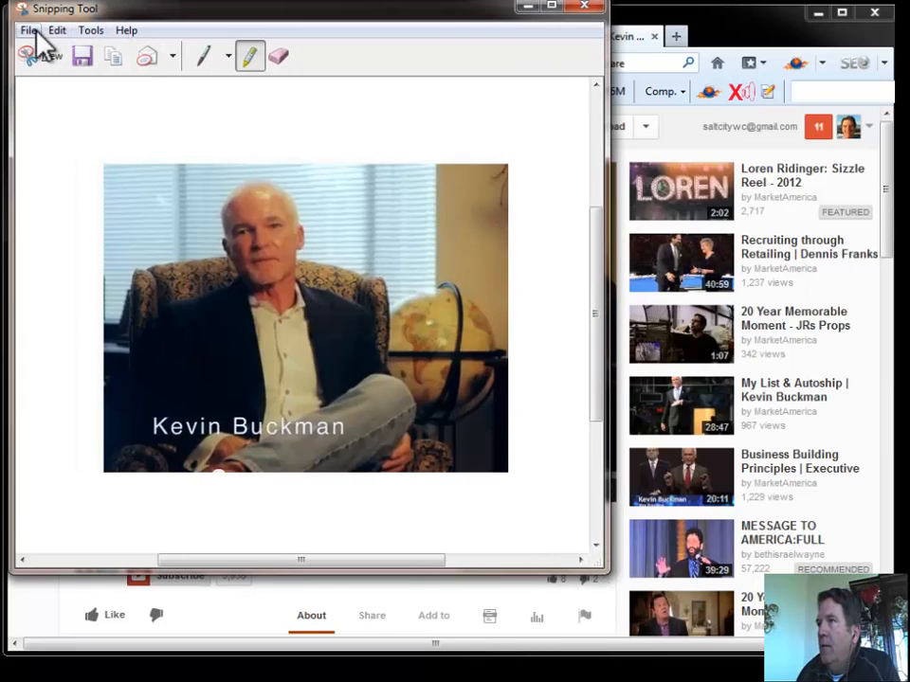
- Start saving the captured snip of the Kevin Buckman frame from the File menu
left_click(82, 57)
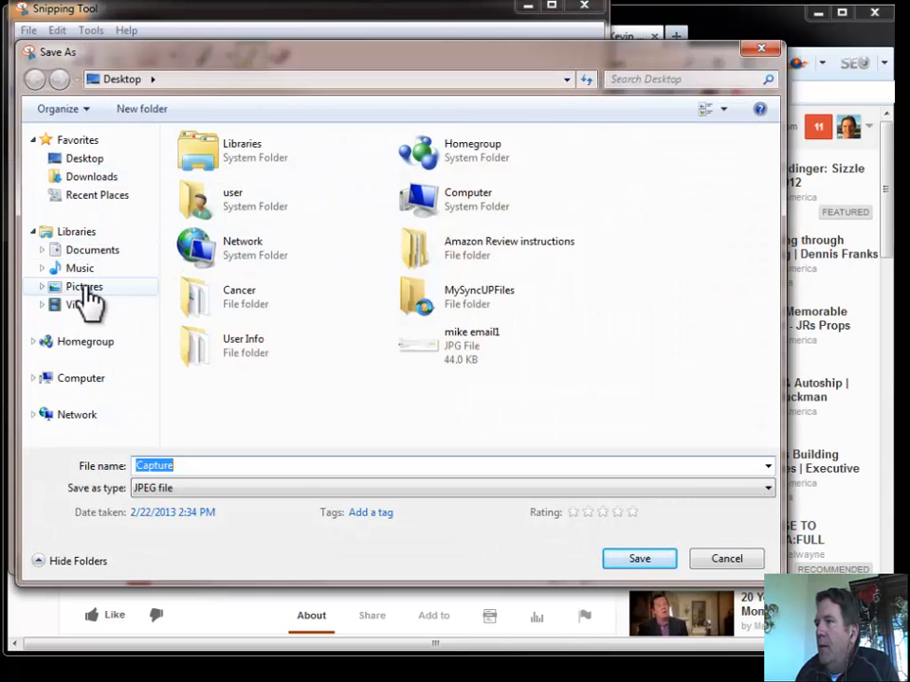
- Save the snip as a JPEG named Capture in Pictures > 1Viratech
double_click(84, 286)
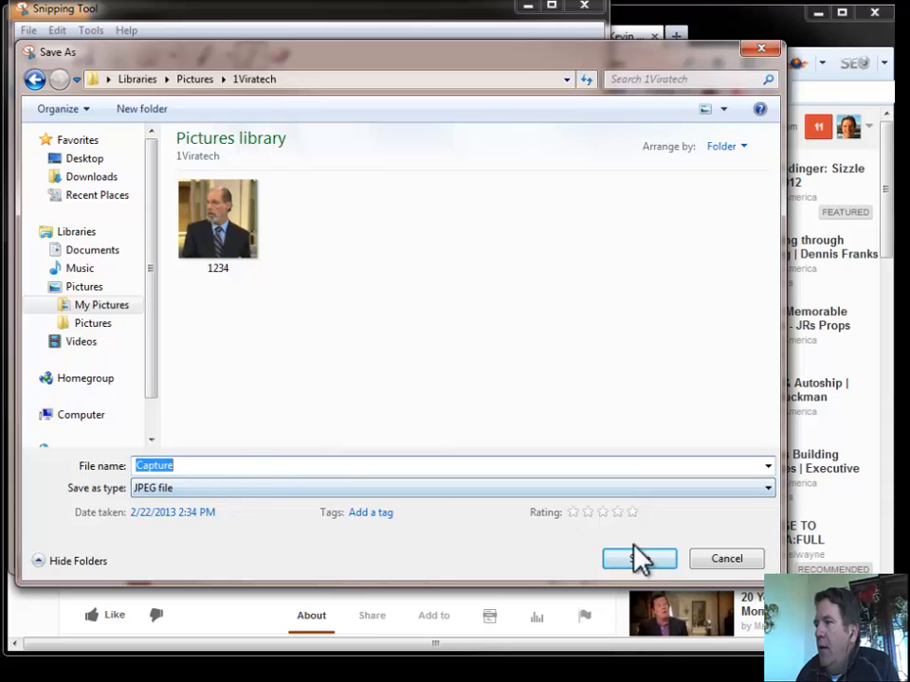
left_click(639, 557)
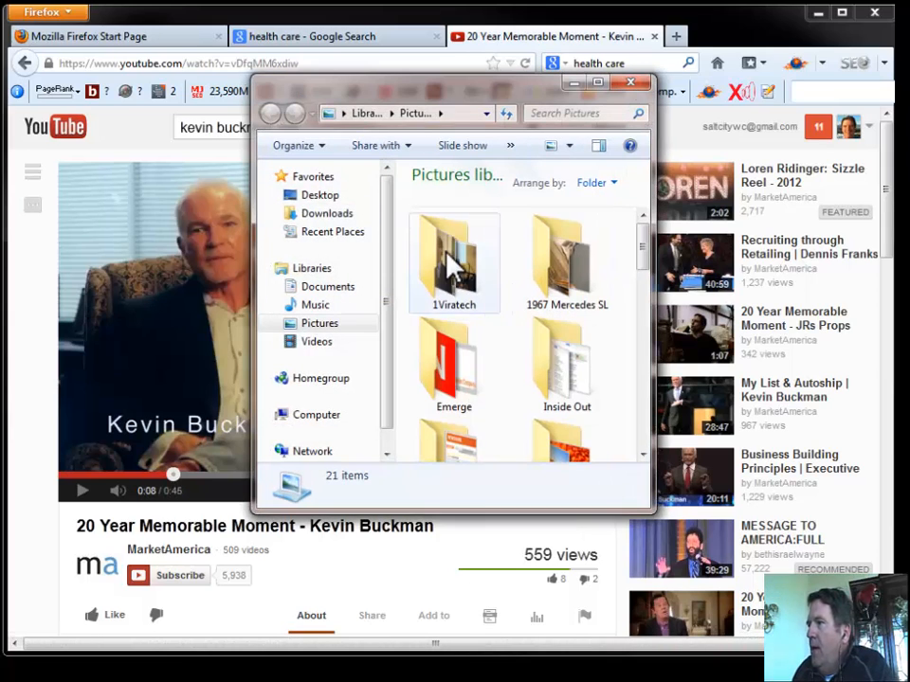
- In the 1Viratech folder, select the saved Capture image and show its right-click actions
double_click(453, 256)
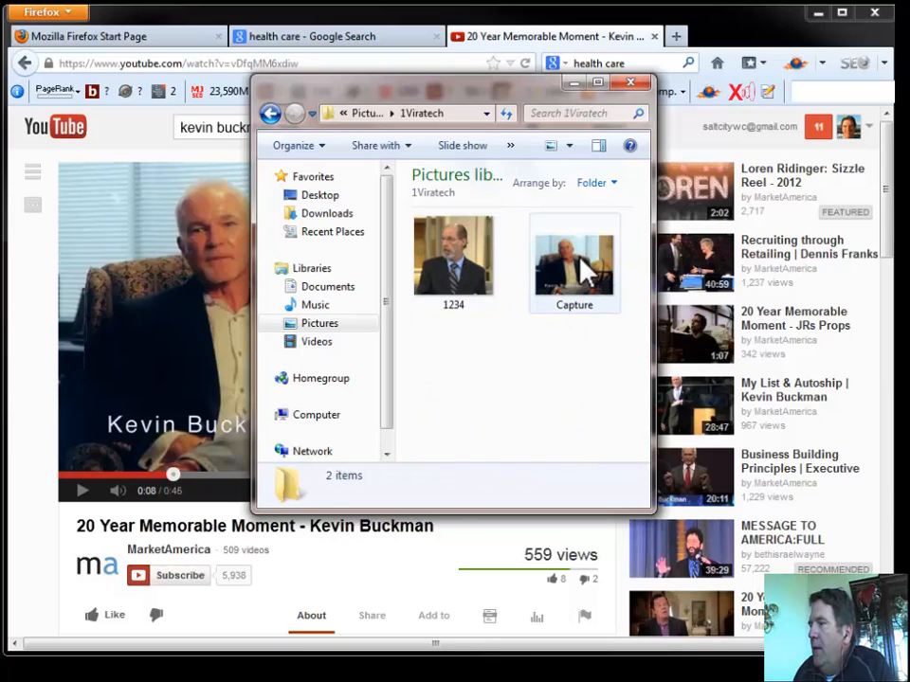
left_click(574, 256)
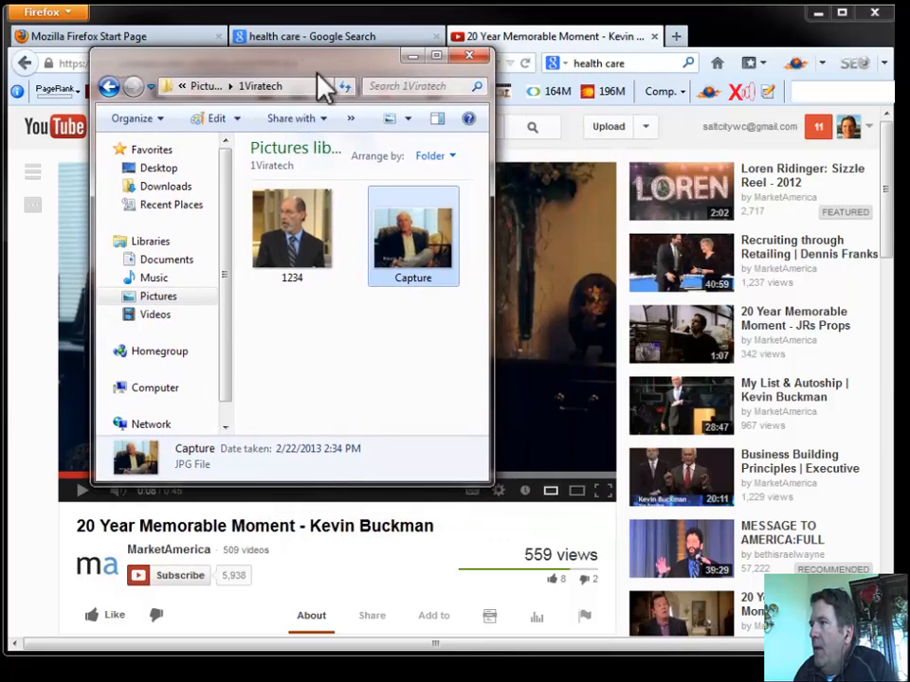
mouse_move(413, 231)
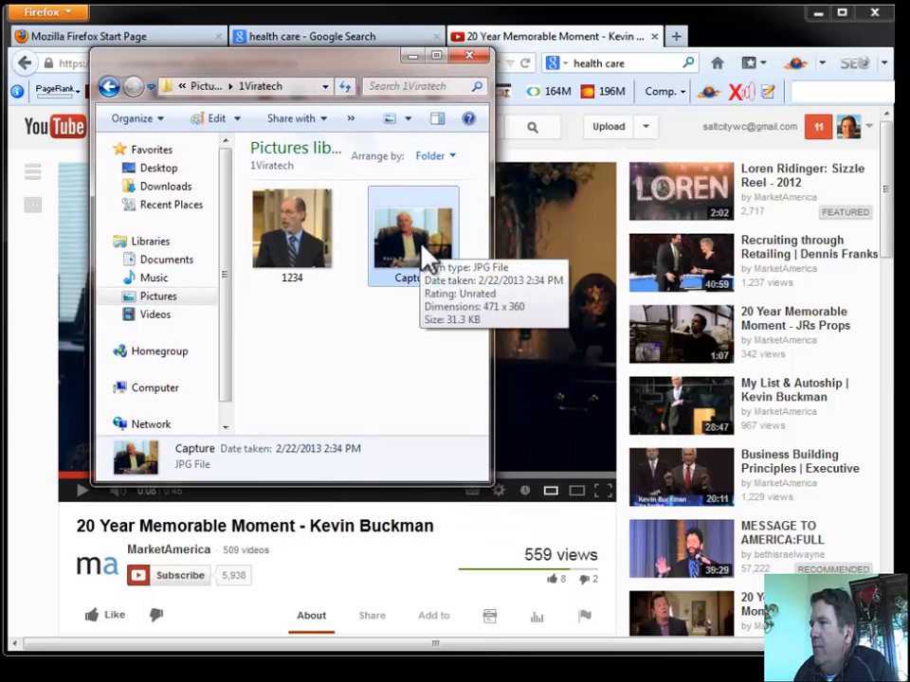
mouse_move(478, 296)
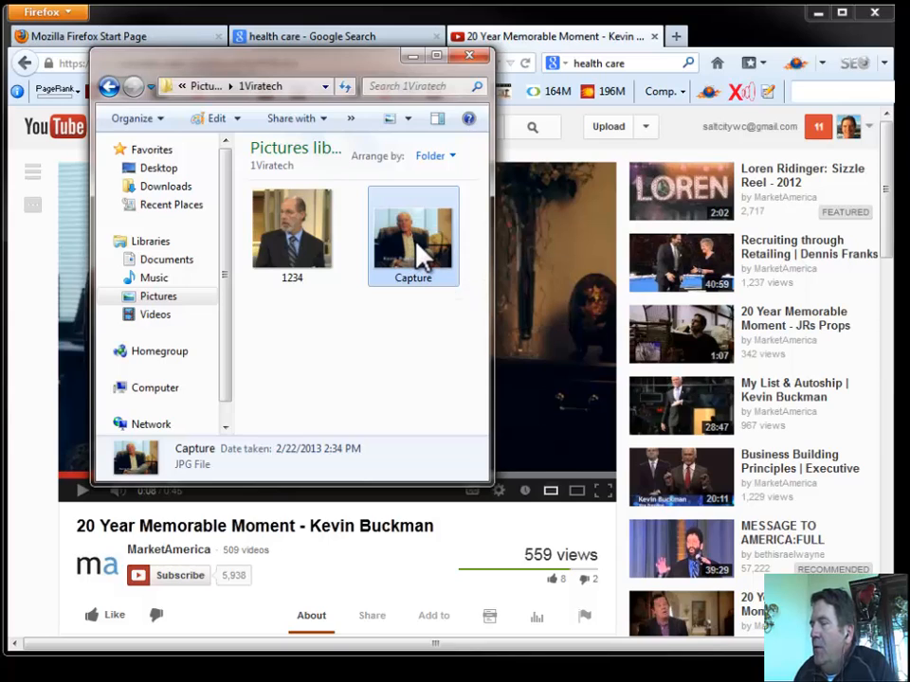
mouse_move(413, 231)
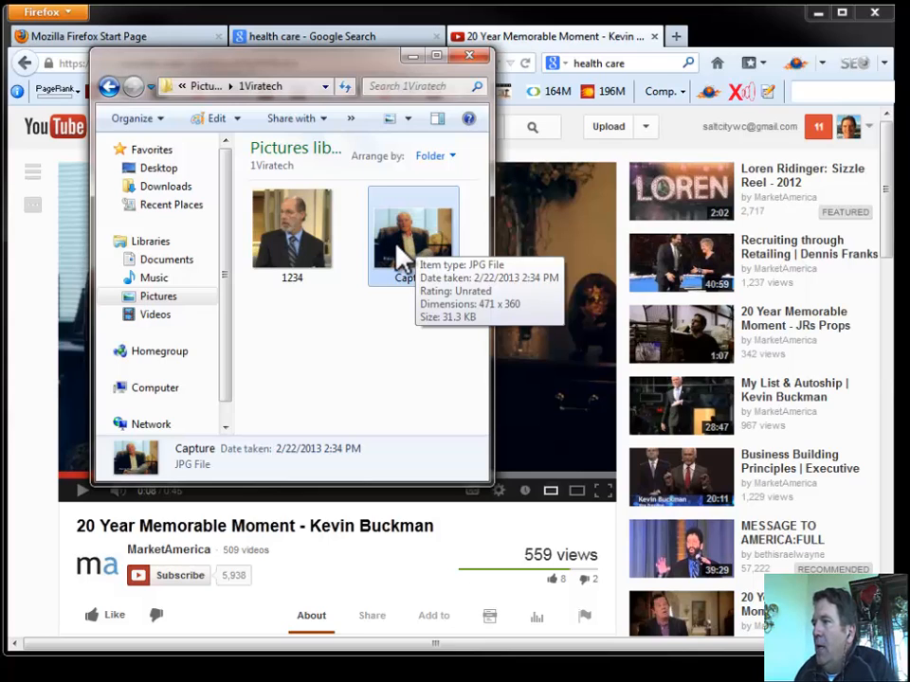
right_click(413, 231)
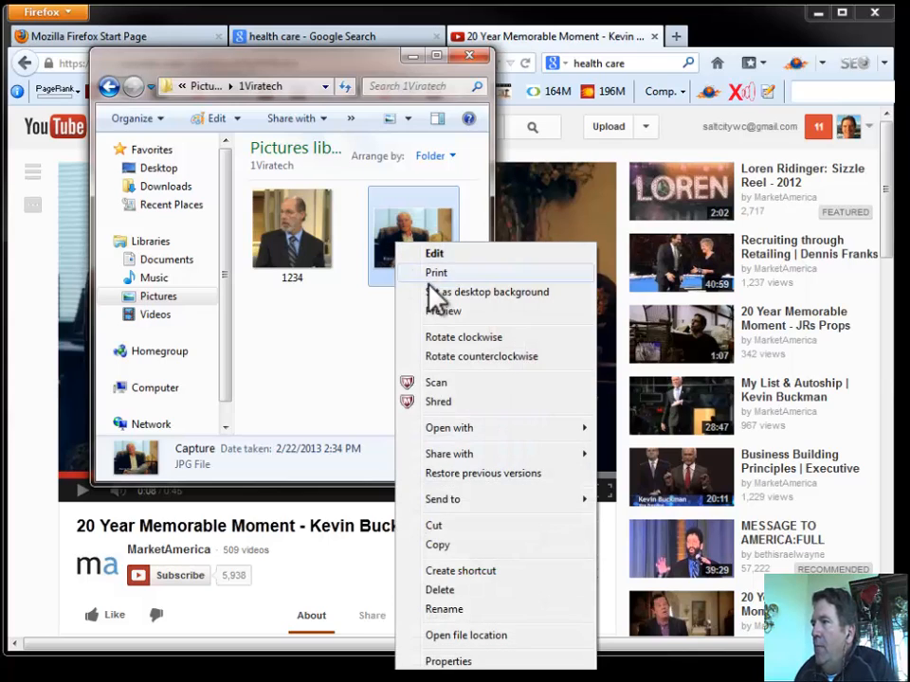
mouse_move(464, 500)
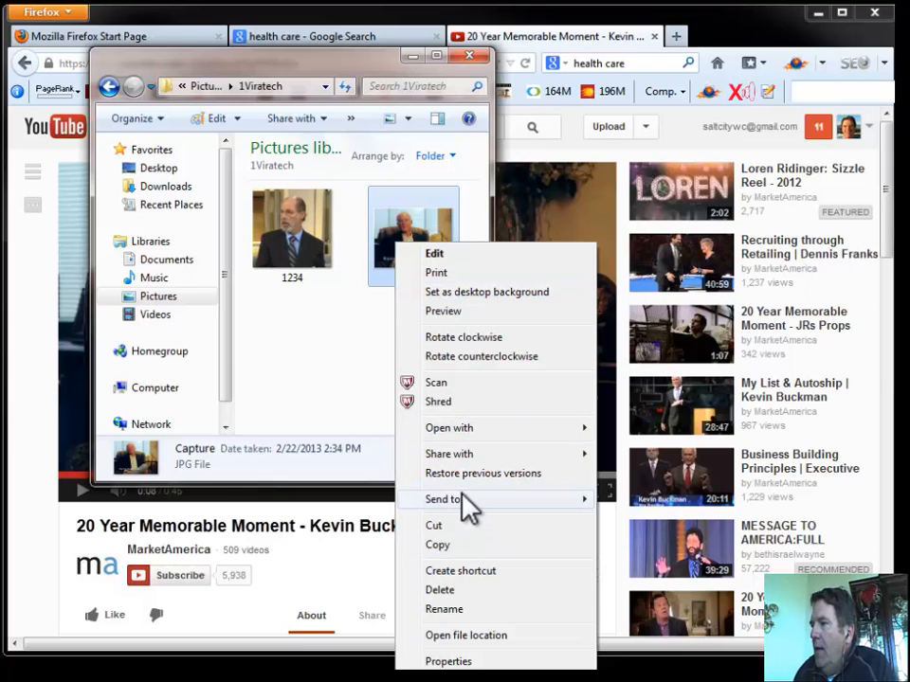
mouse_move(464, 660)
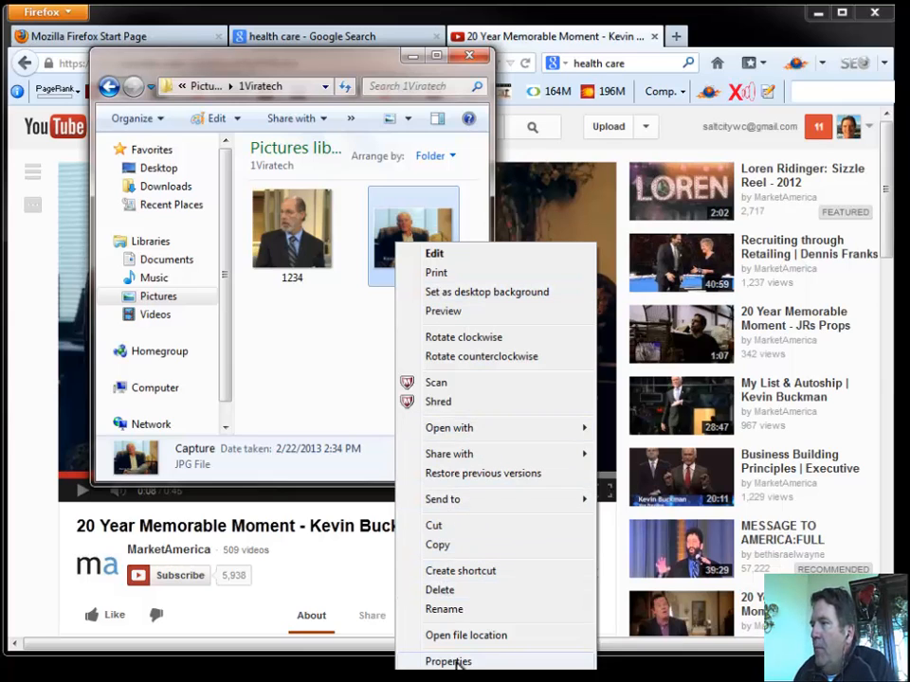
left_click(447, 661)
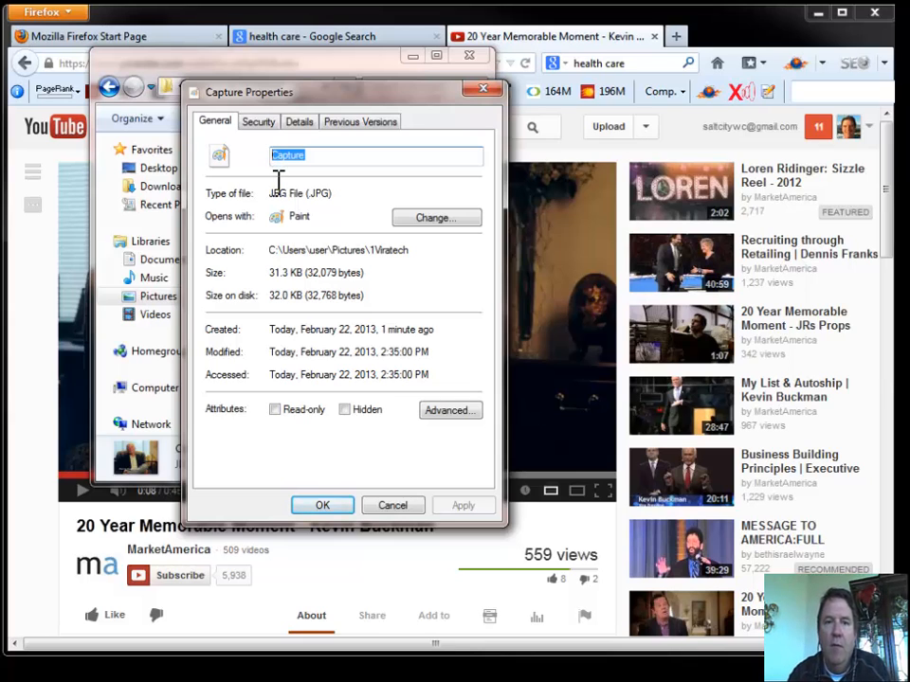
type("D")
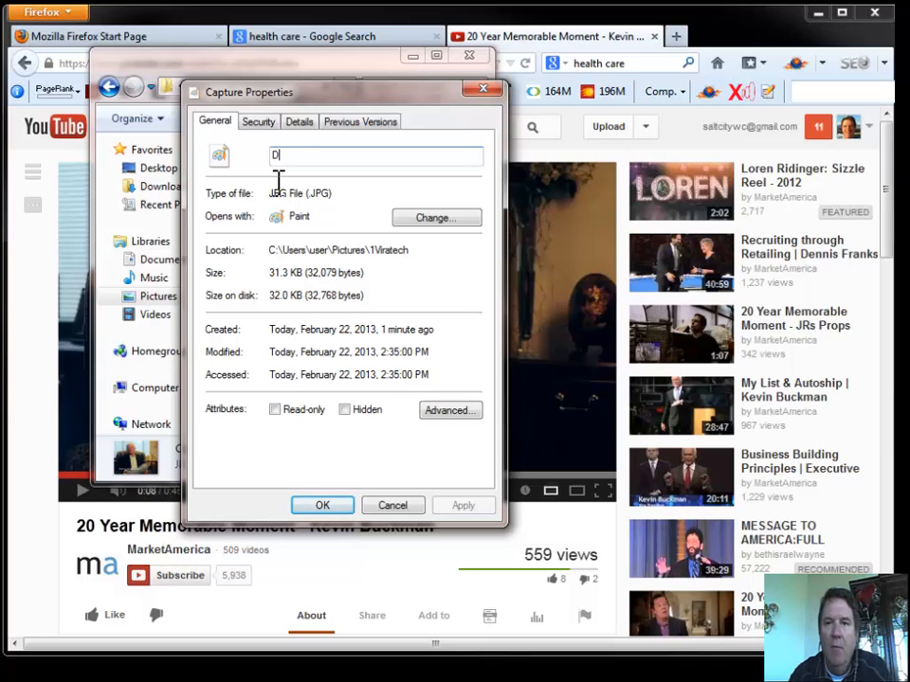
type("r.")
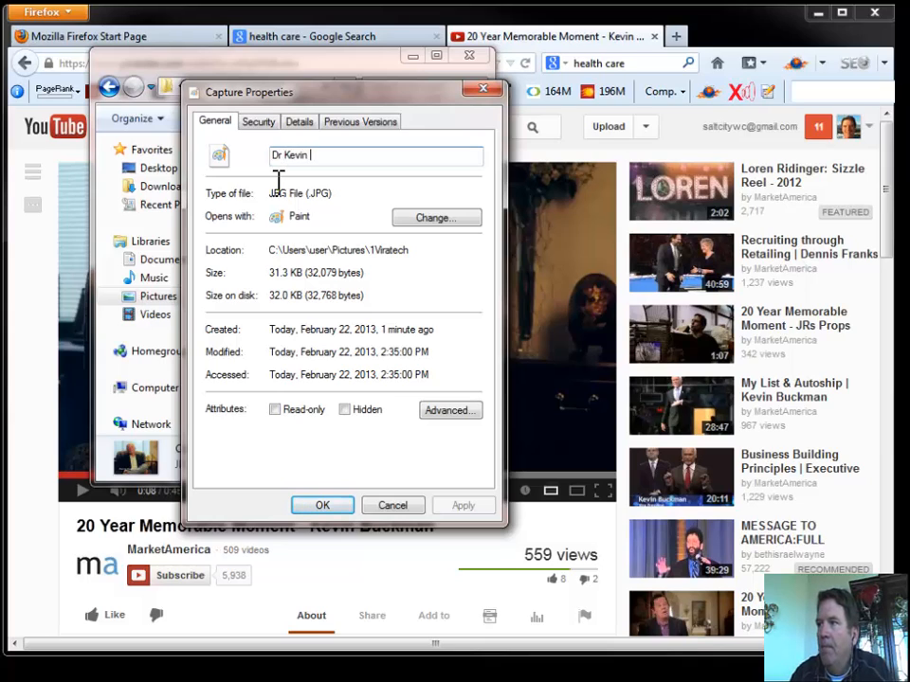
type("Buckman")
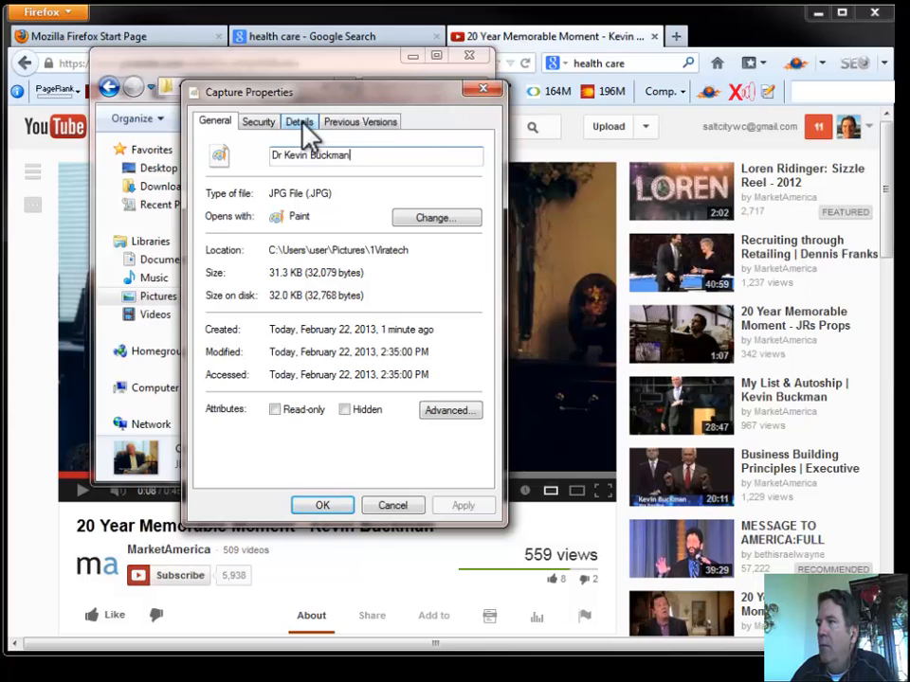
- On the Details tab, set Title 'Dr. Buckman Book', Subject 'Kevin Buckman' and a five-star rating
left_click(299, 121)
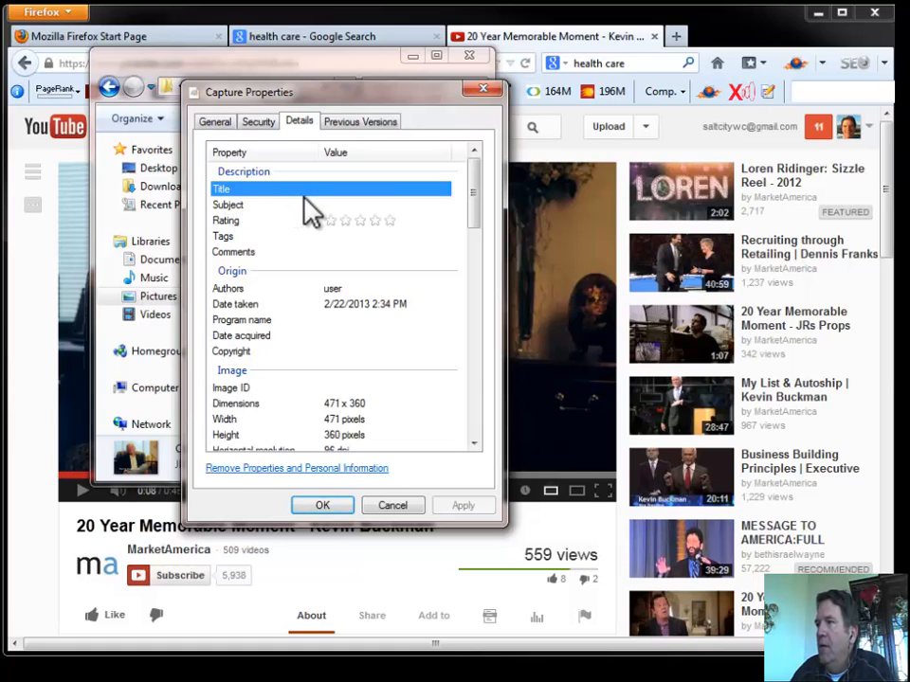
left_click(383, 204)
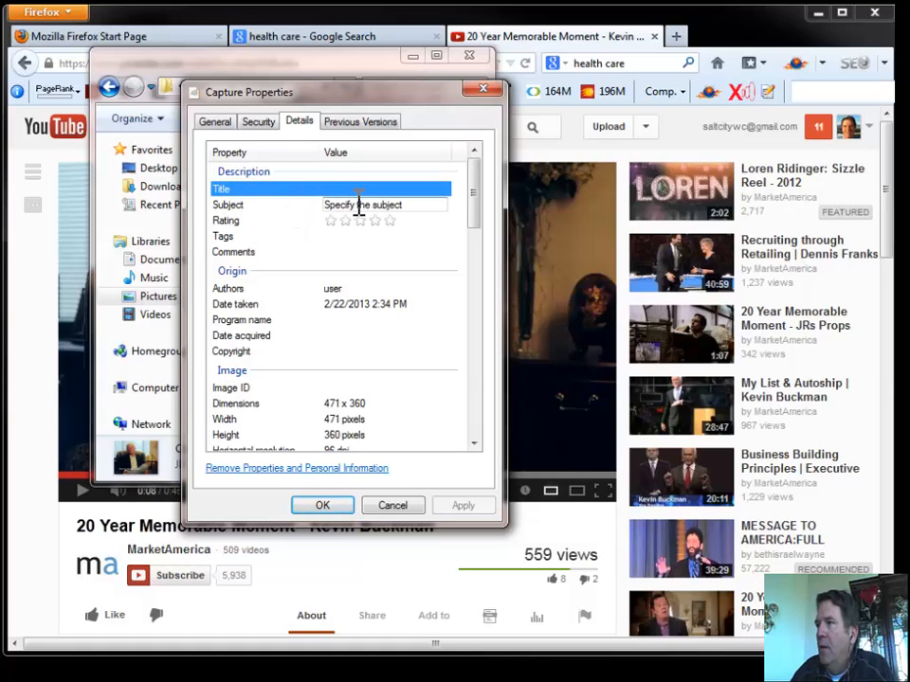
left_click(378, 190)
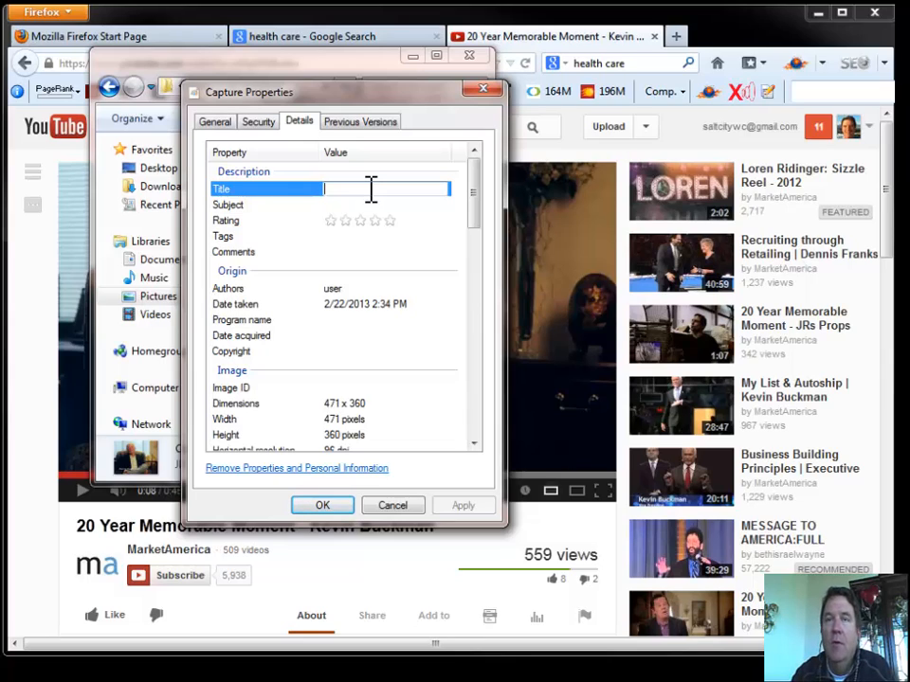
type("Dr. Buckman")
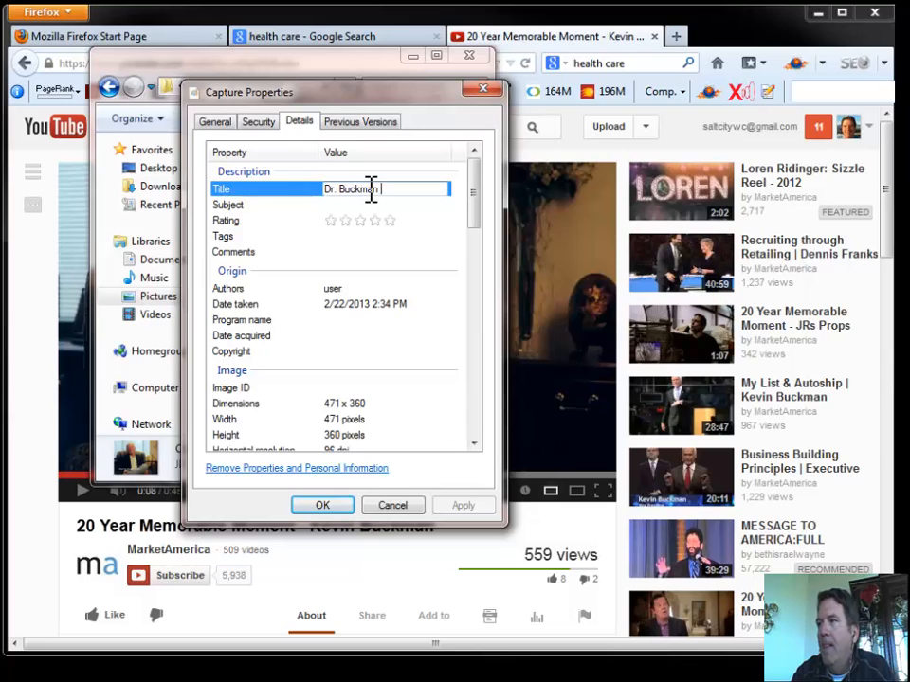
type("Book")
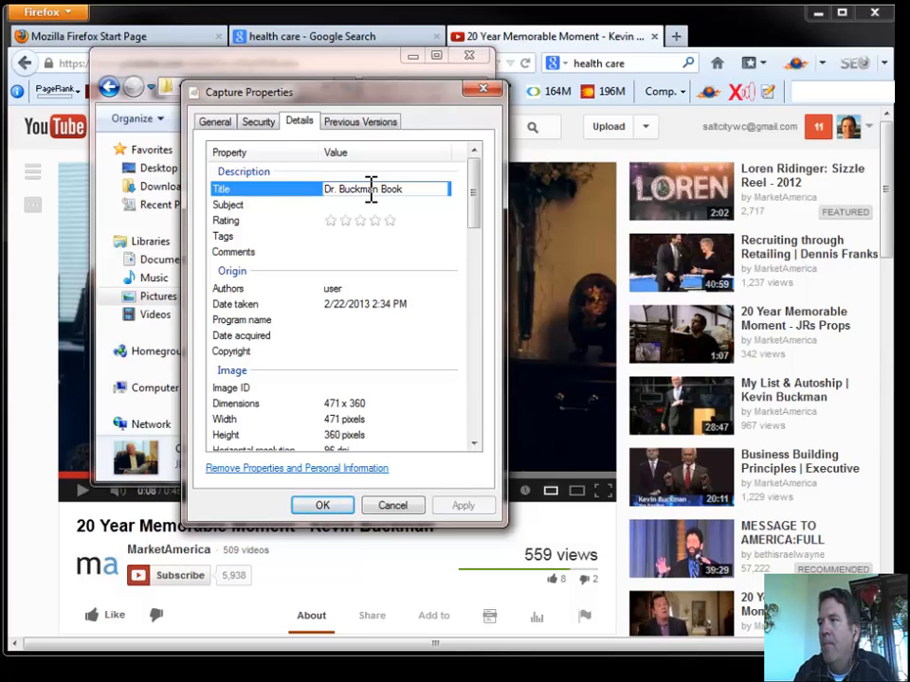
left_click(387, 205)
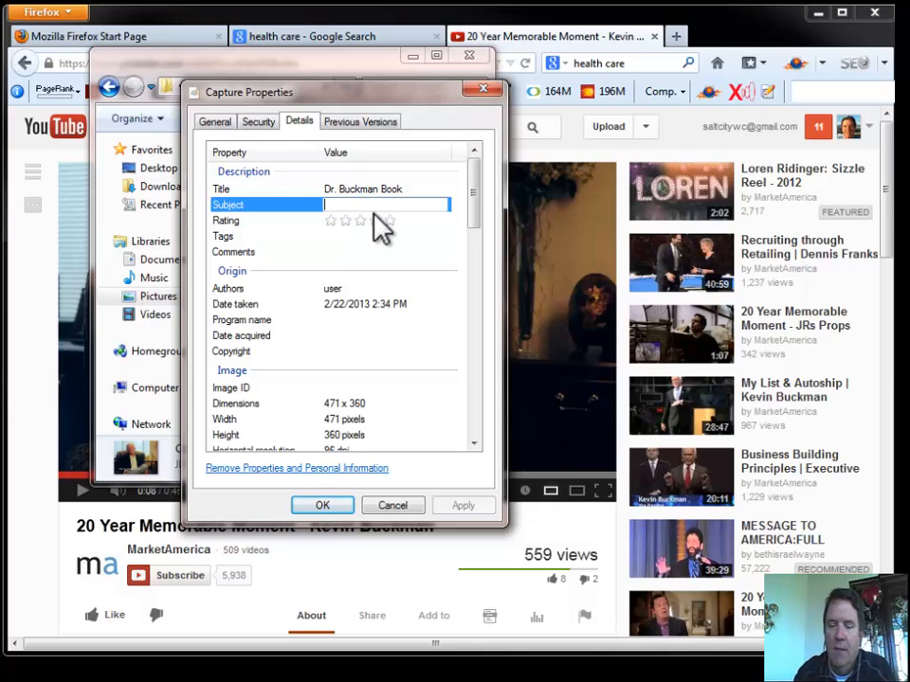
type("Kevin")
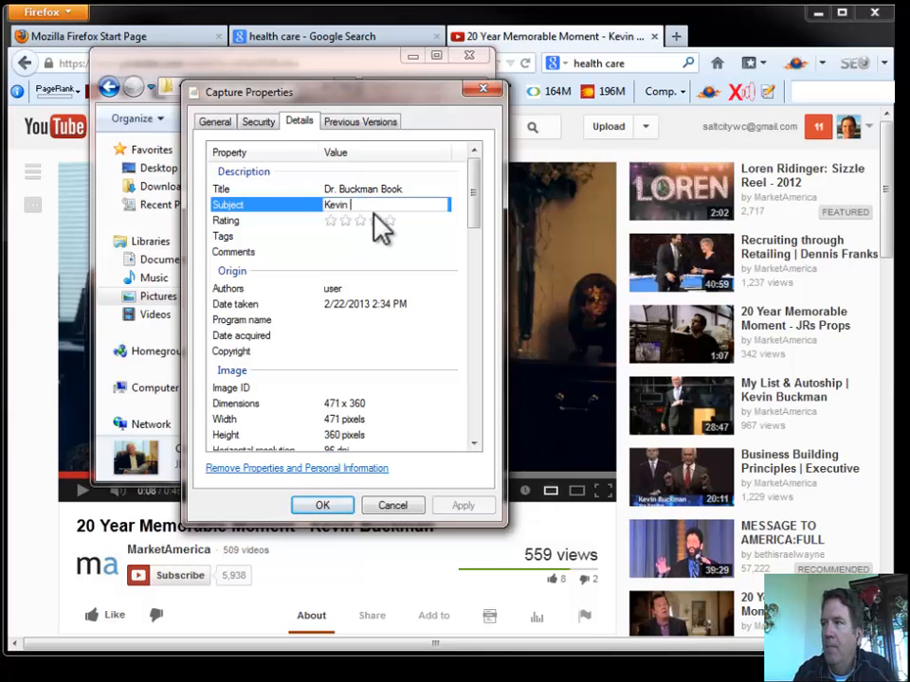
type("Buckman")
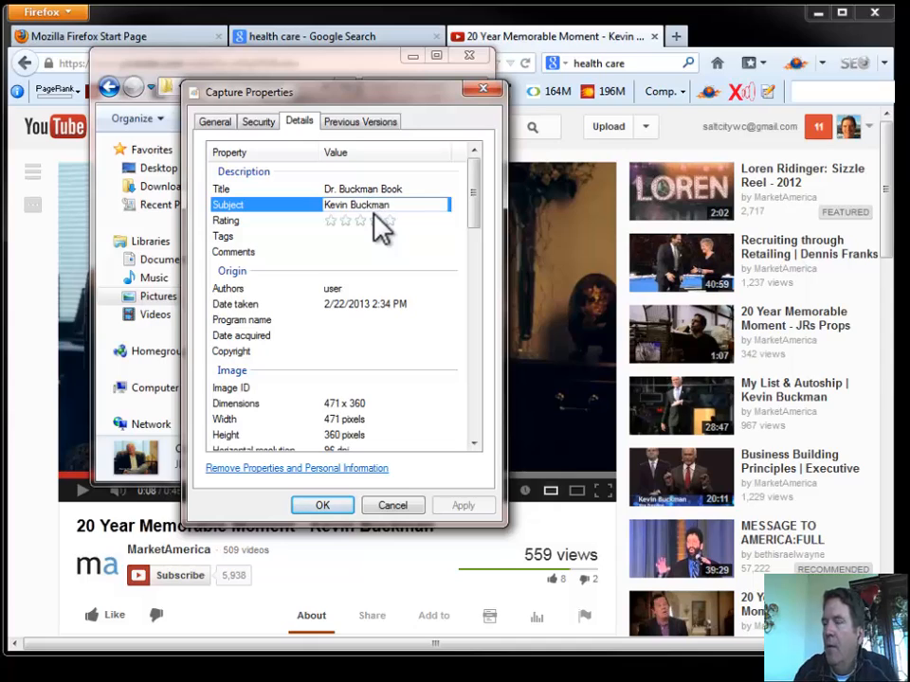
left_click(387, 220)
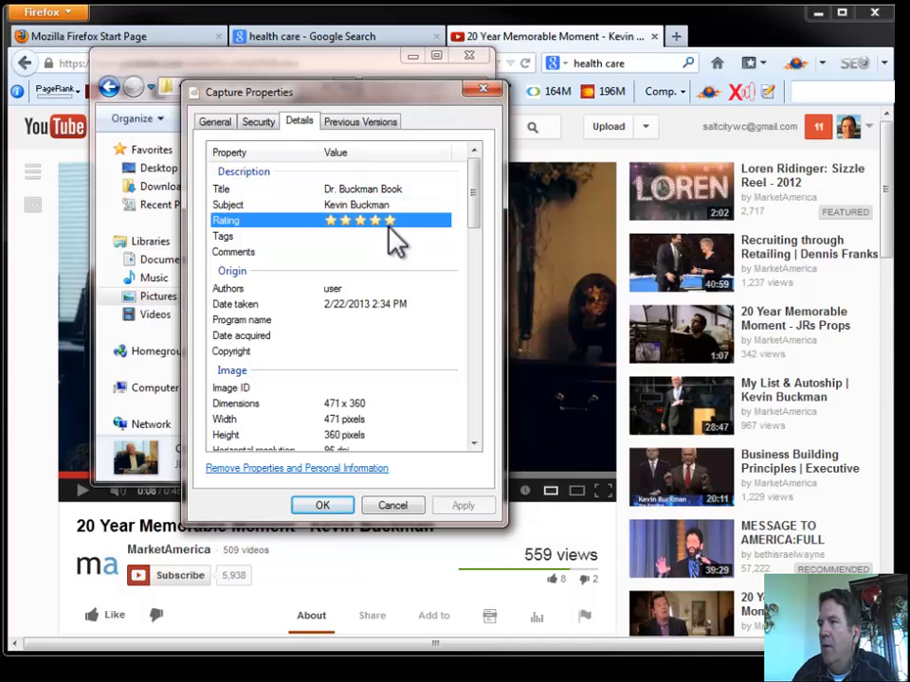
- Copy the breast cancer key words line from Notepad for use as image tags
left_click(379, 235)
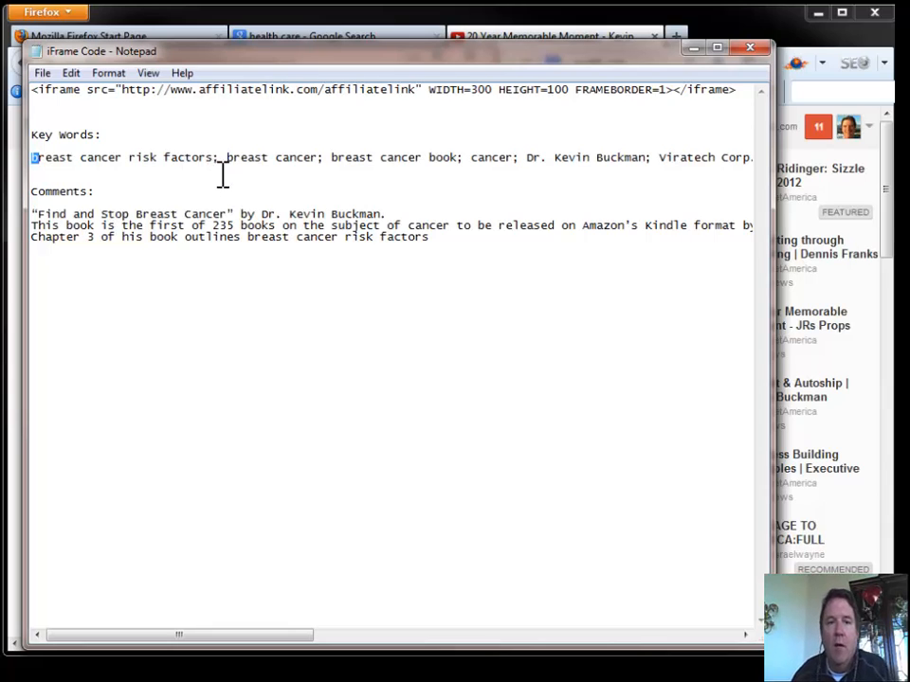
mouse_move(227, 180)
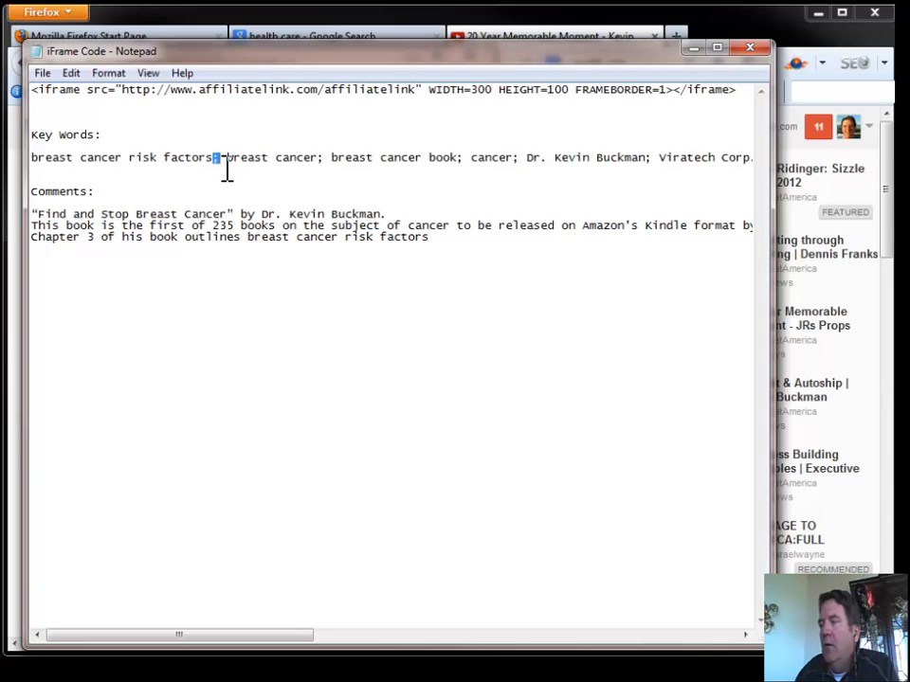
mouse_move(134, 318)
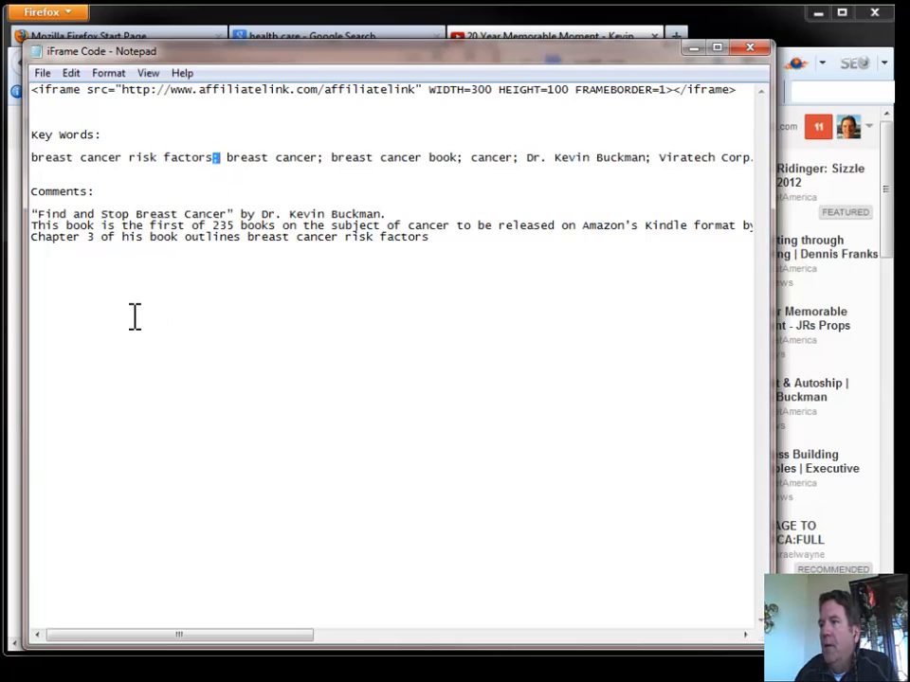
right_click(217, 157)
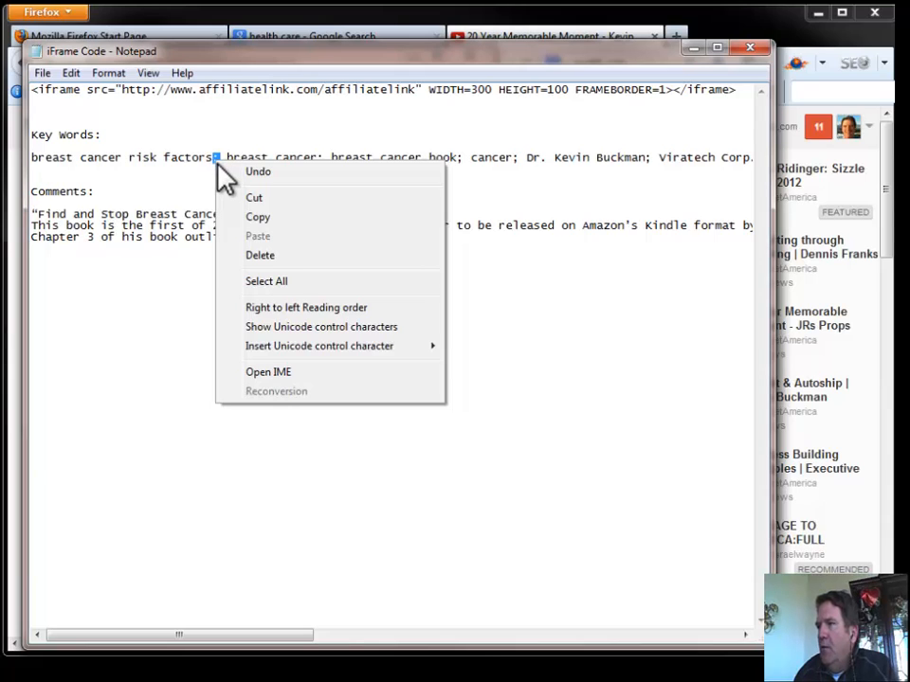
mouse_move(236, 147)
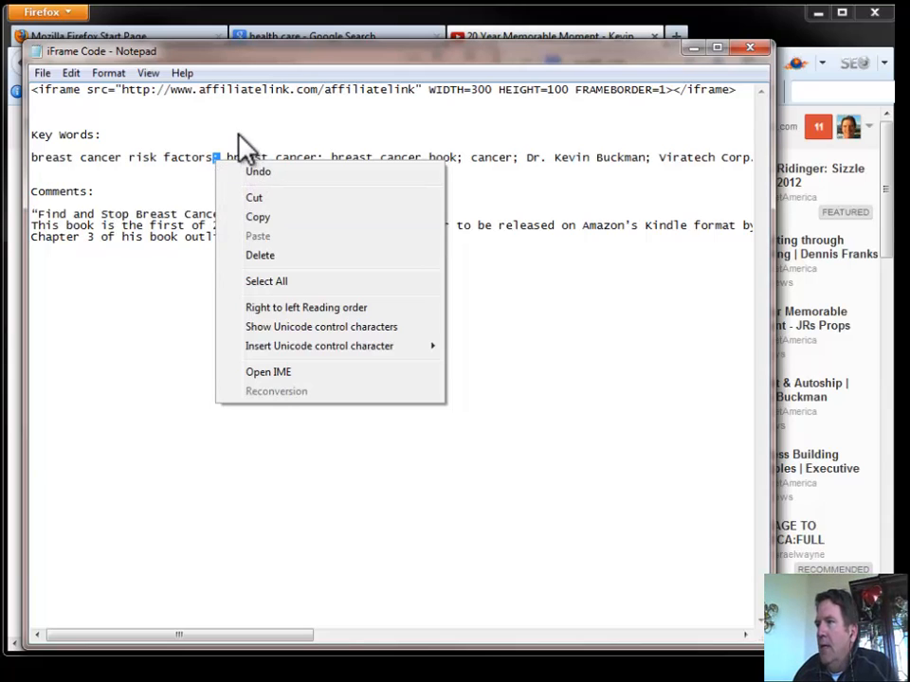
left_click(223, 155)
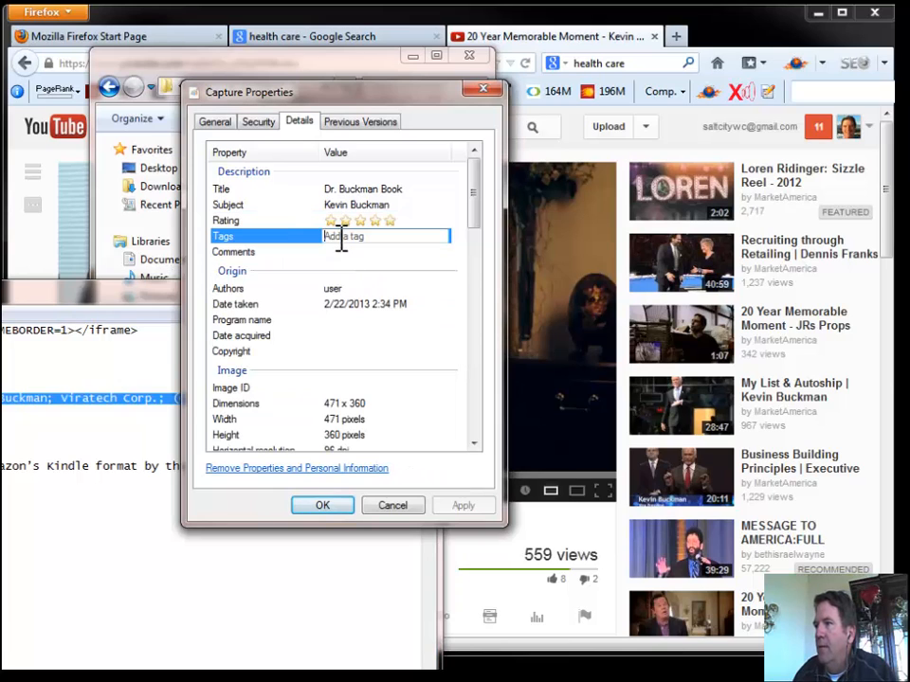
- Fill the image's Tags with the breast cancer key words and Comments with the book description
type("breast cancer risk factors; breast cancer; breast cancer book; cancer; Dr. Kevin Buckman; Viratech Corp.; (OTC:VIRA); Cancer.im;")
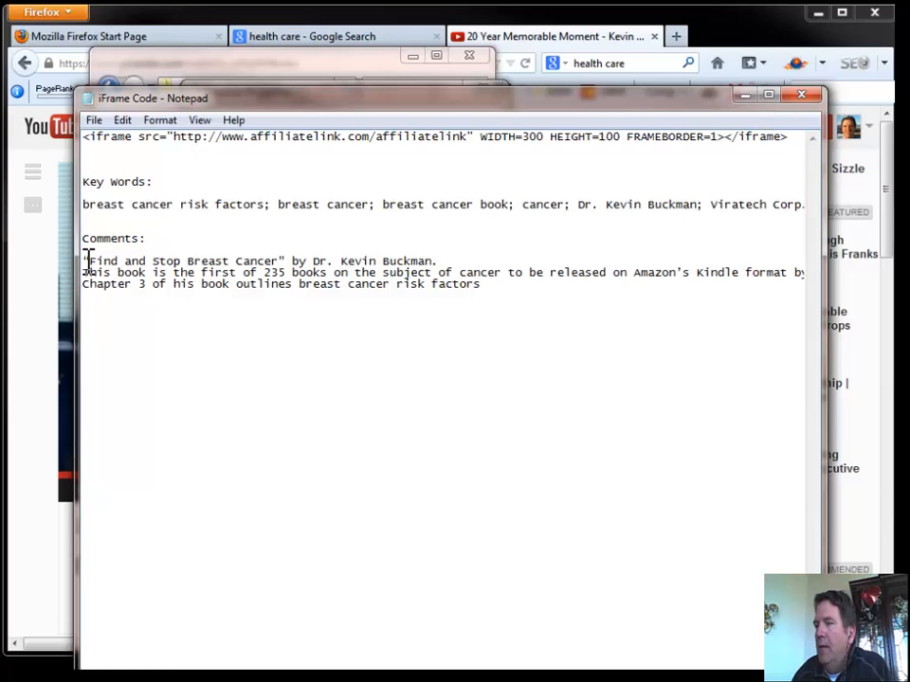
left_click_drag(83, 261, 480, 284)
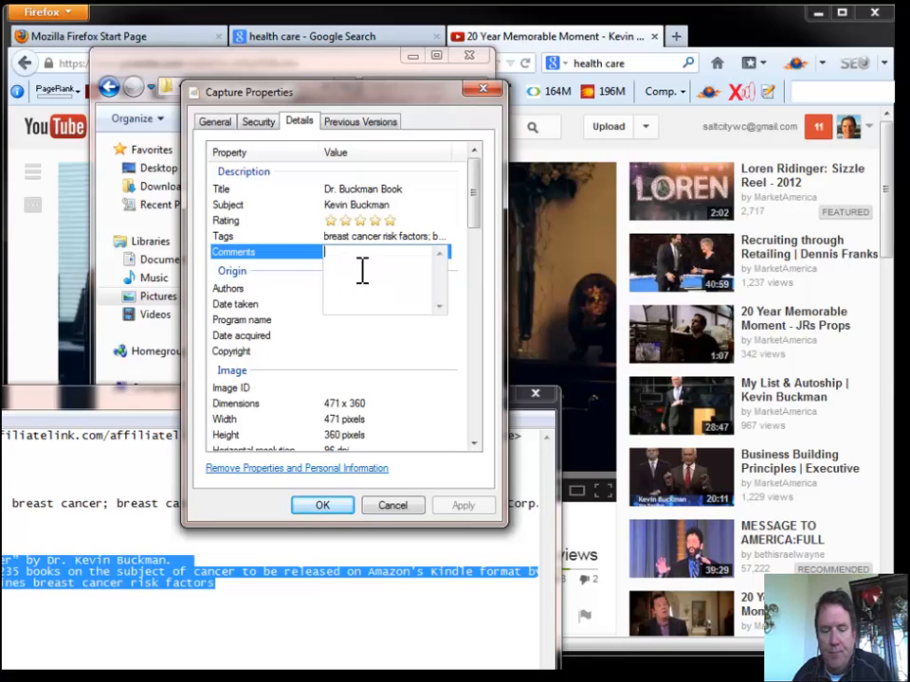
type("and experience based social network. Chapter 3 of his book outlines breast cancer risk factors")
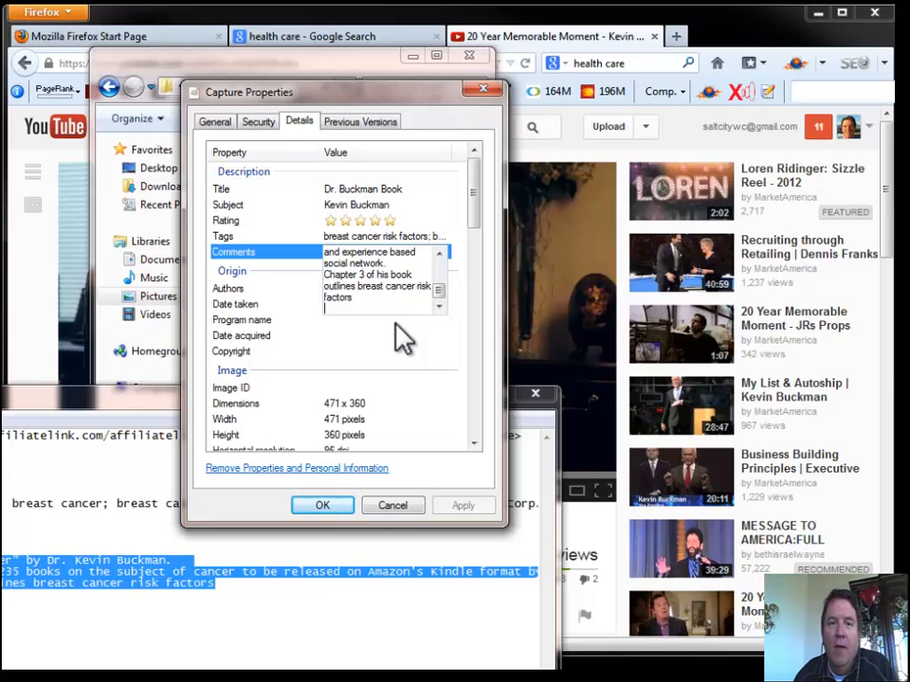
mouse_move(368, 338)
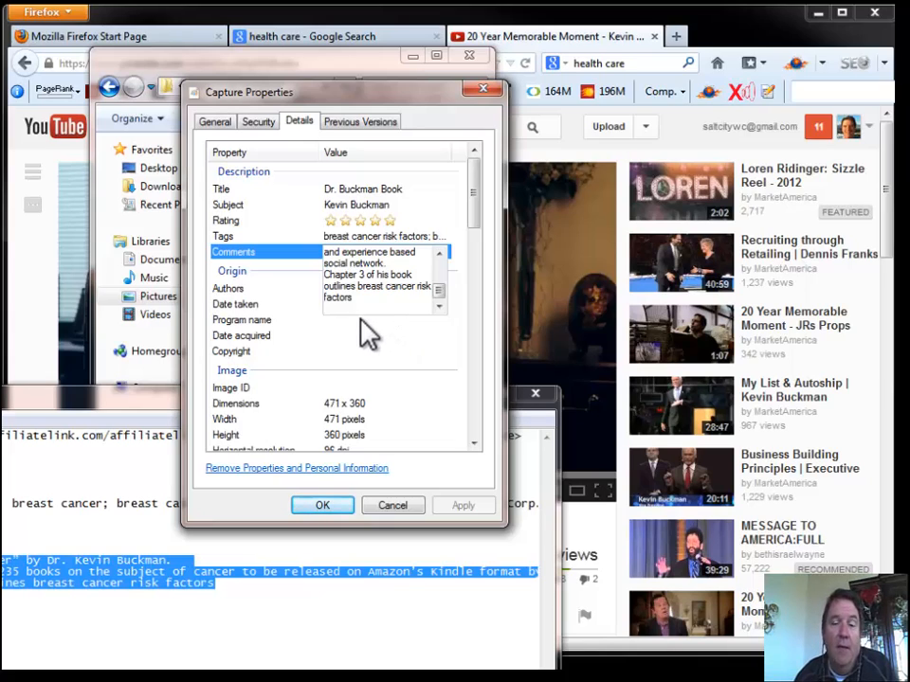
mouse_move(123, 389)
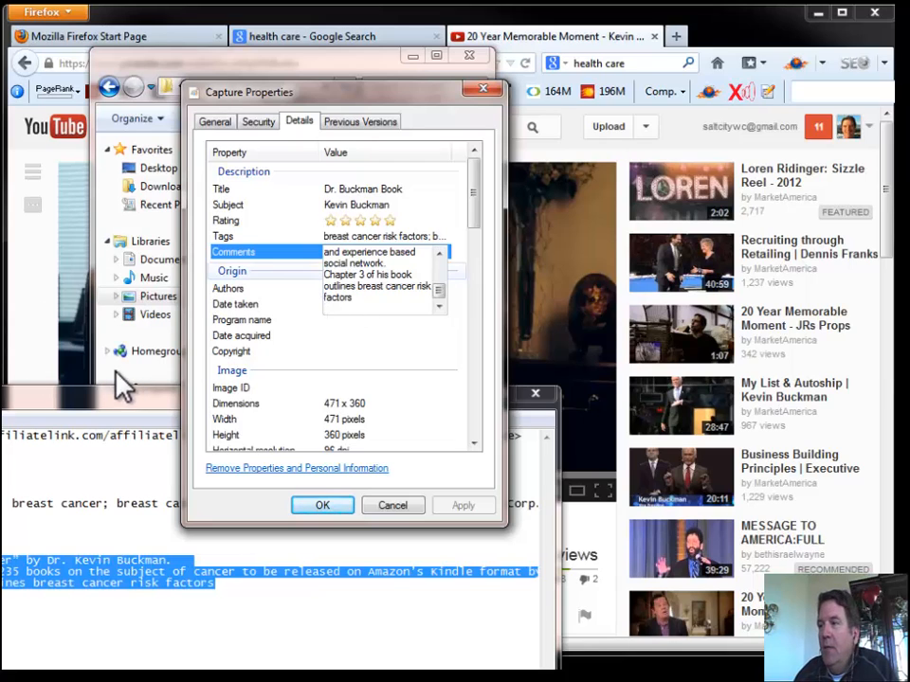
mouse_move(369, 353)
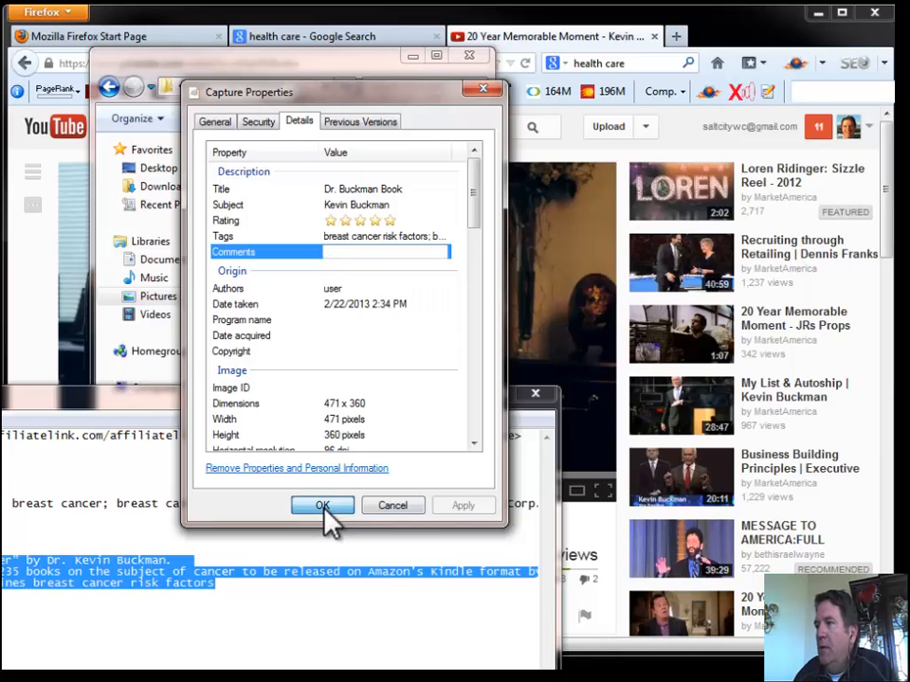
left_click(322, 504)
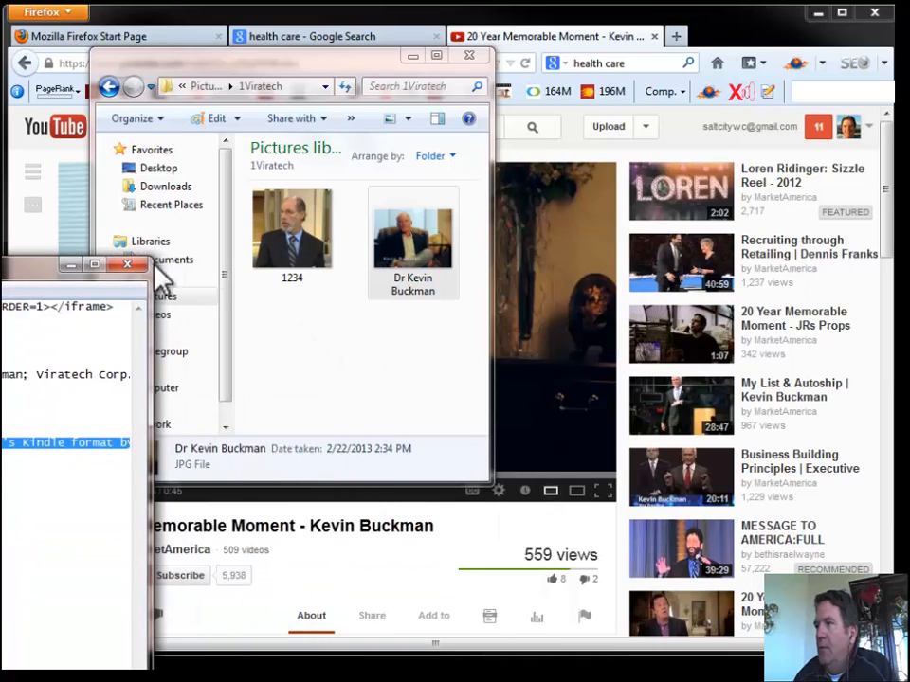
left_click(413, 231)
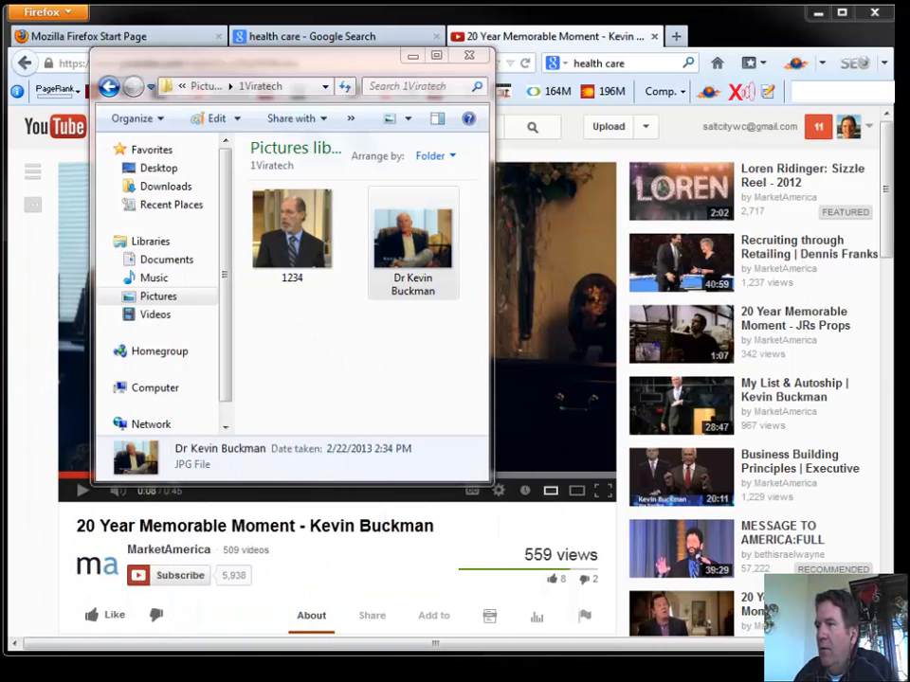
left_click(413, 231)
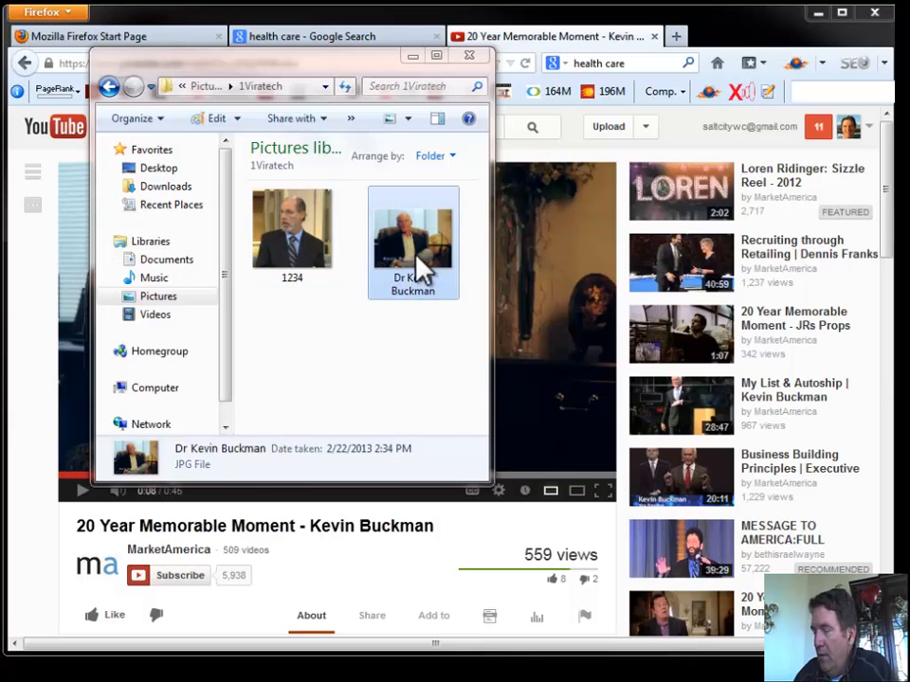
mouse_move(466, 228)
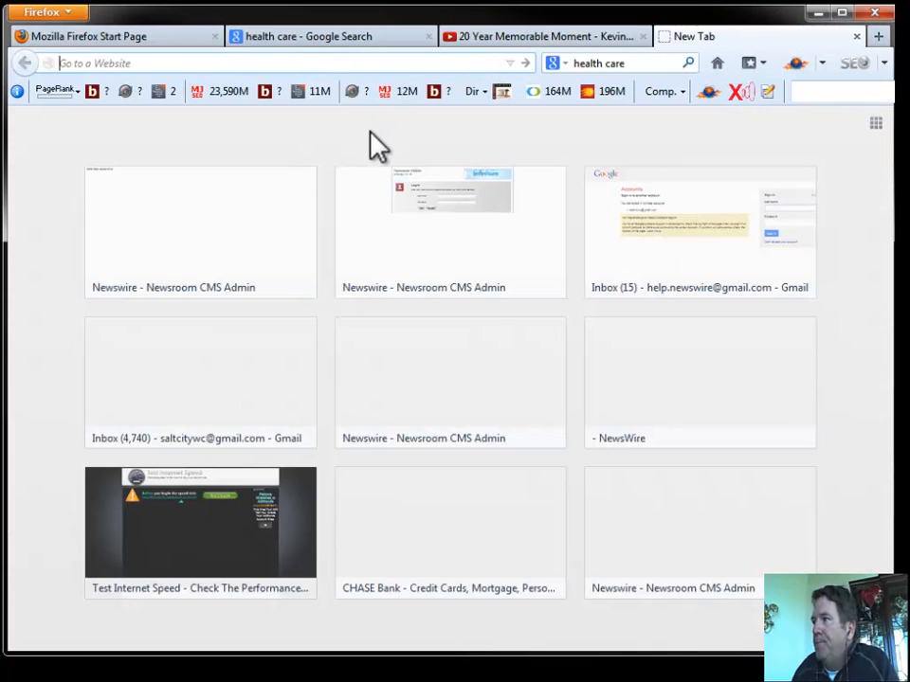
- Go from the Newswire newsroom site into the CMS admin dashboard
left_click(201, 227)
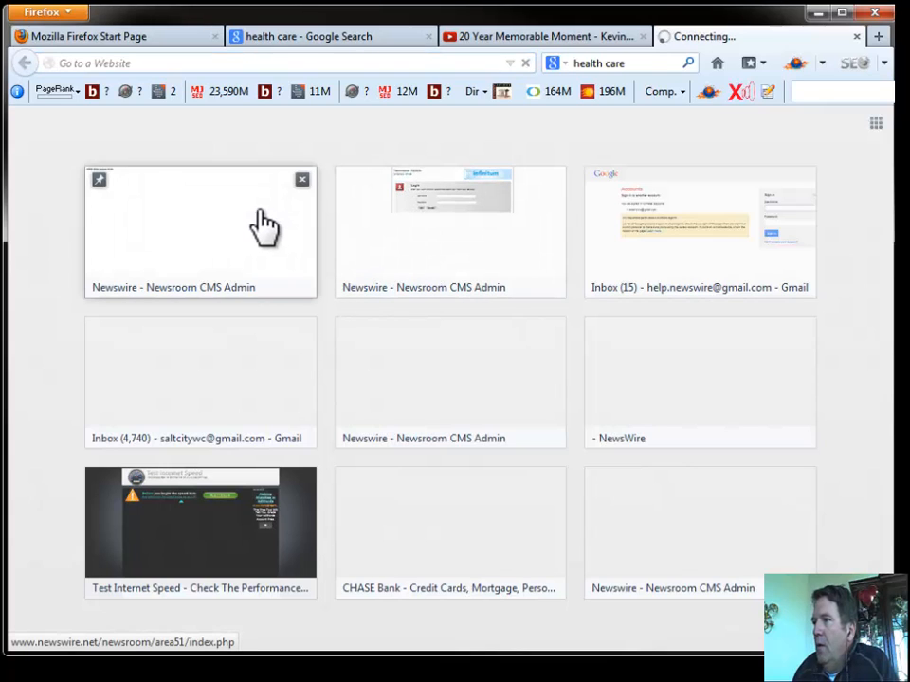
left_click(199, 232)
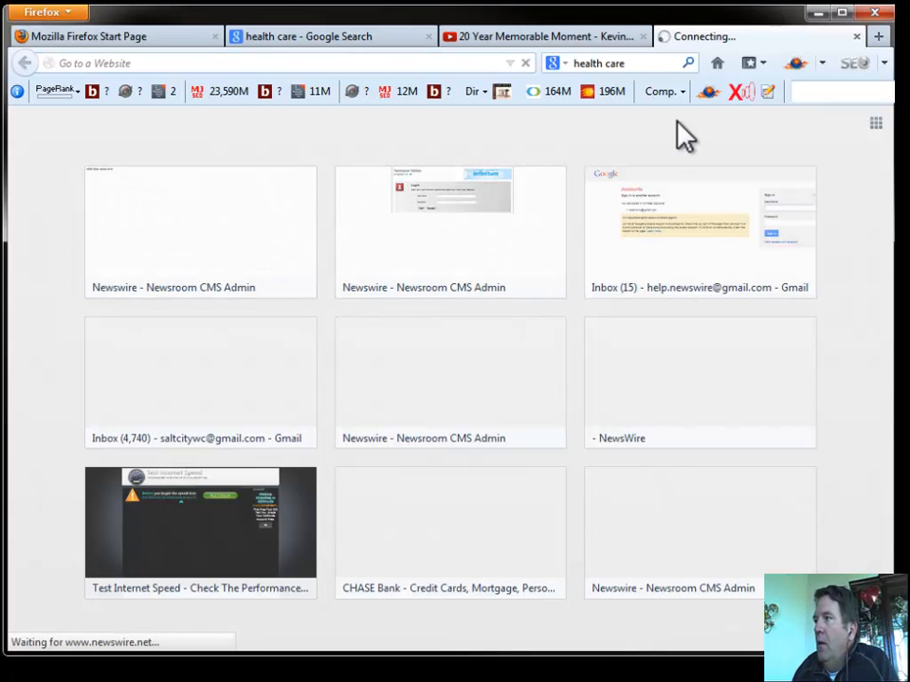
left_click(451, 227)
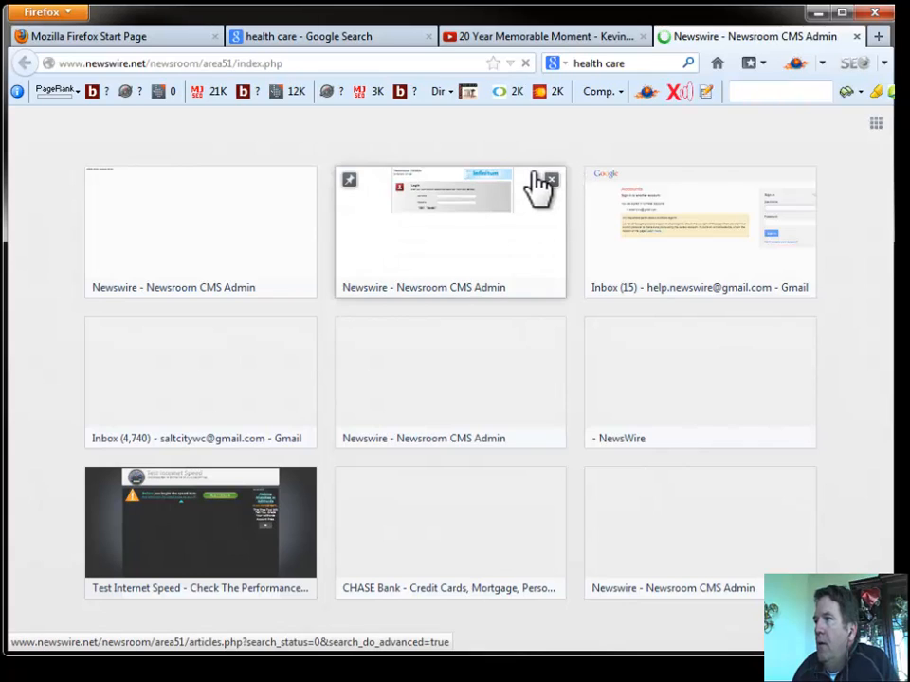
left_click(451, 231)
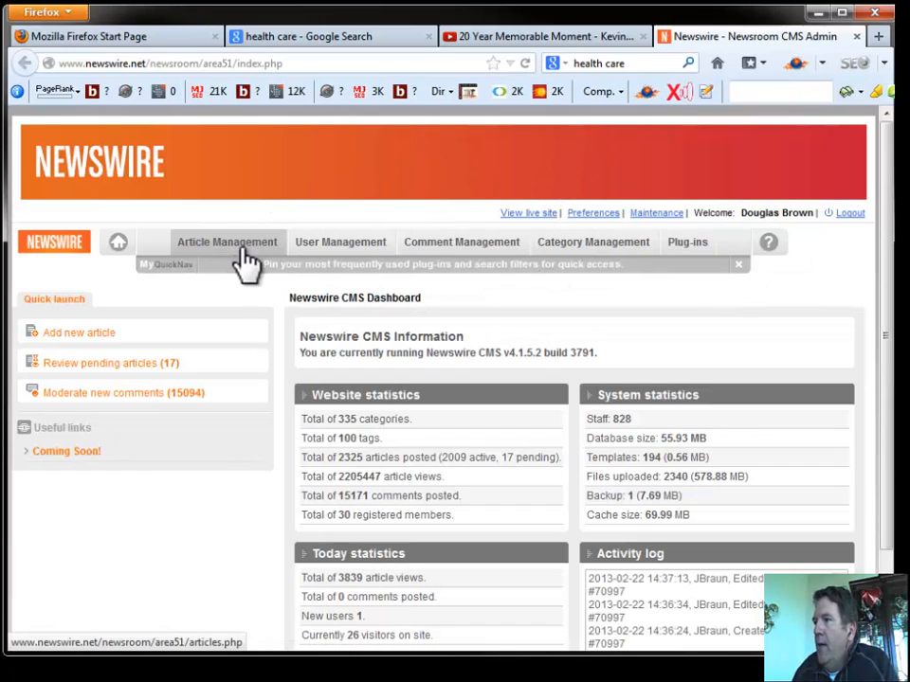
- Open Article Management's list of 2325 articles and start a new article
left_click(227, 243)
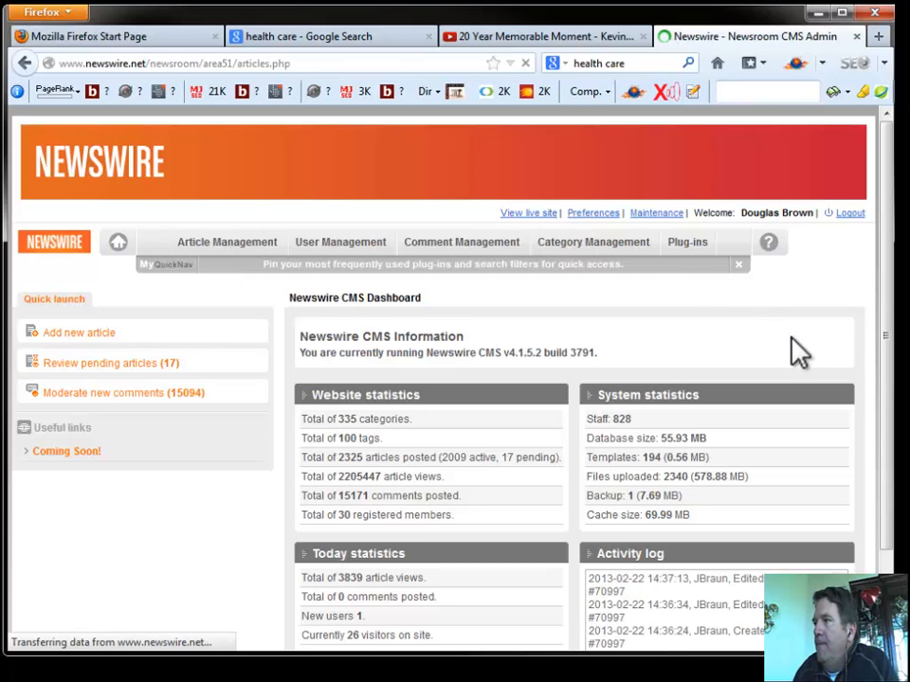
left_click(227, 243)
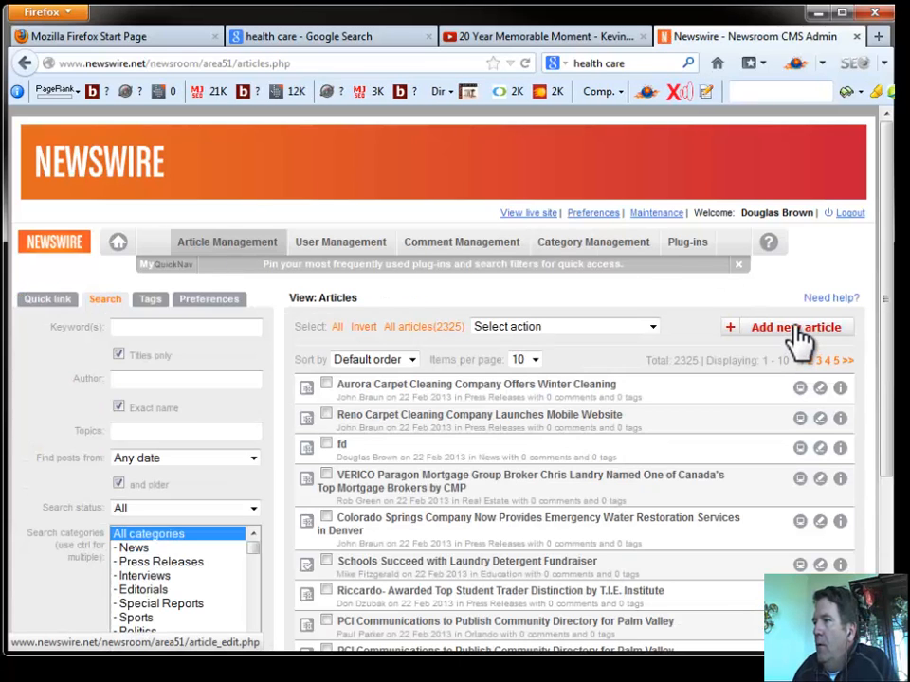
left_click(796, 326)
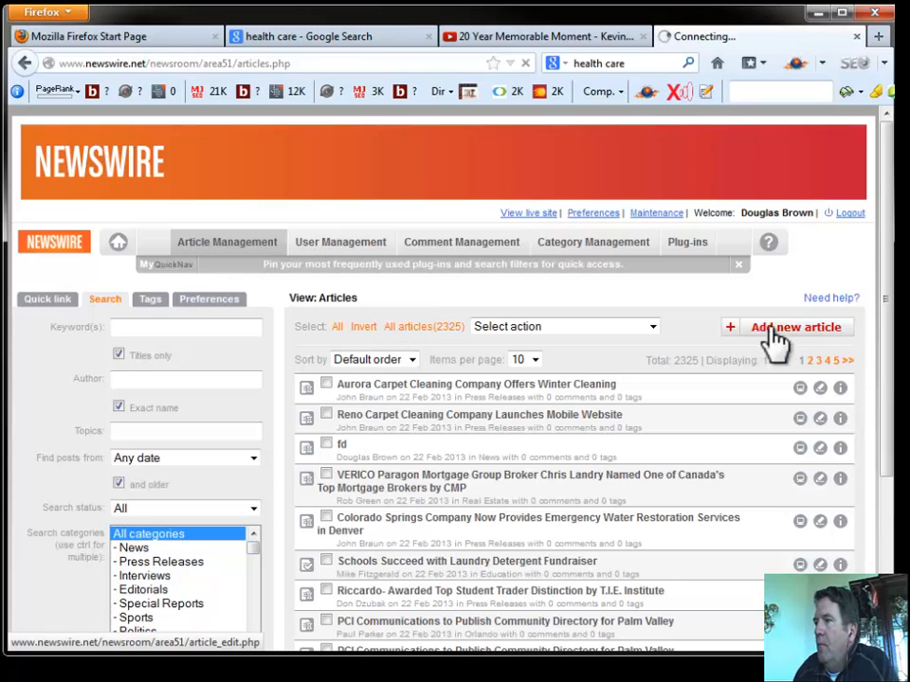
- Title the article 'Kevin Buckman', add the book description abstract and browse for an abstract image
left_click(796, 326)
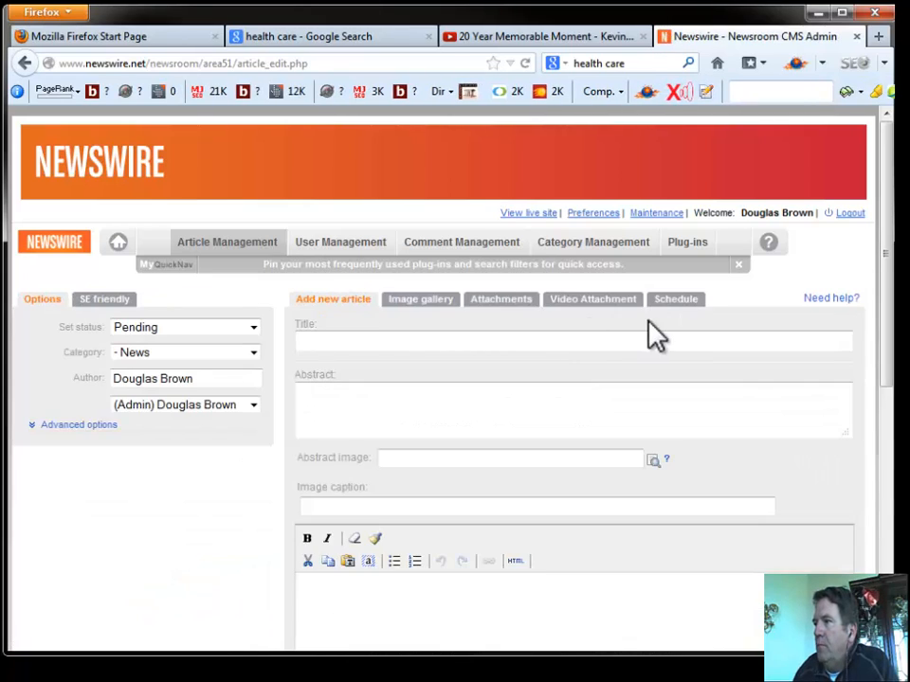
left_click(319, 341)
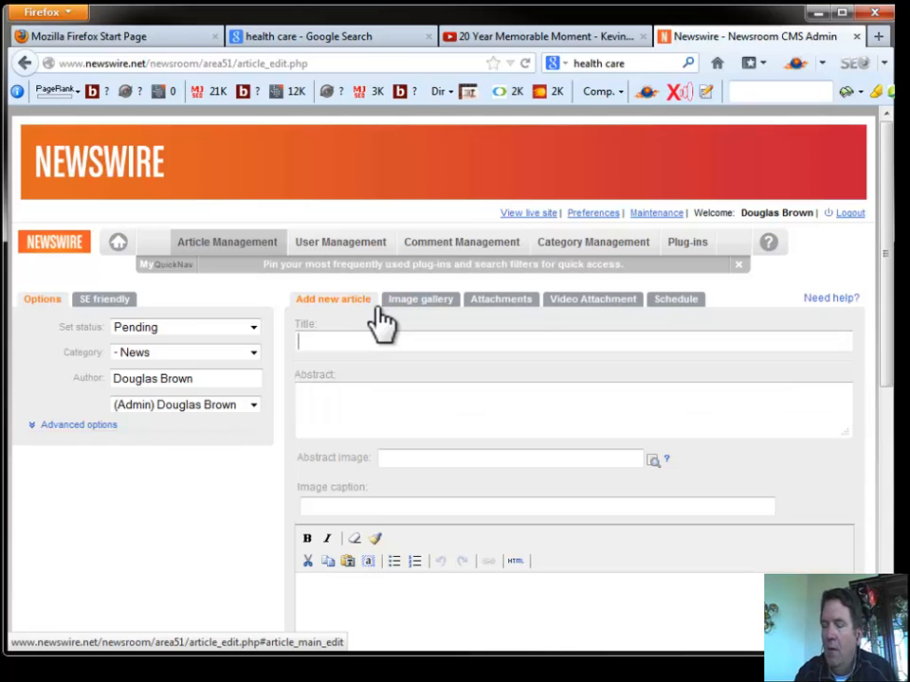
type("kev")
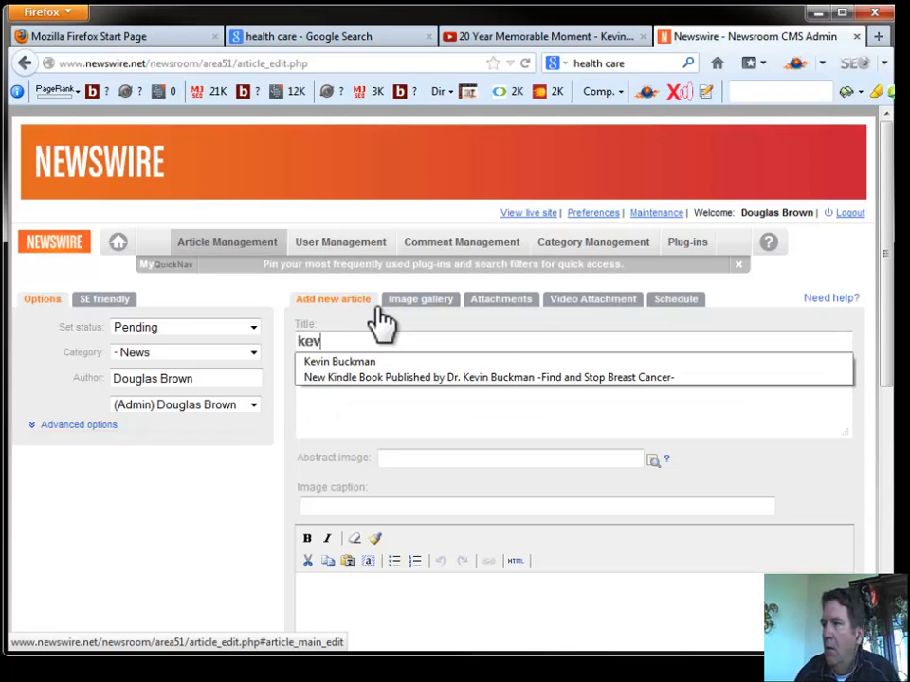
left_click(337, 362)
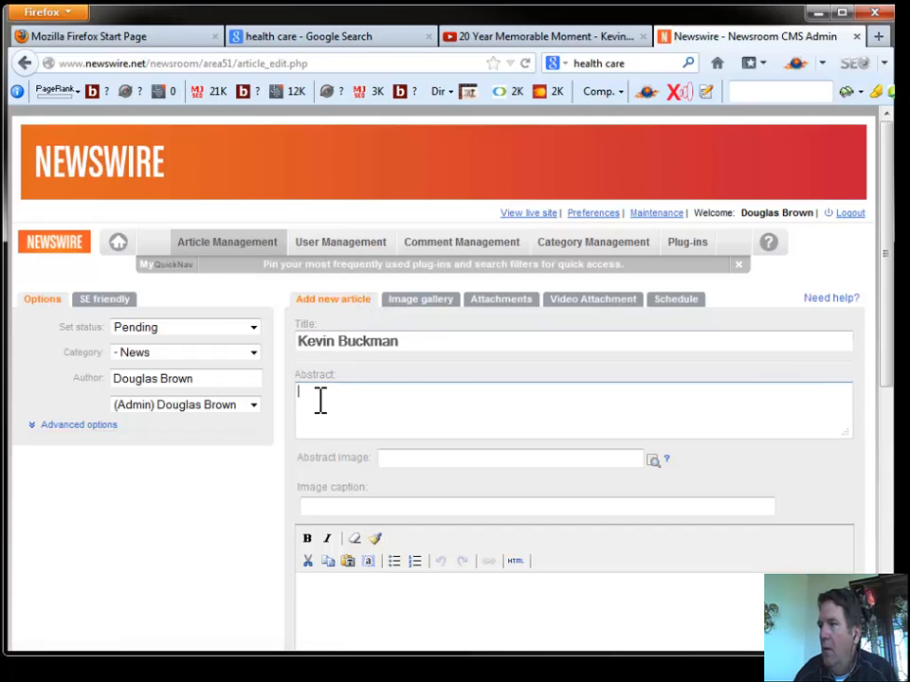
type("Kev")
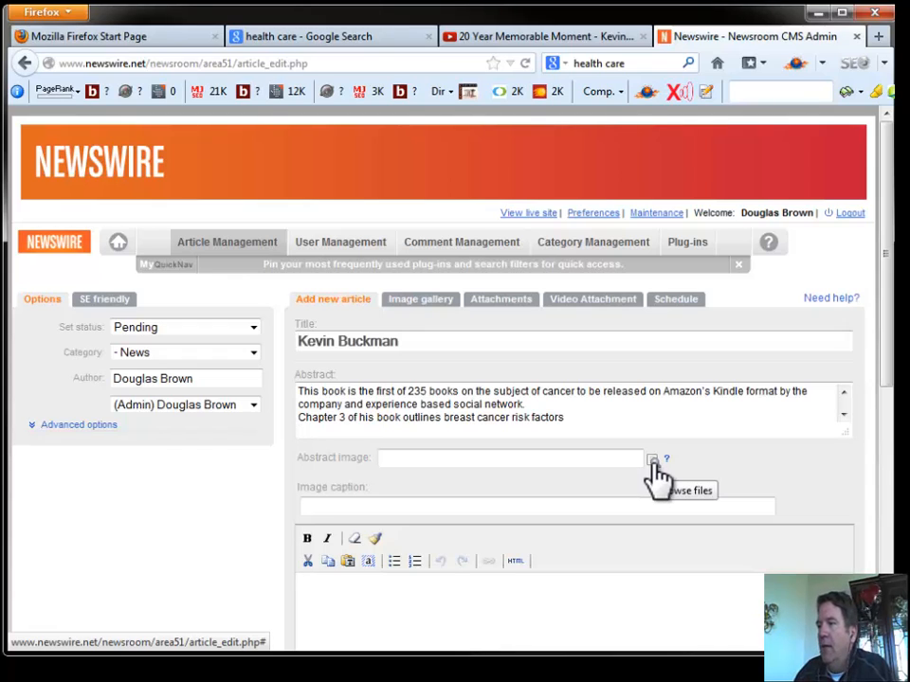
left_click(652, 460)
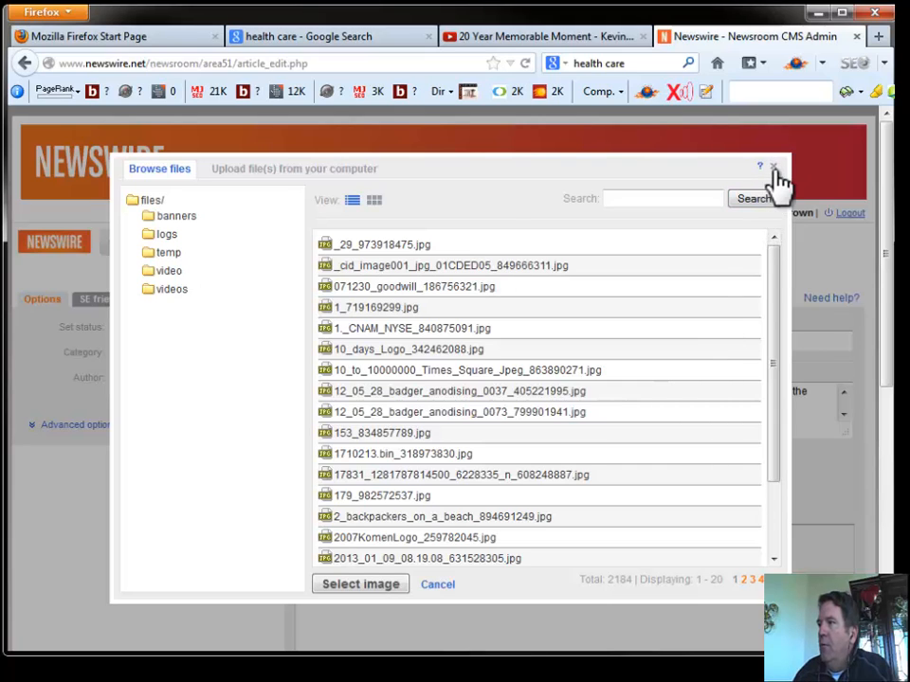
- Reopen the abstract image browser and switch to uploading a file from the computer
left_click(773, 167)
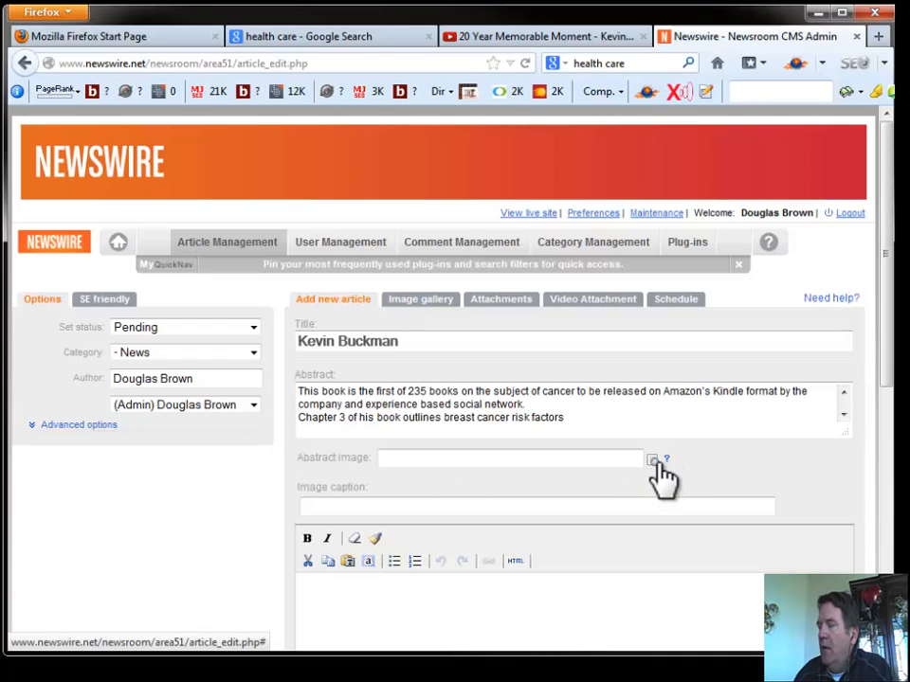
mouse_move(653, 462)
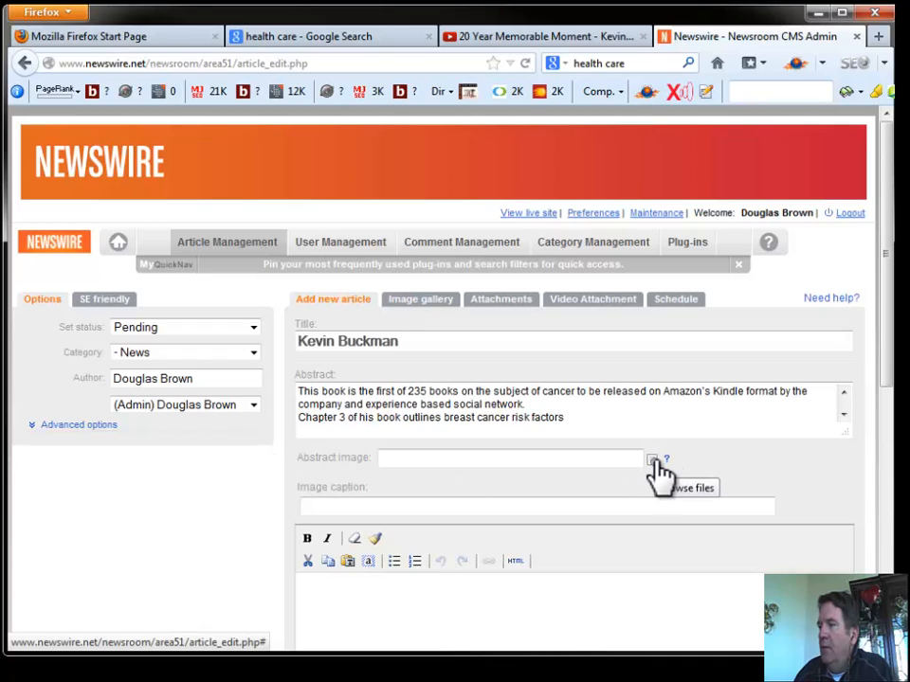
left_click(656, 460)
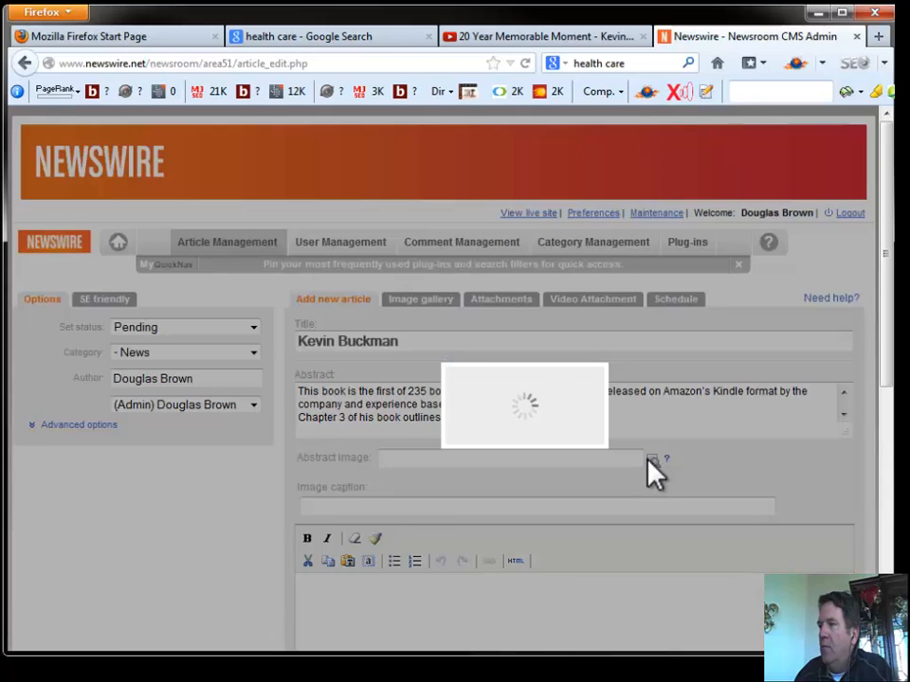
left_click(652, 461)
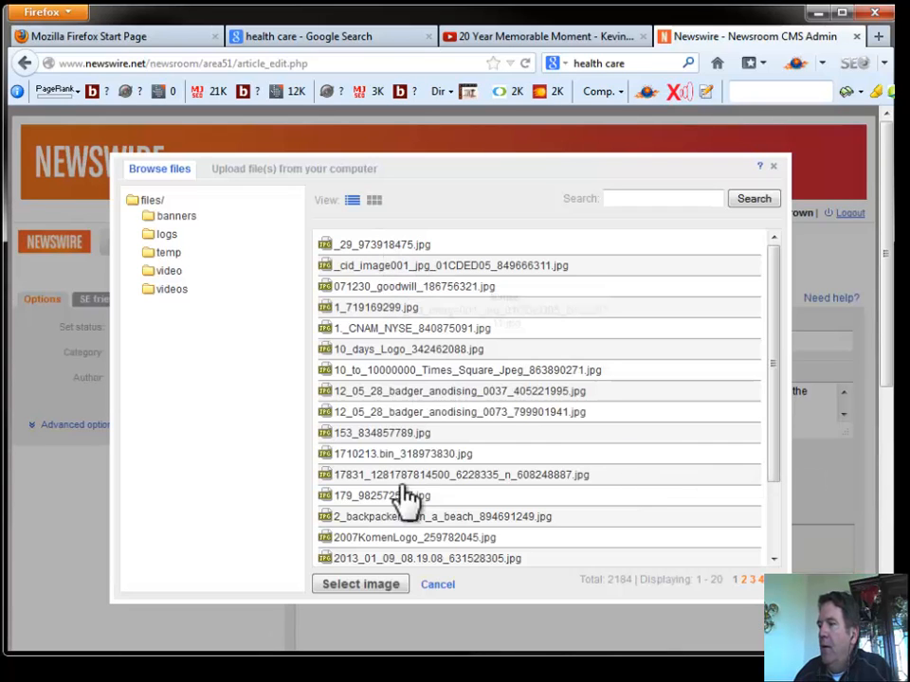
mouse_move(383, 369)
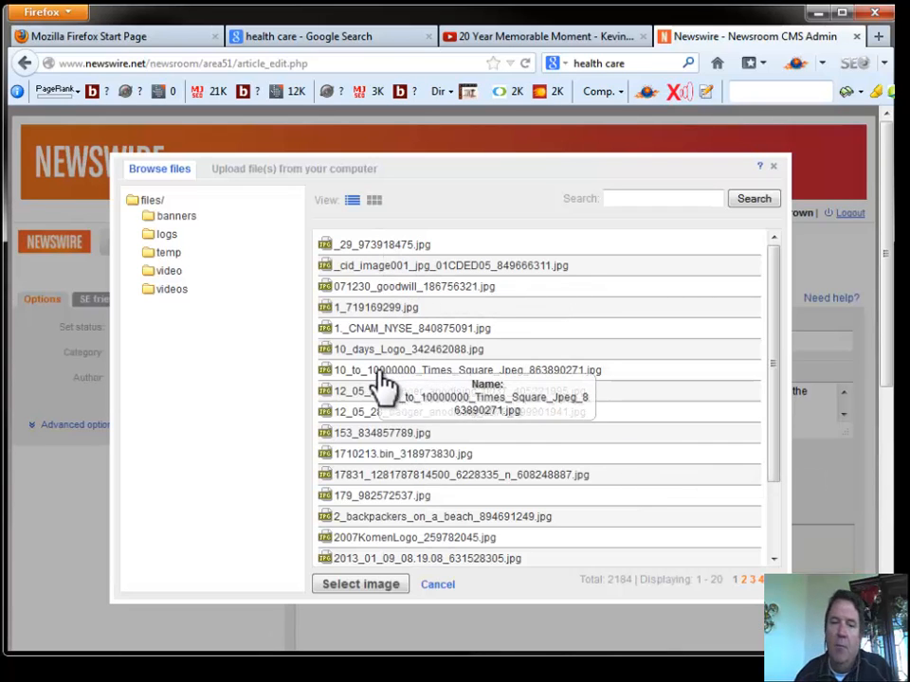
mouse_move(369, 369)
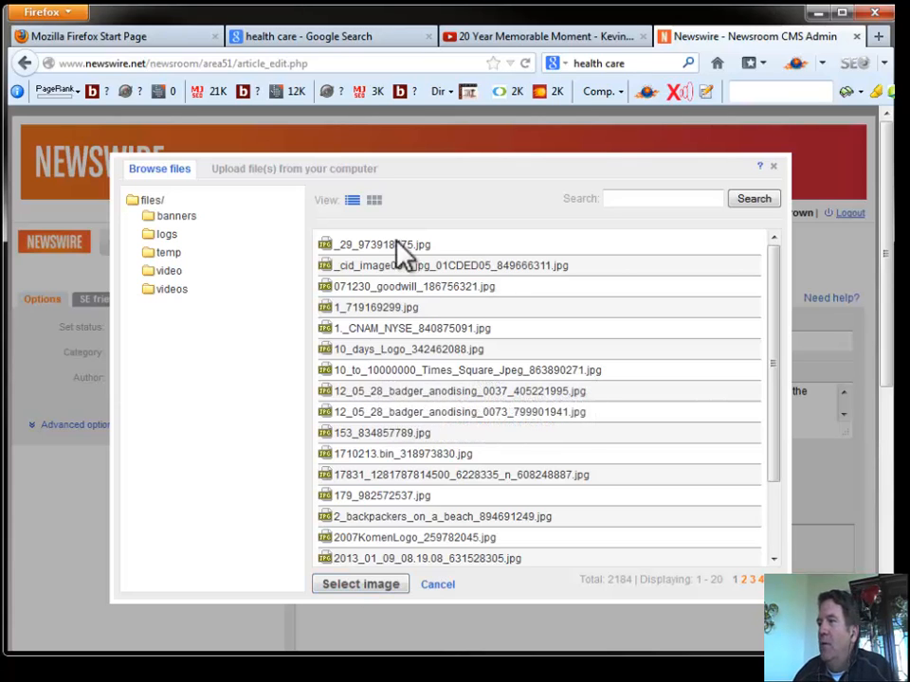
mouse_move(339, 190)
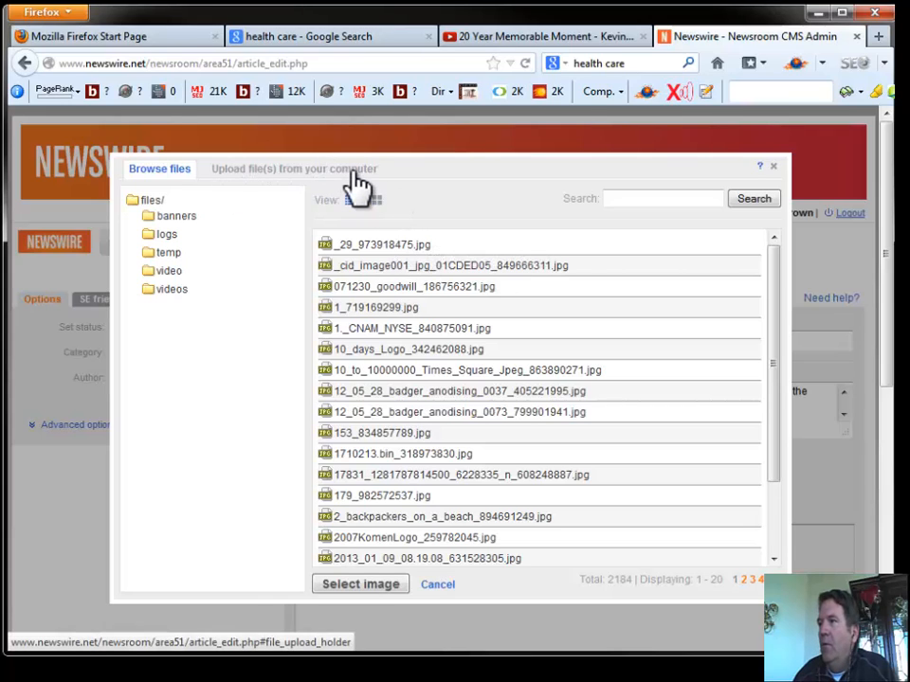
left_click(292, 169)
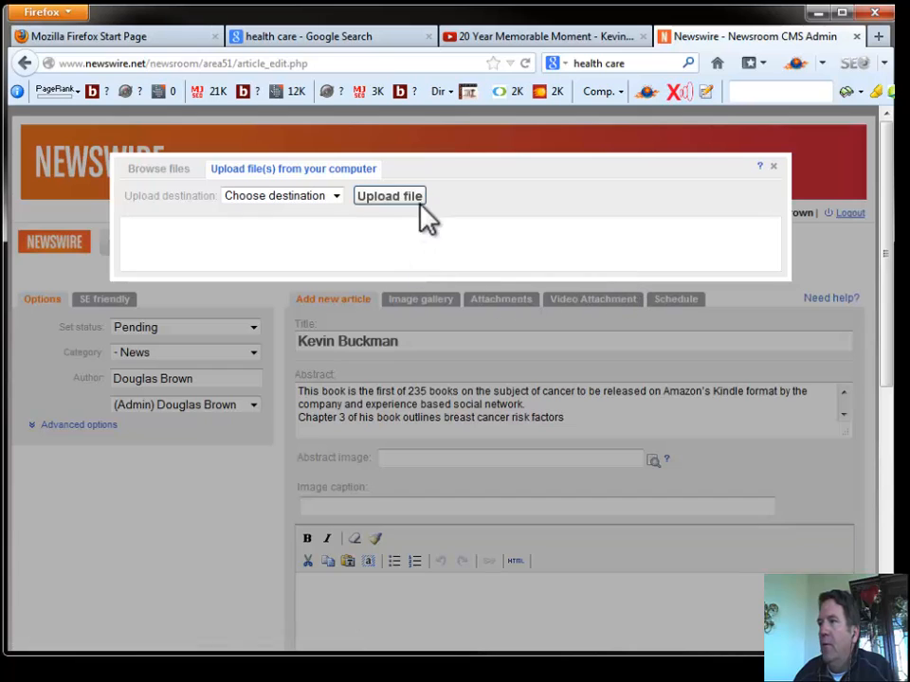
left_click(388, 195)
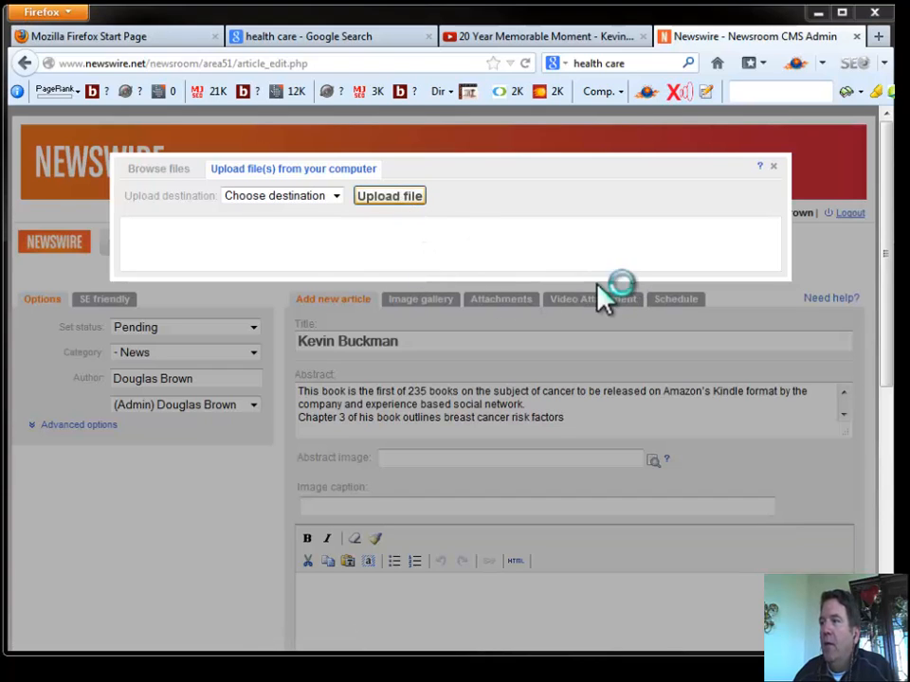
left_click(389, 195)
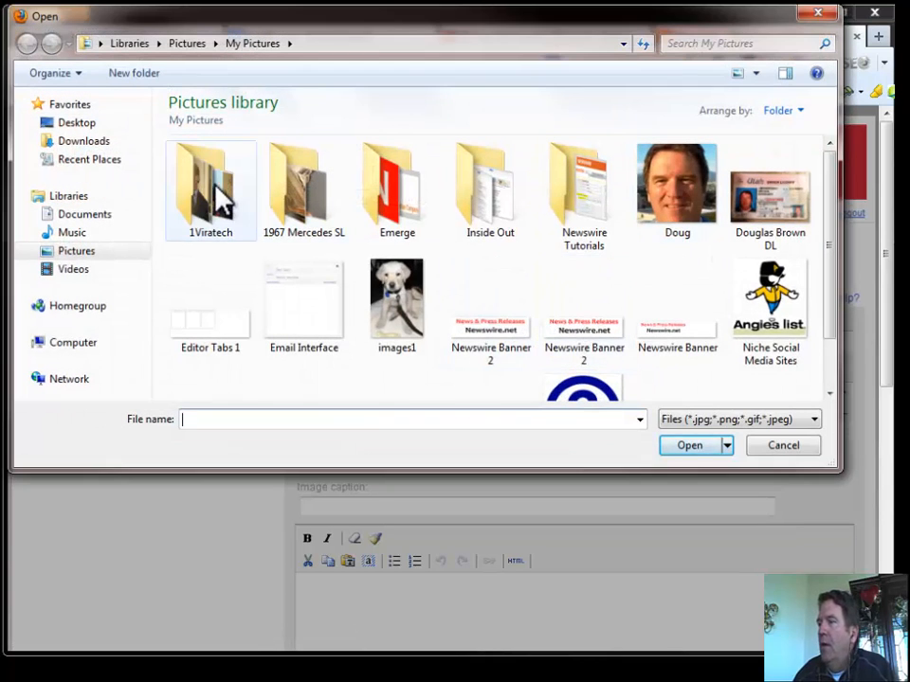
double_click(210, 185)
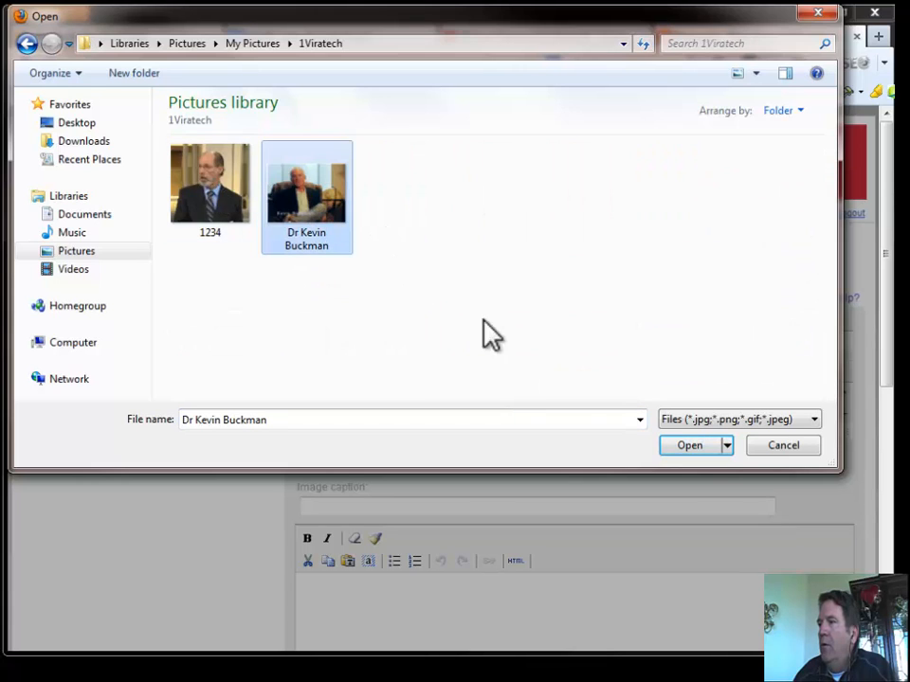
left_click(689, 445)
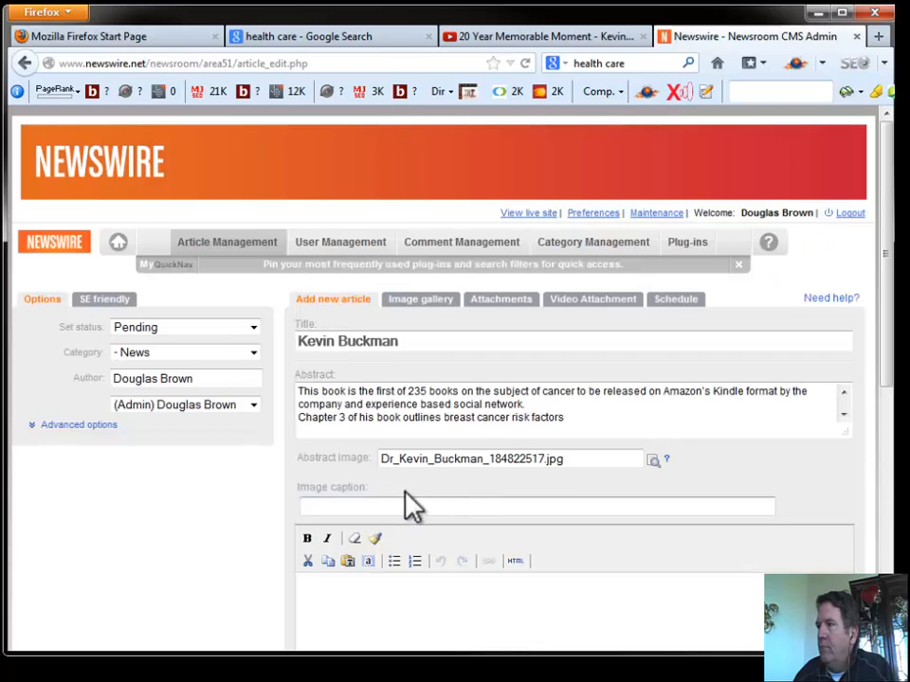
mouse_move(479, 501)
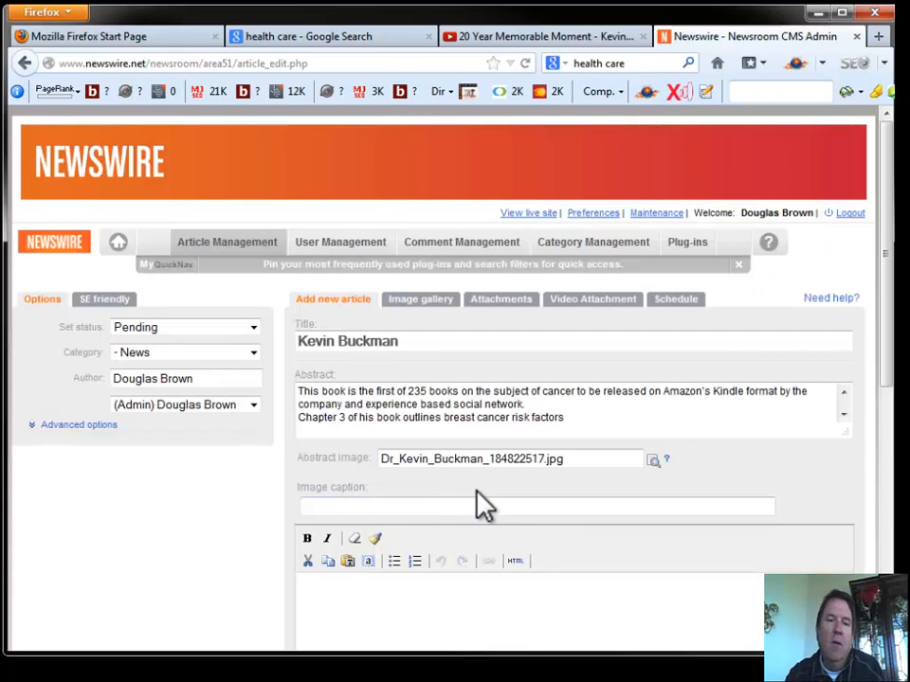
left_click(538, 504)
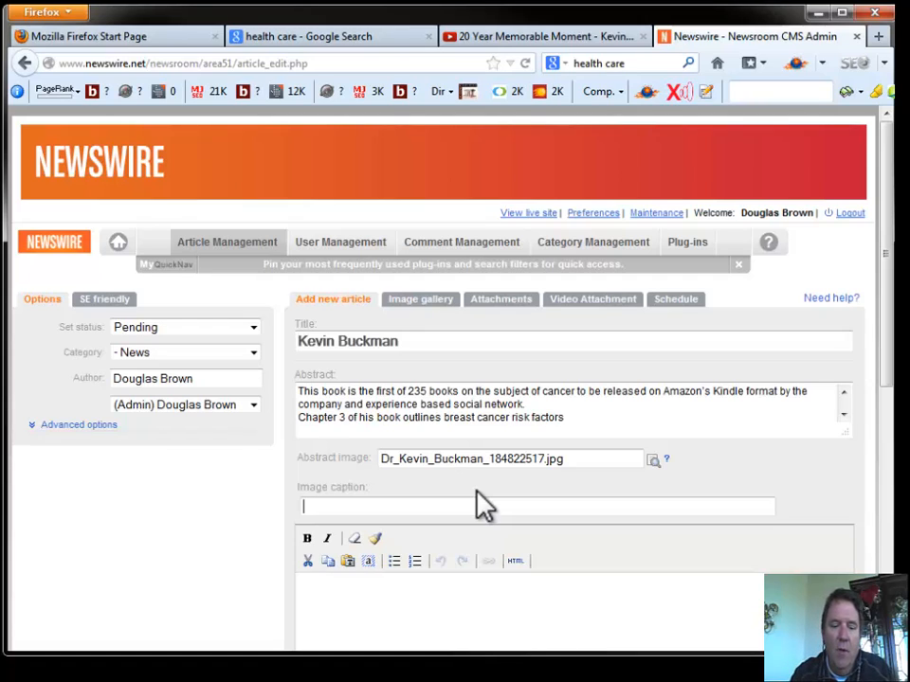
type("Dr")
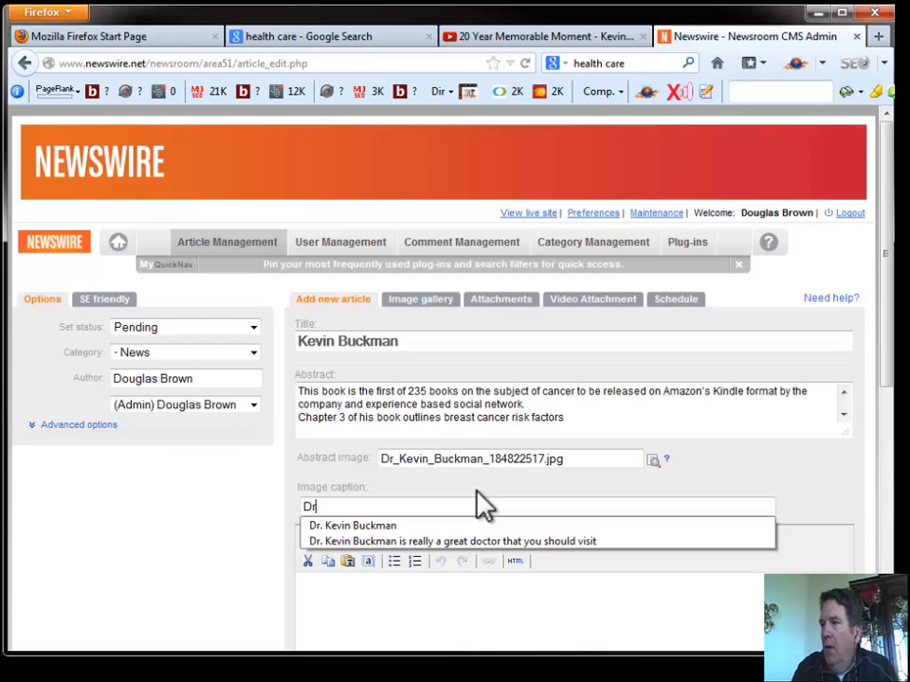
left_click(352, 525)
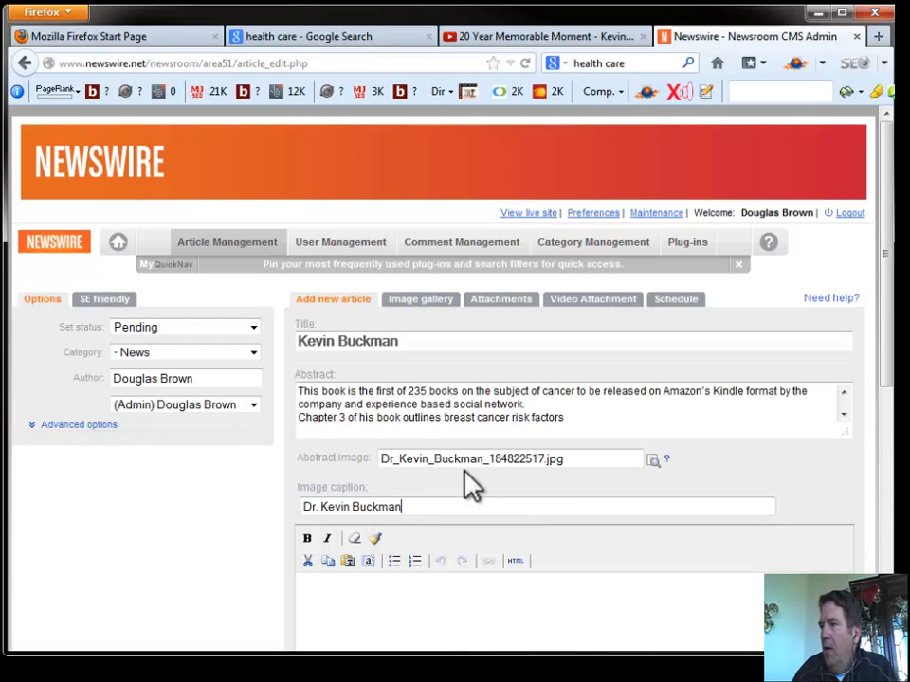
scroll("down", 3)
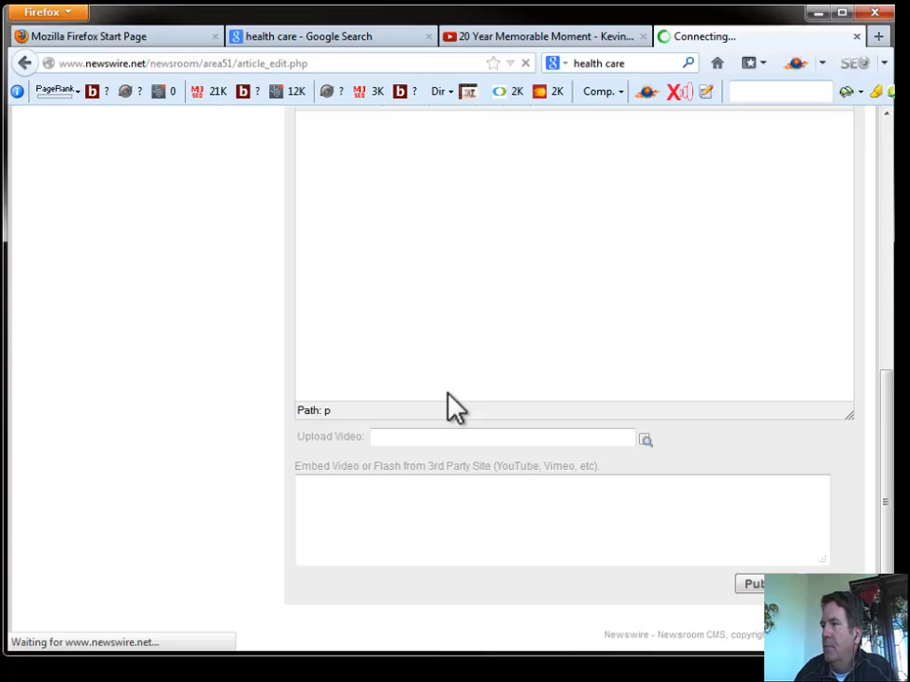
left_click(755, 584)
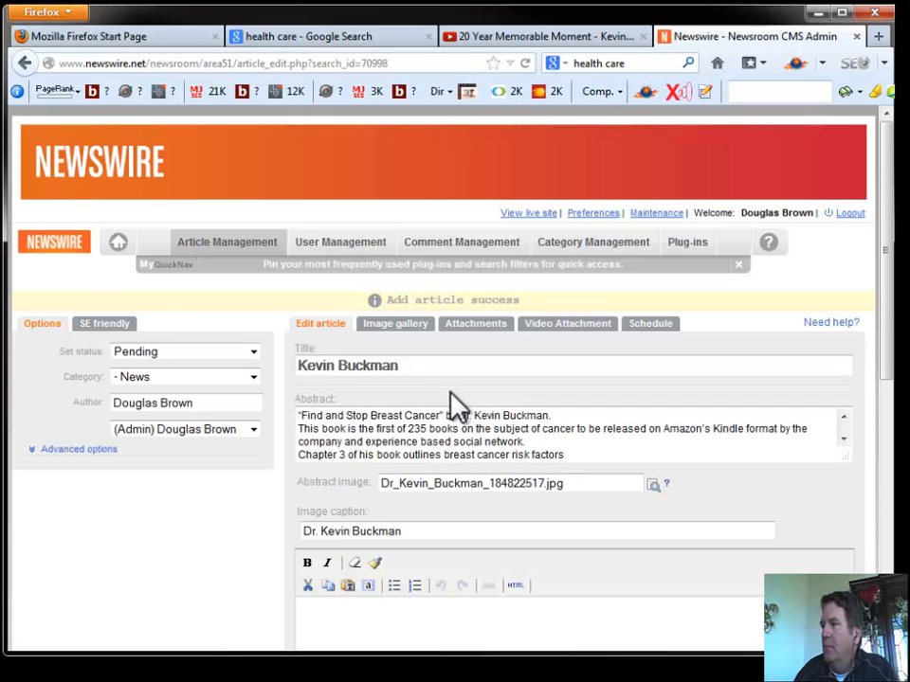
mouse_move(394, 312)
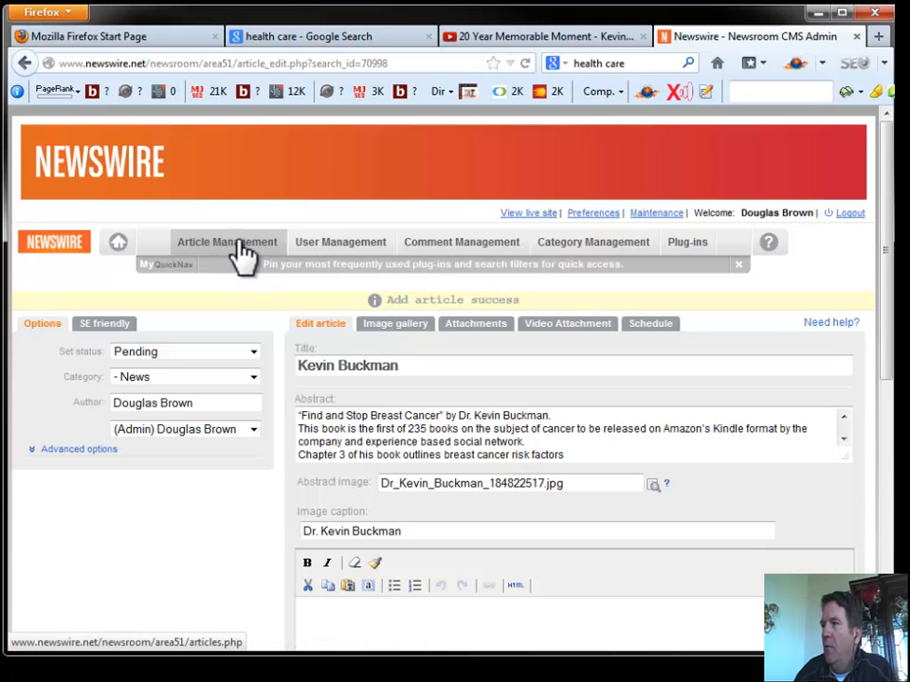
- Return to Article Management and view the published article on the live site
left_click(227, 242)
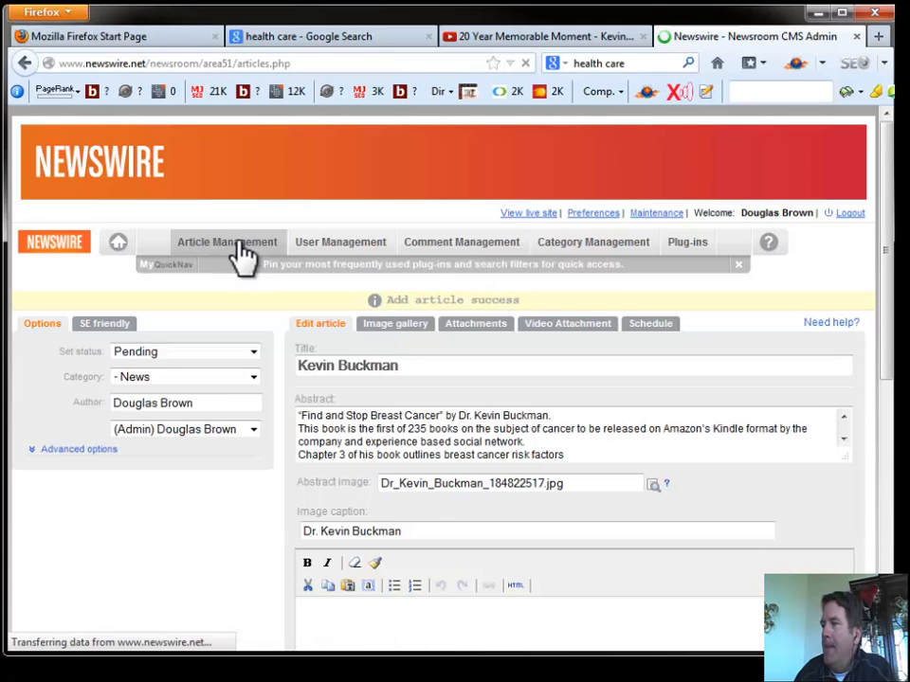
left_click(228, 242)
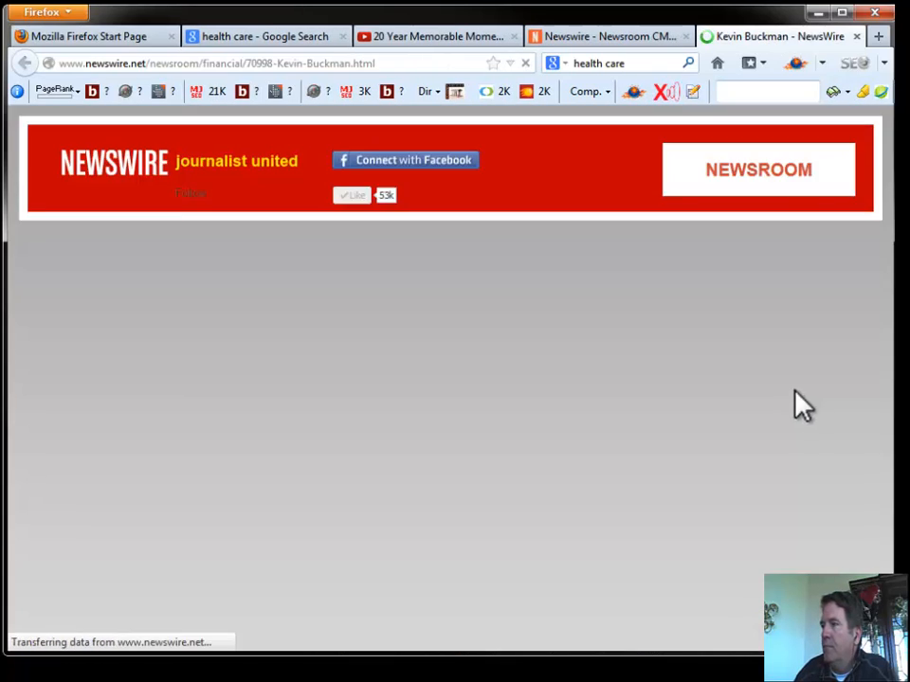
- Scroll the live Kevin Buckman page to review its abstract, photo and caption
scroll("down", 3)
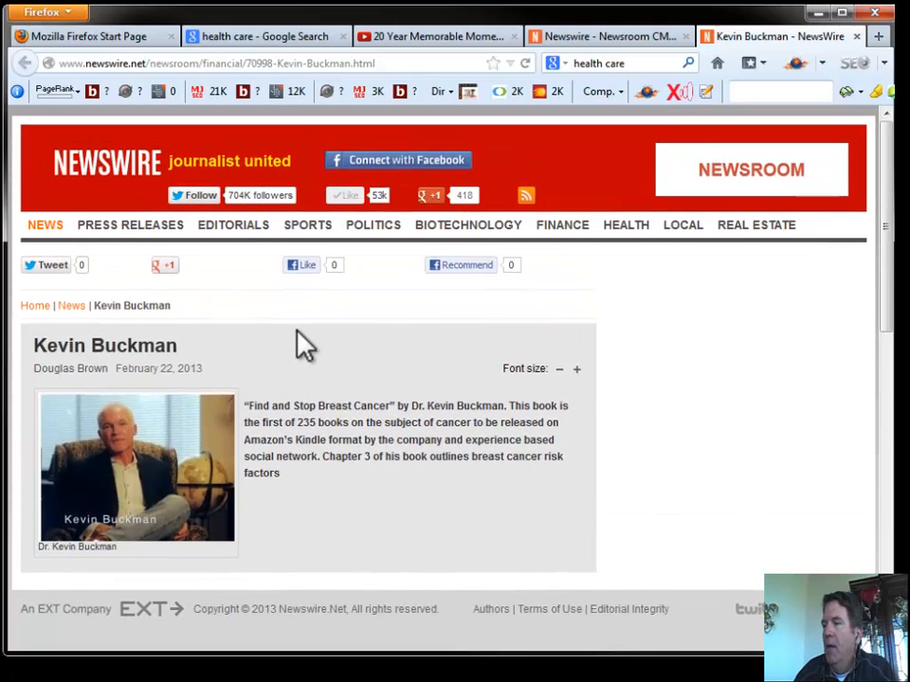
mouse_move(286, 358)
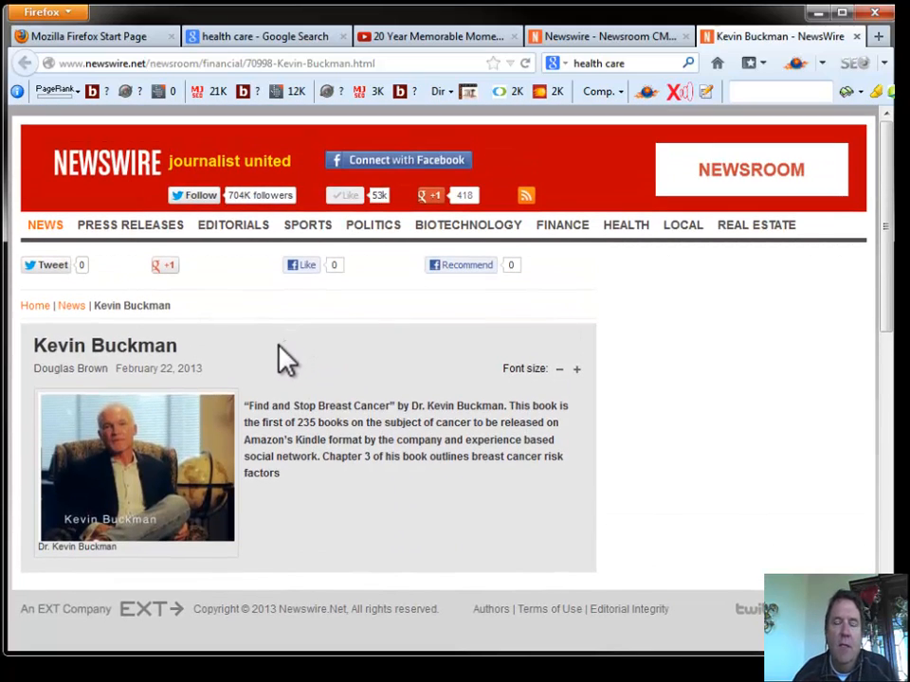
mouse_move(277, 360)
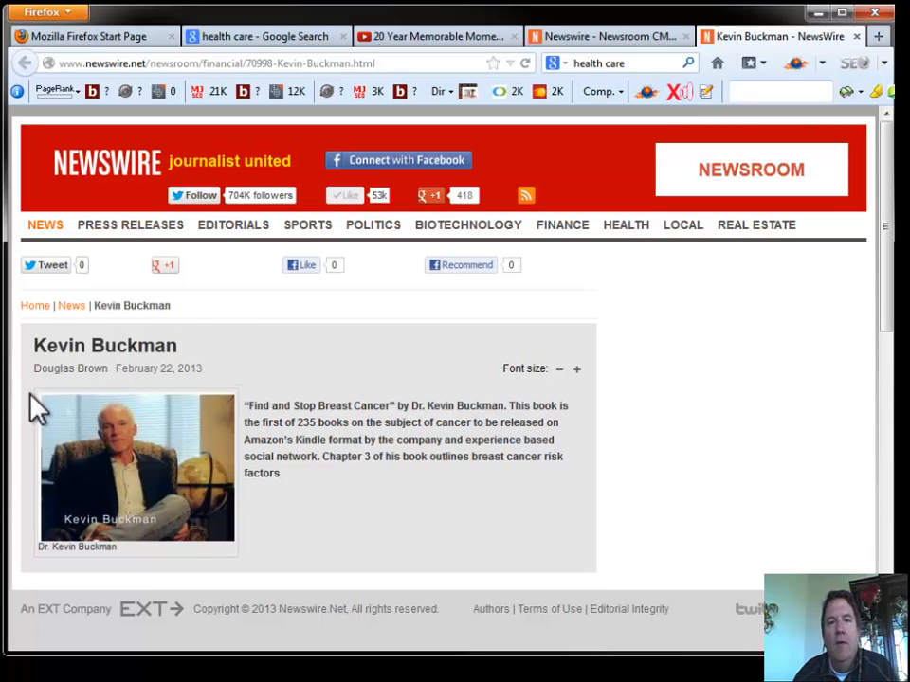
mouse_move(104, 477)
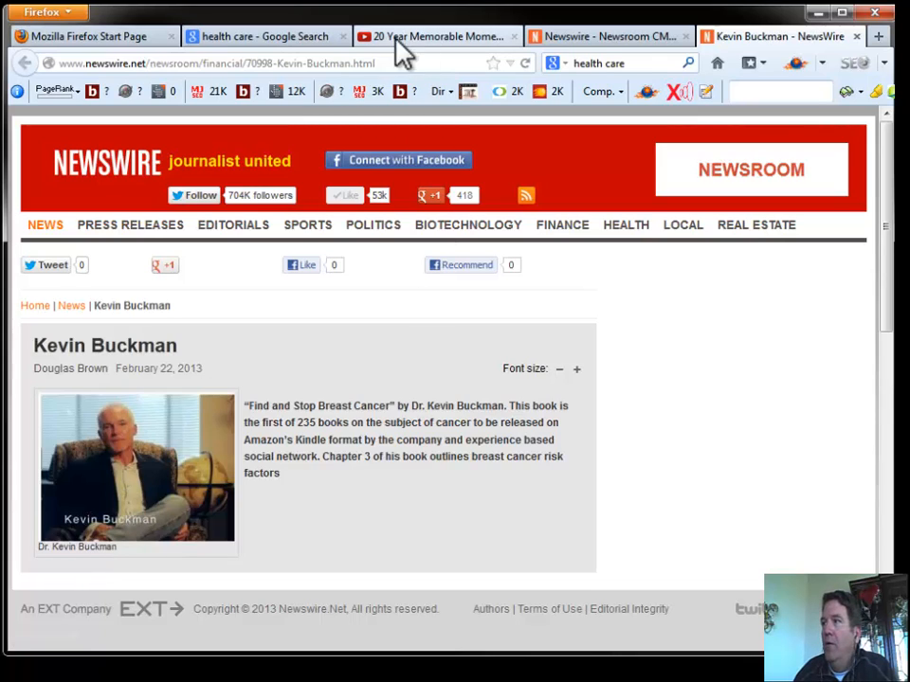
mouse_move(305, 196)
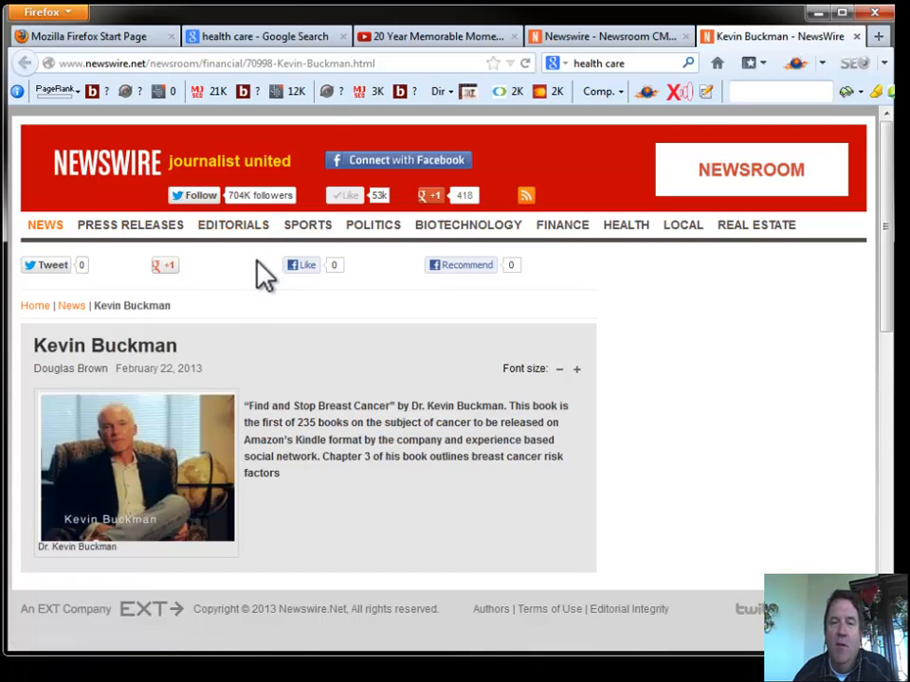
mouse_move(261, 45)
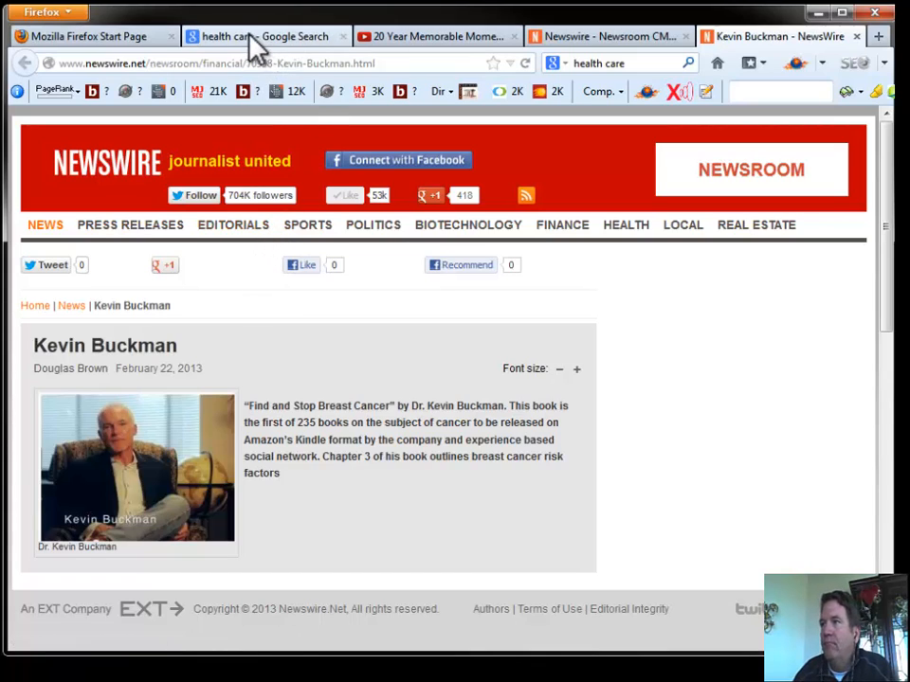
- Switch to the 'health care - Google Search' tab showing page 2 of news results
left_click(256, 36)
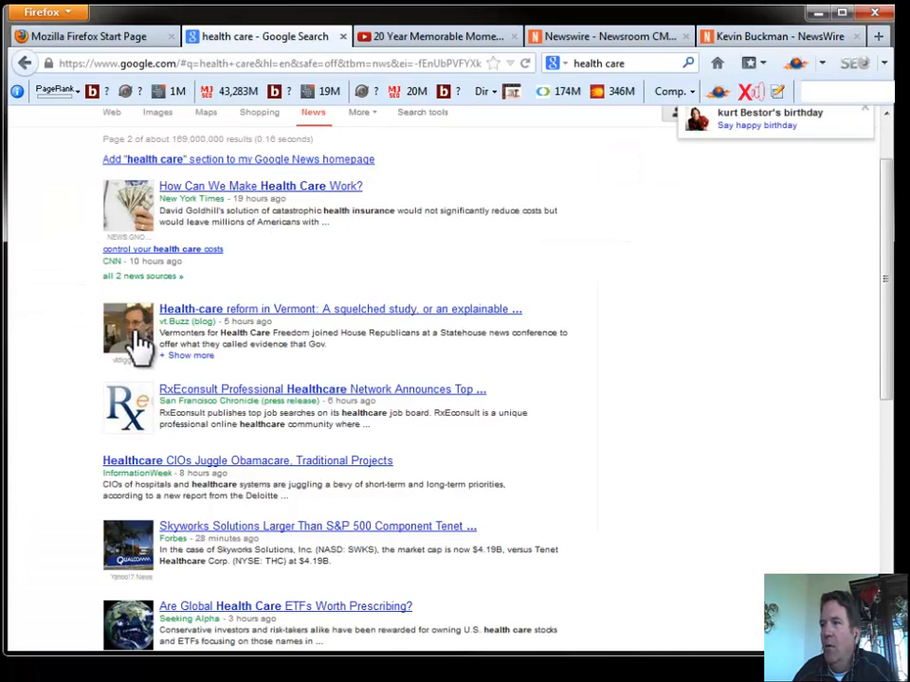
mouse_move(370, 322)
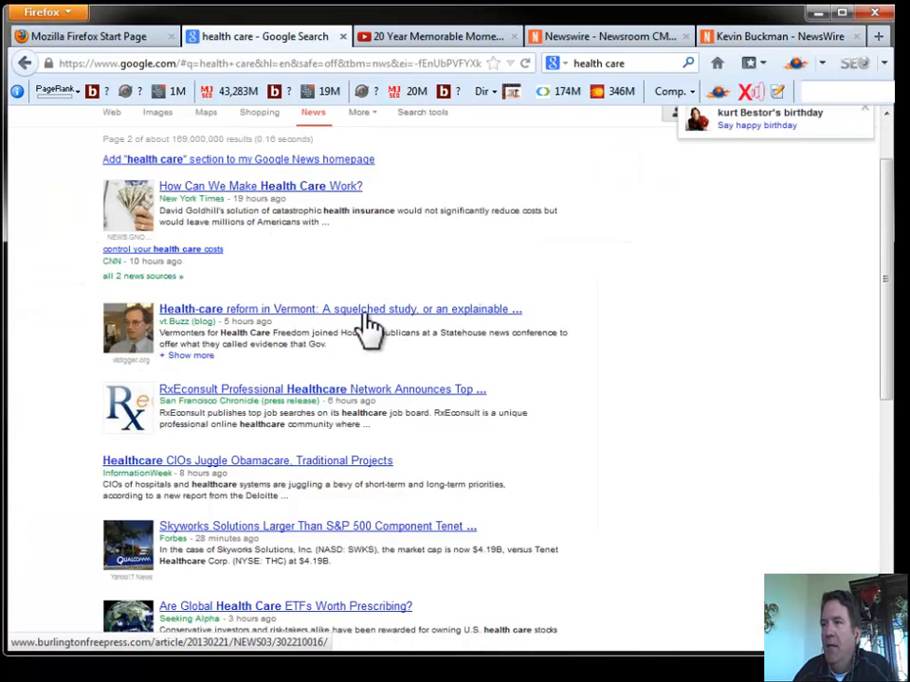
mouse_move(227, 313)
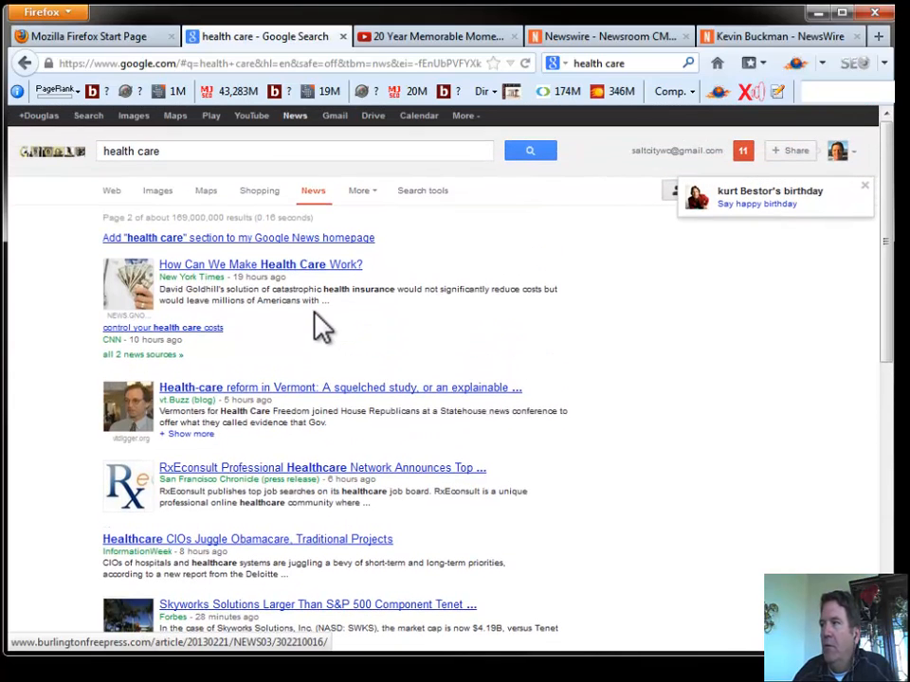
mouse_move(292, 349)
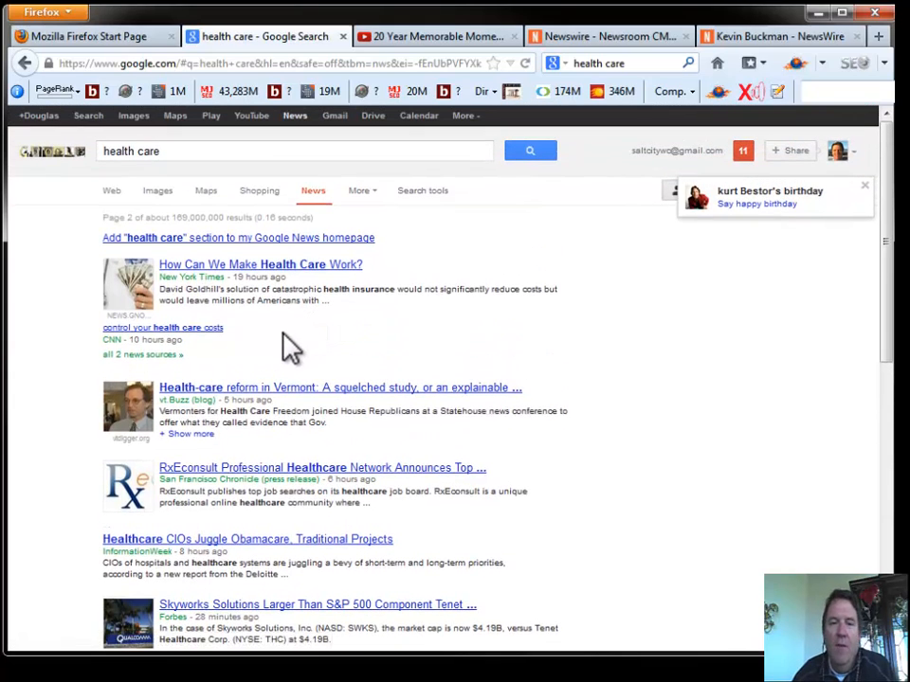